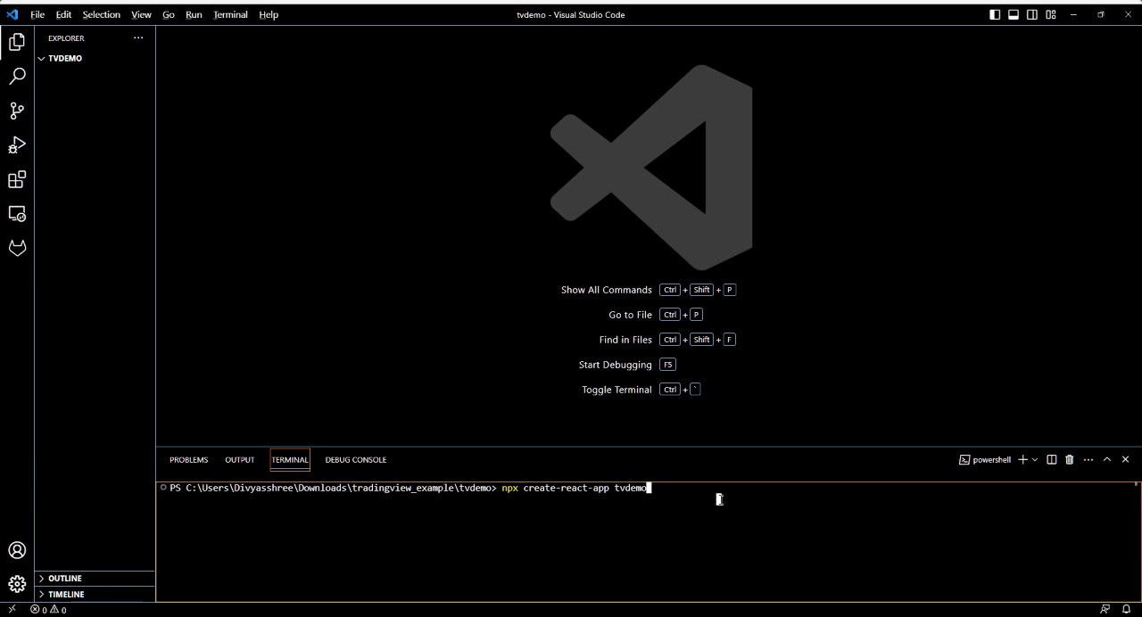
- Run npx create-react-app tvdemo and list the tvdemo and src folders in the Explorer
key(Enter)
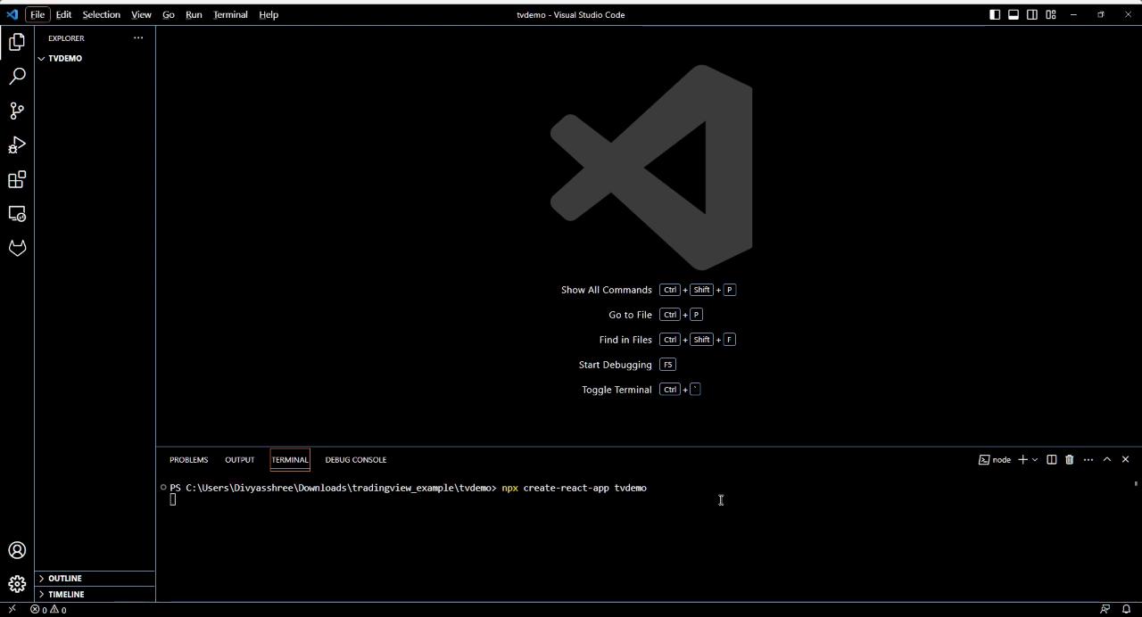
key(Enter)
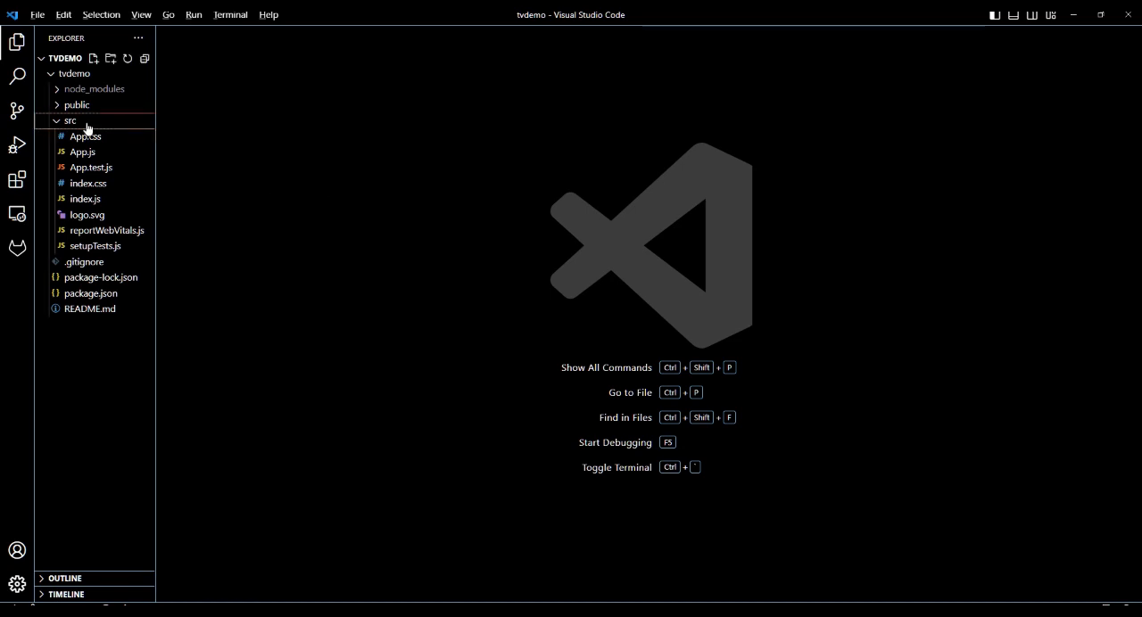
- Create a new file named Bitquery.js in the src folder
click(104, 57)
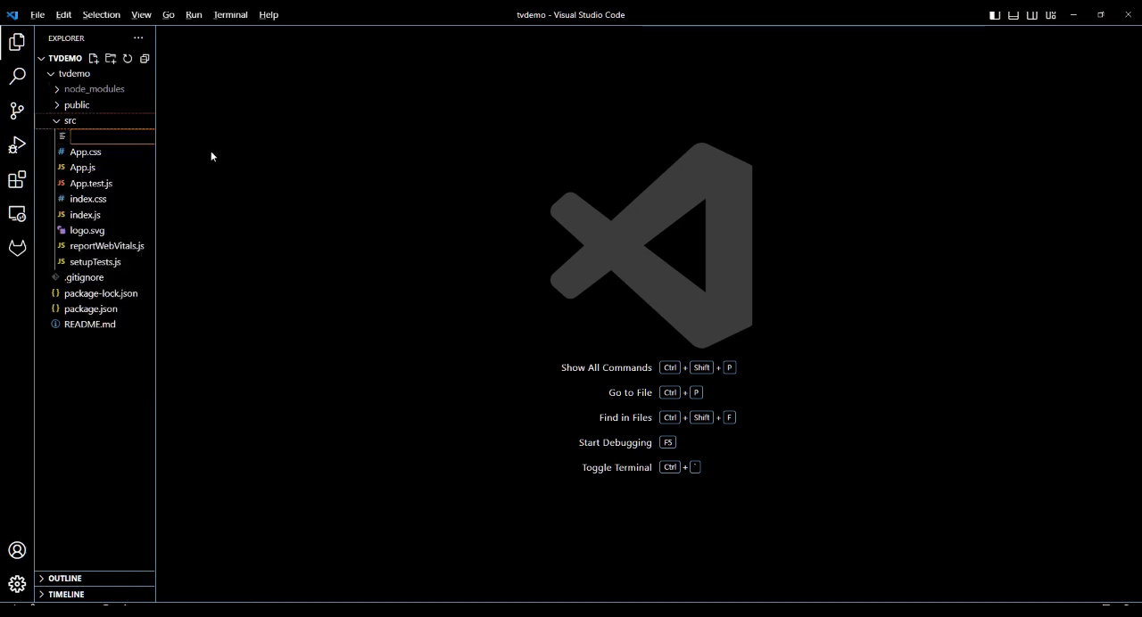
text(R)
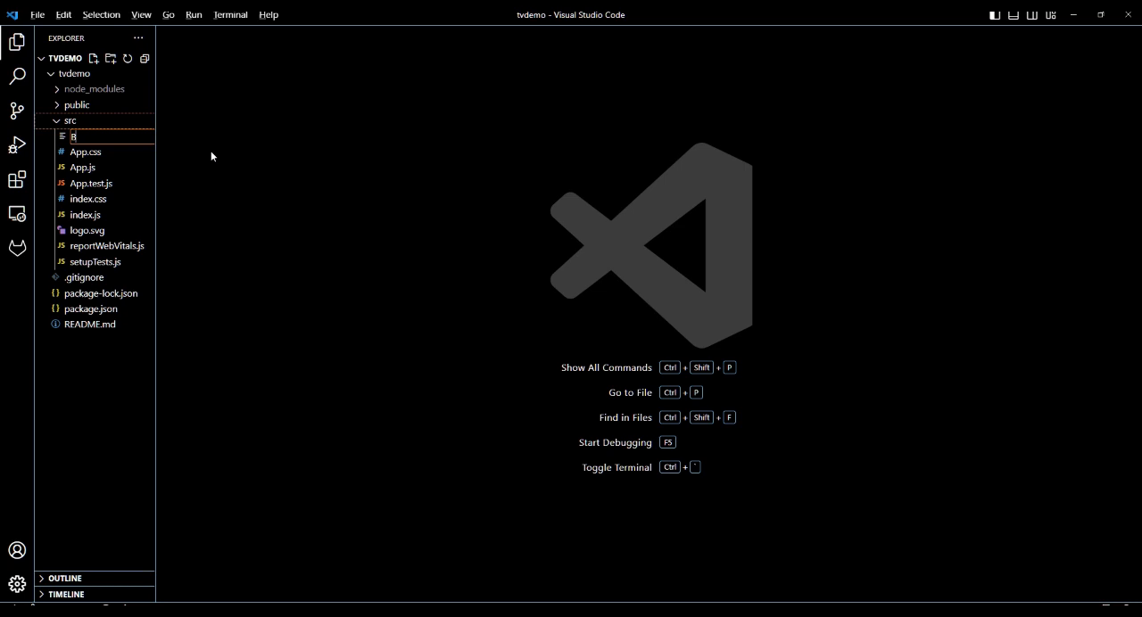
text(Bitquery.)
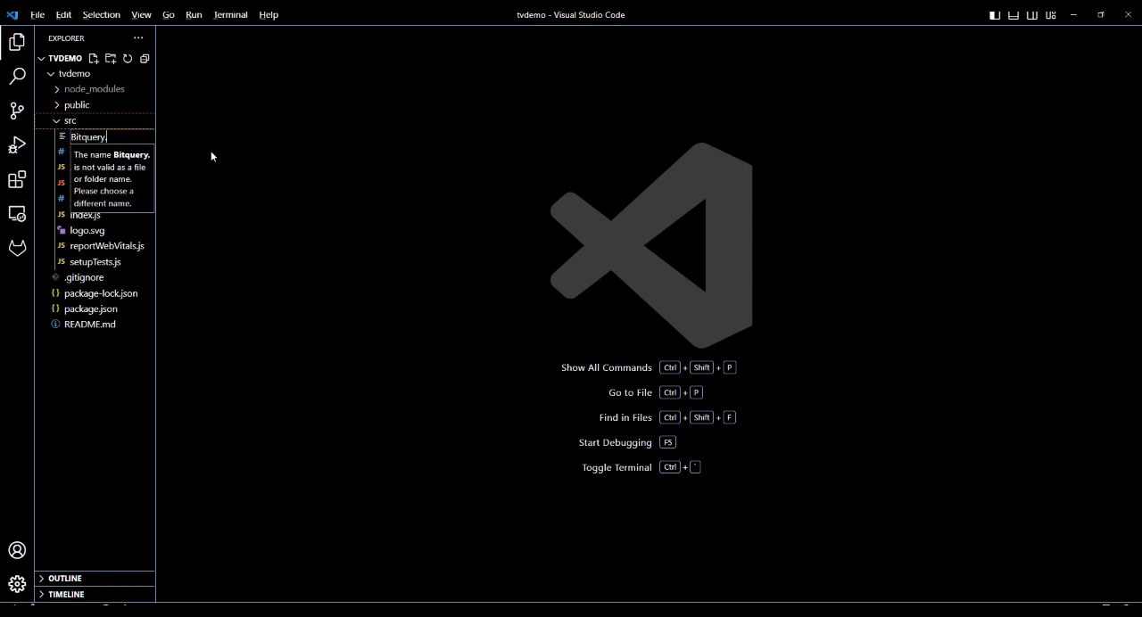
key(Enter)
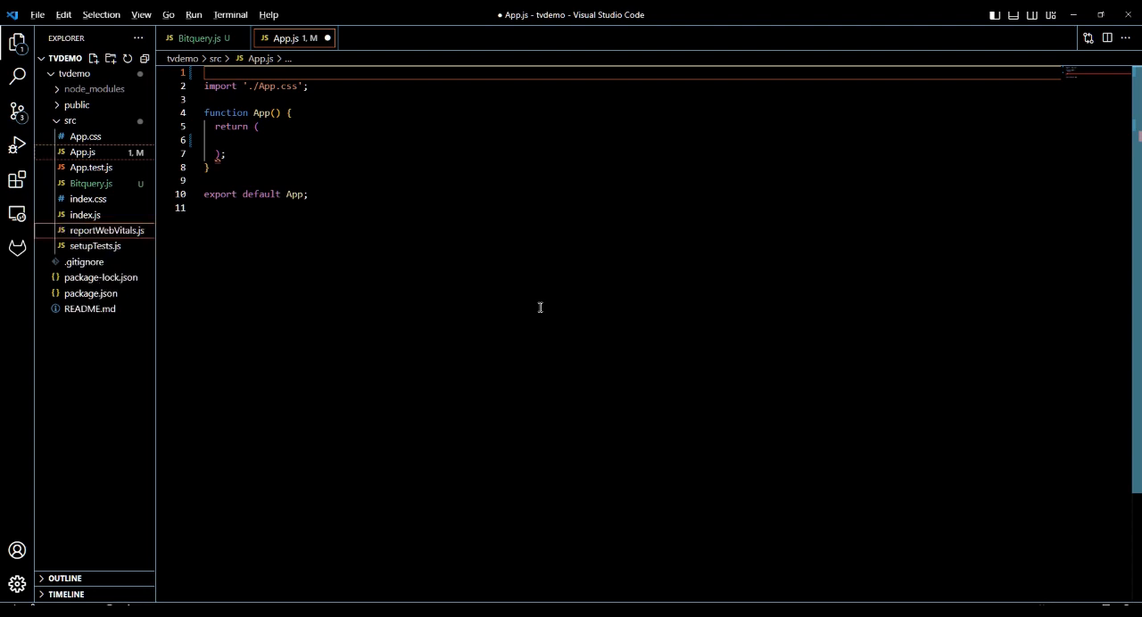
- Import React hooks, axios, and createChart from 'lightweight-charts' in Bitquery.js
click(192, 37)
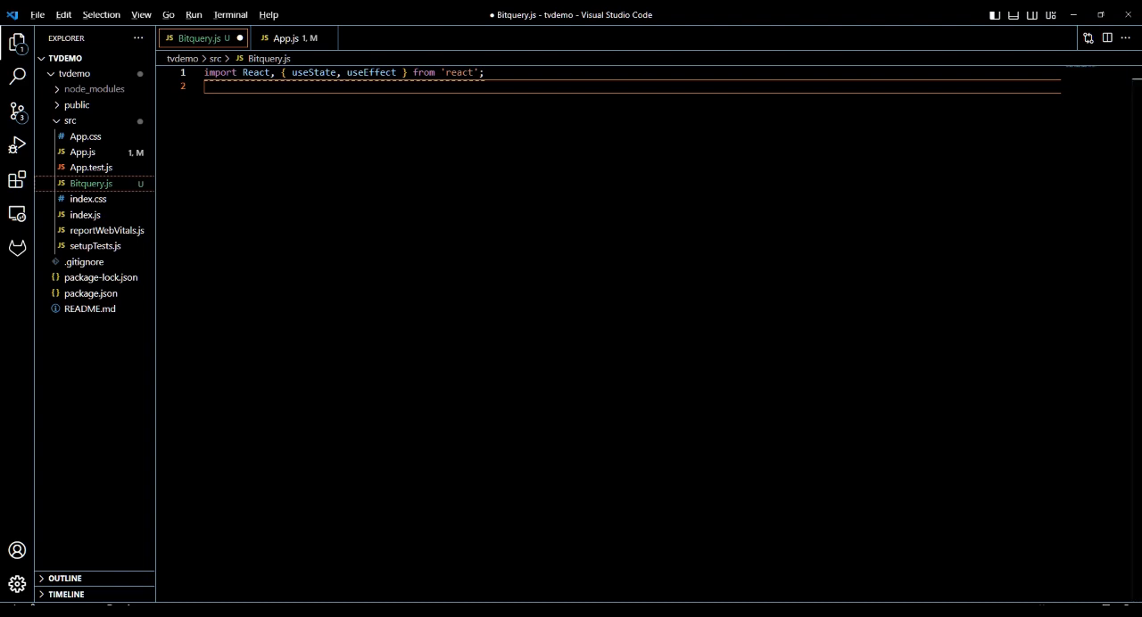
text(ip)
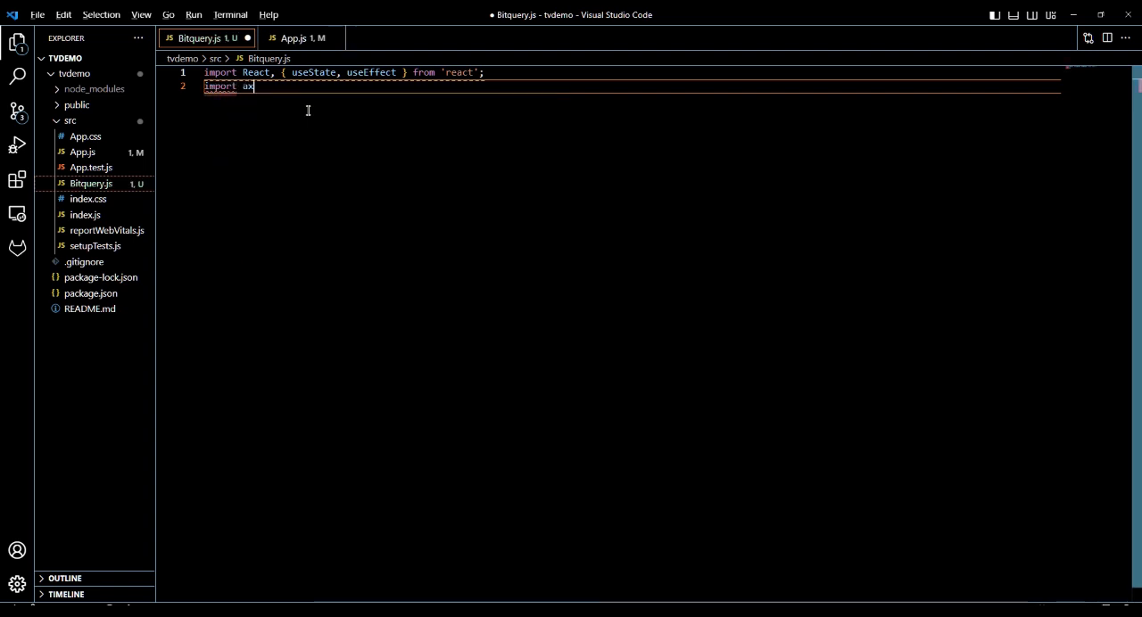
text(ios from 'axios';)
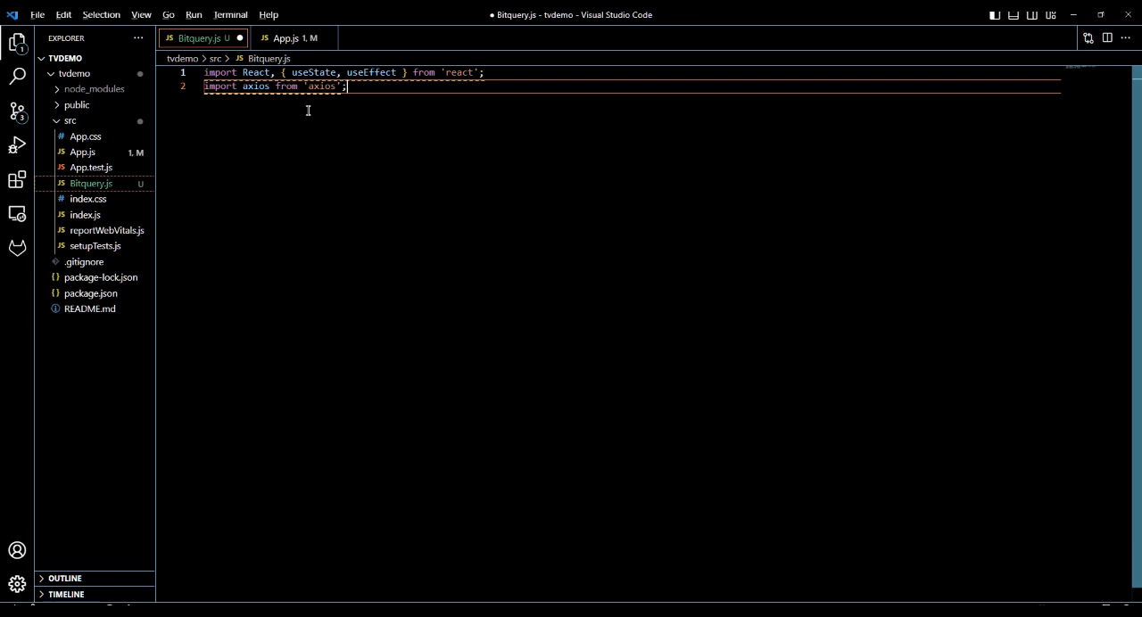
text(import { createChart } from 'lightweight-charts';)
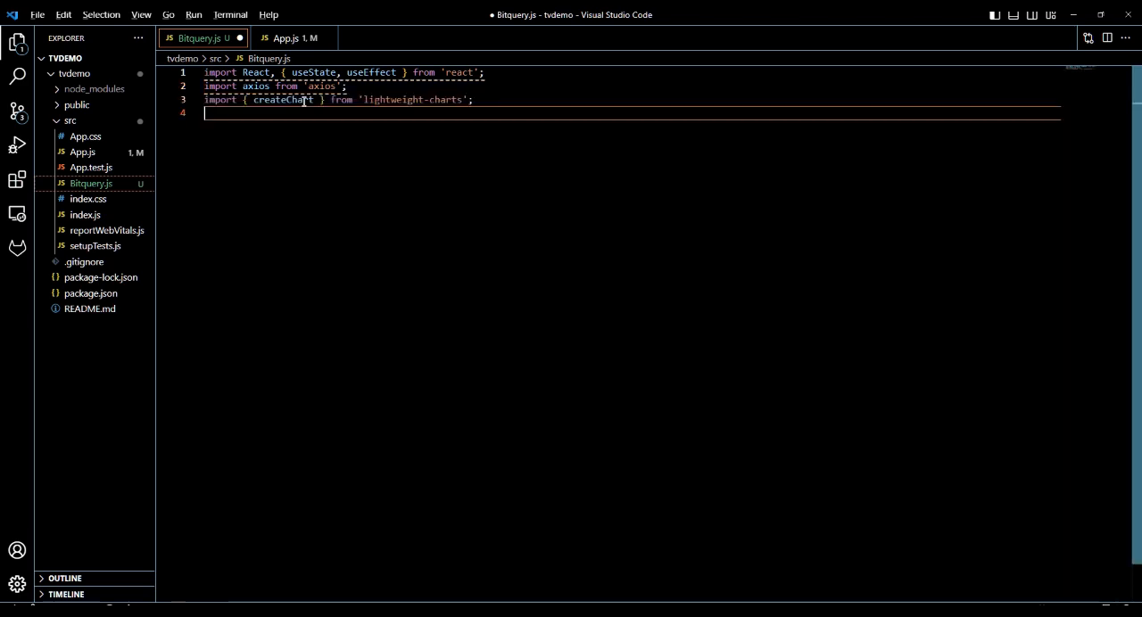
- Begin an exported TradingviewData function below the imports
key(Enter)
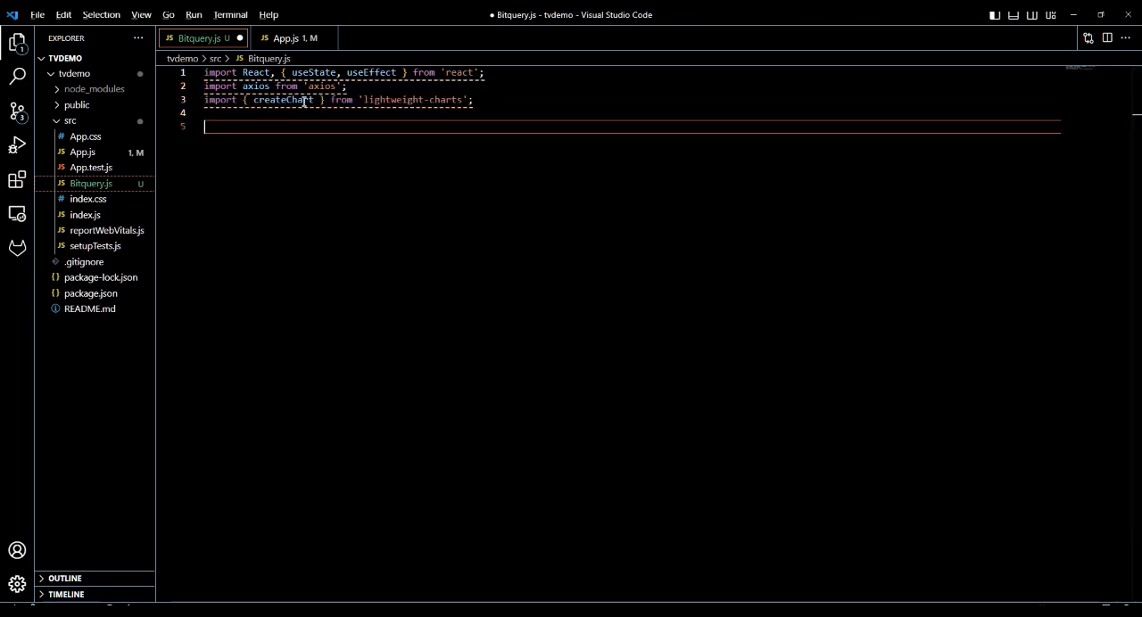
text(export function)
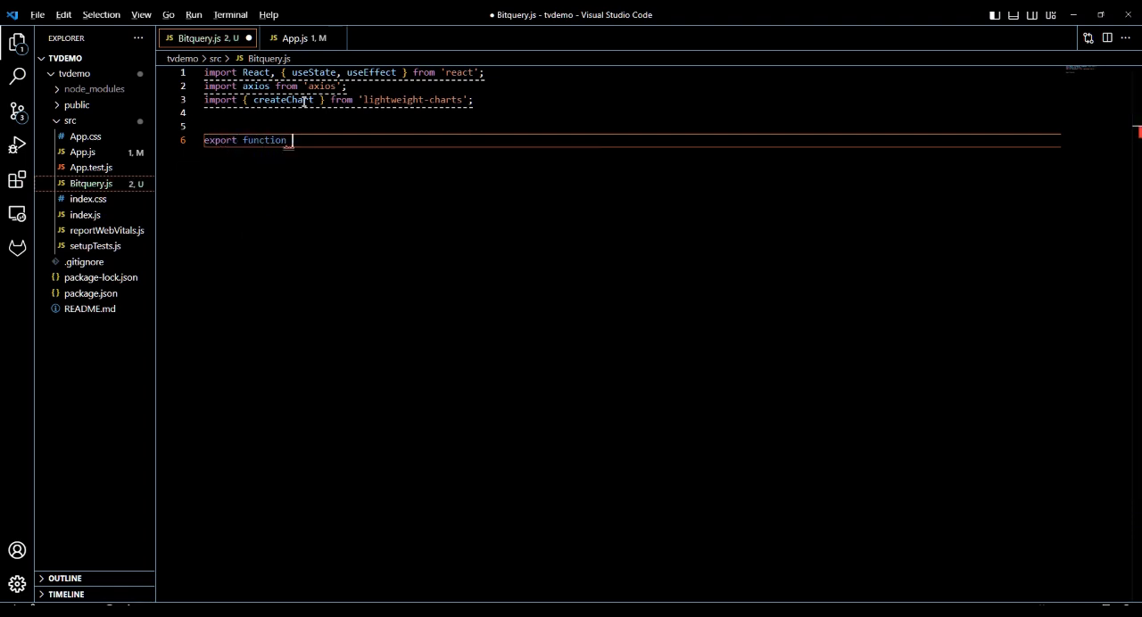
text(Tradingvie)
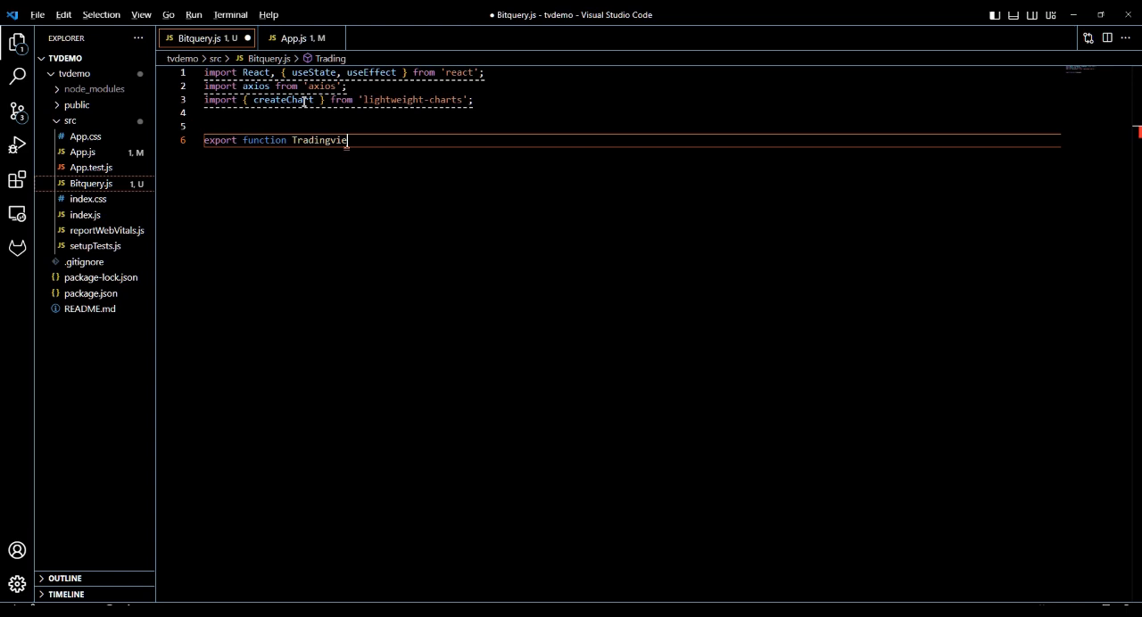
text(wData()
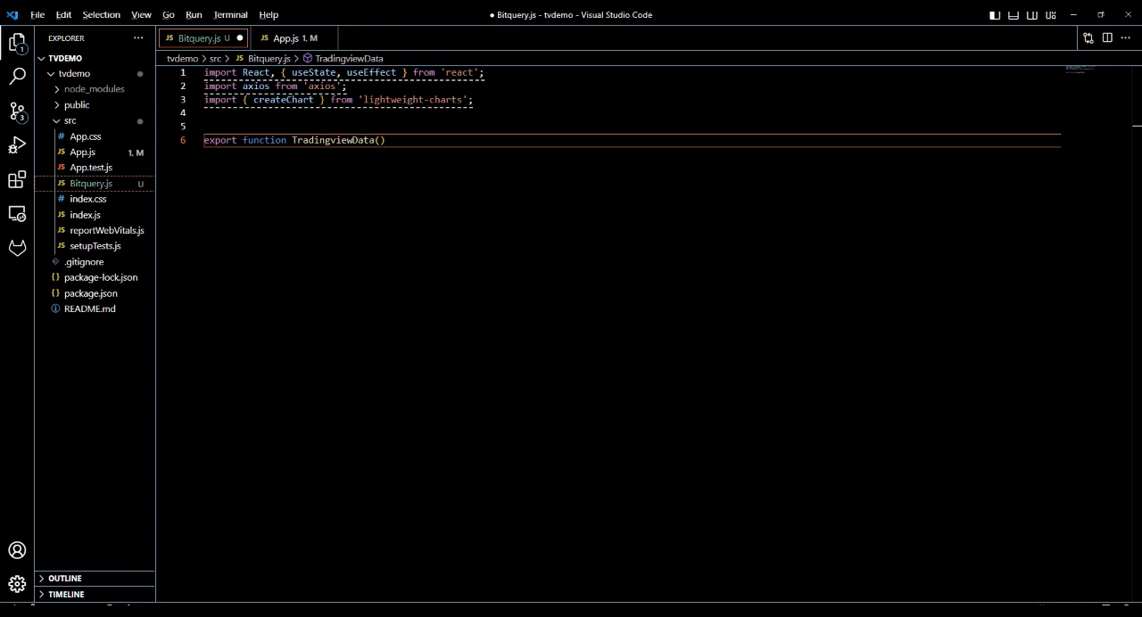
- Add tradingData state, a useEffect, and start the fetchData const
text({)
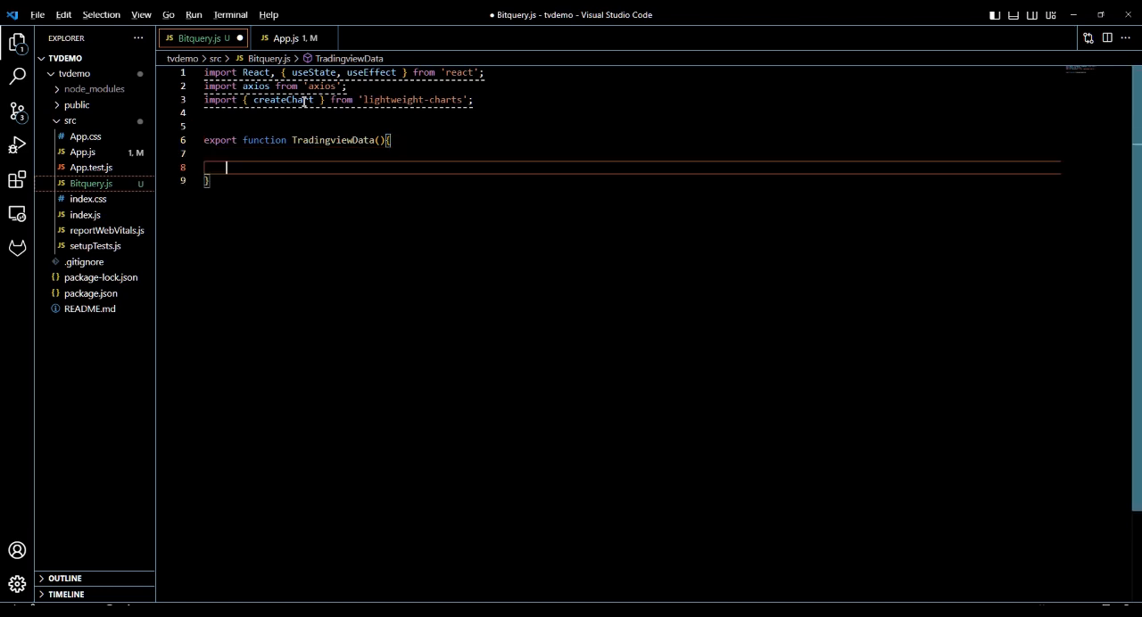
mouse_move(250, 151)
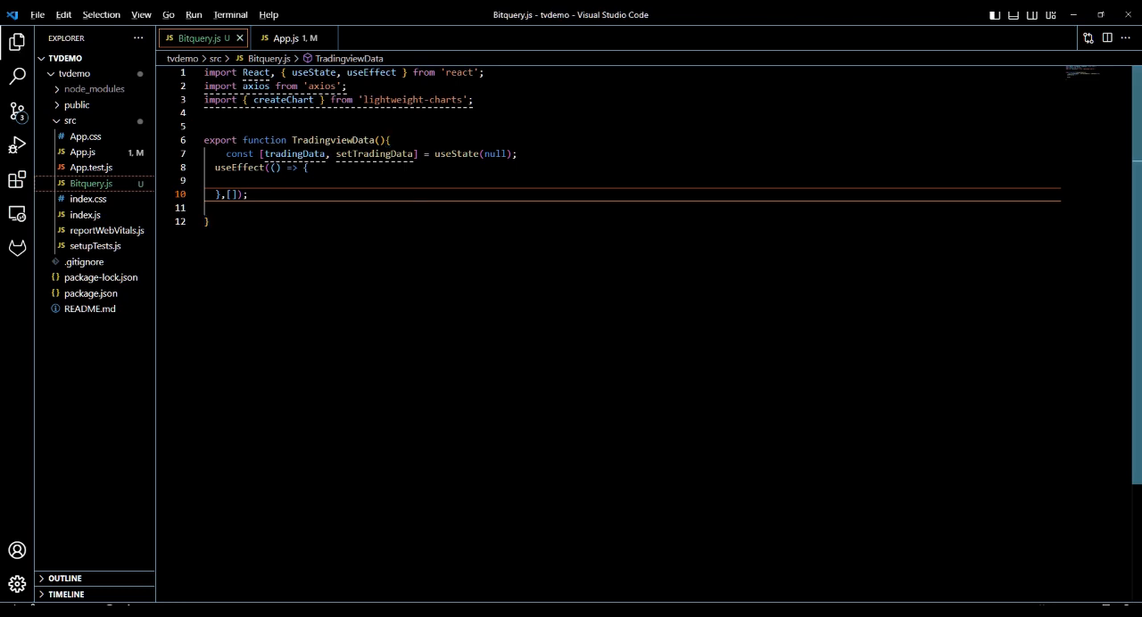
text(const fect)
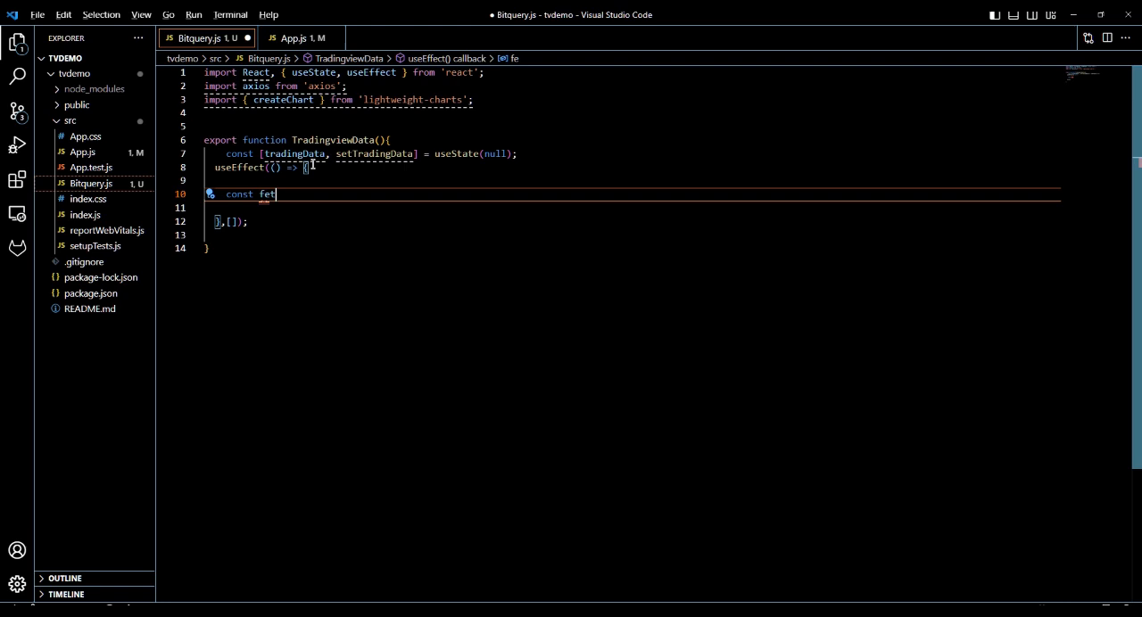
text(chData)
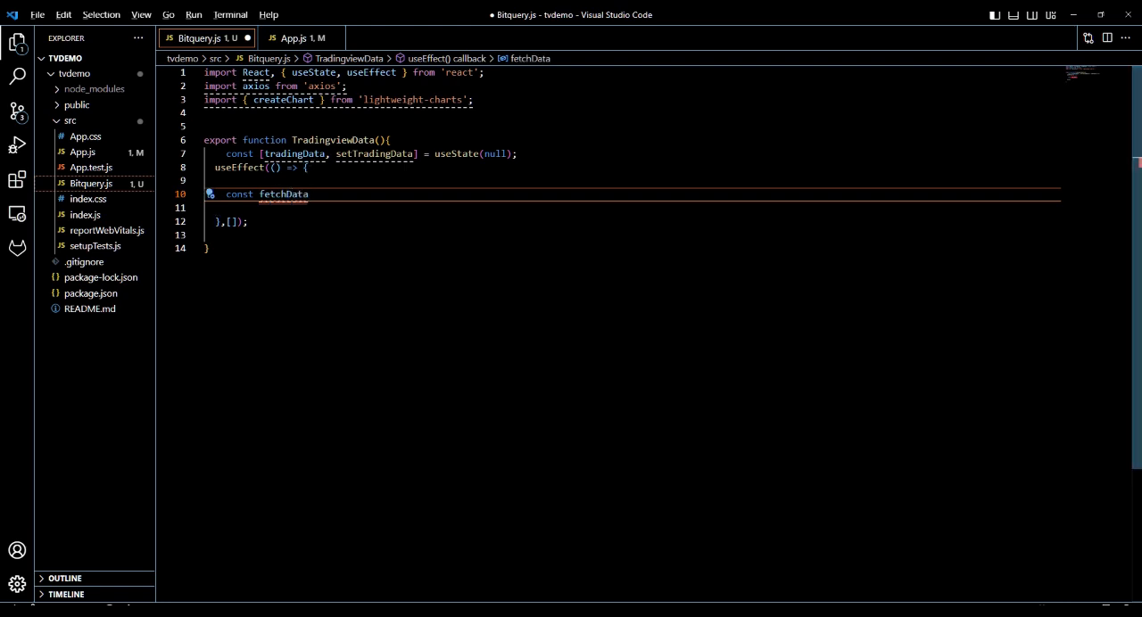
text(=)
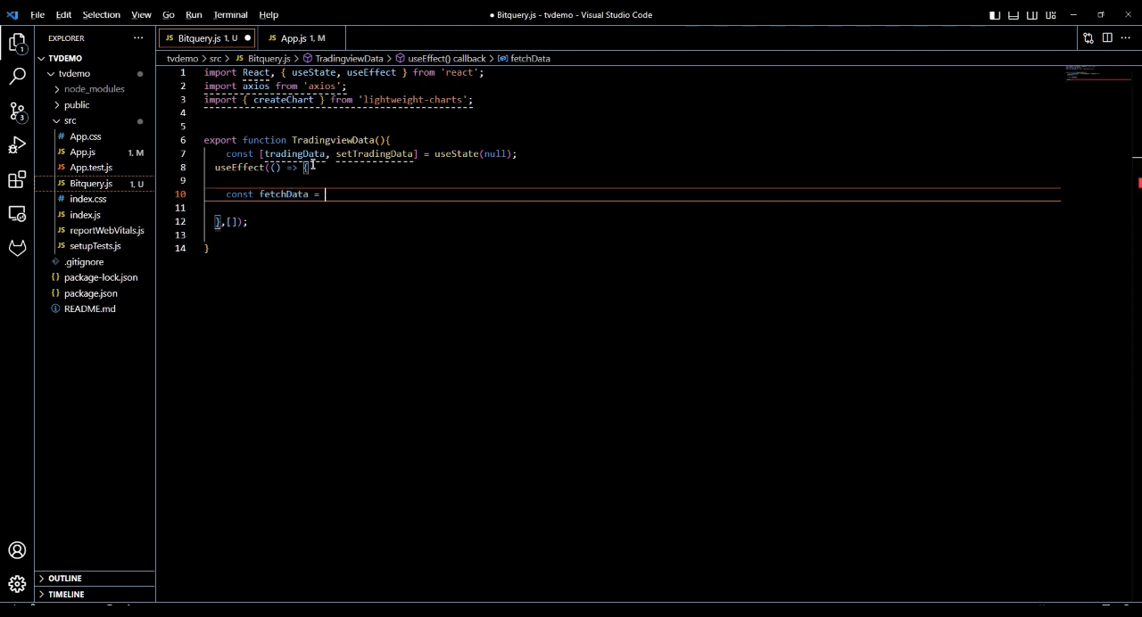
text(async)
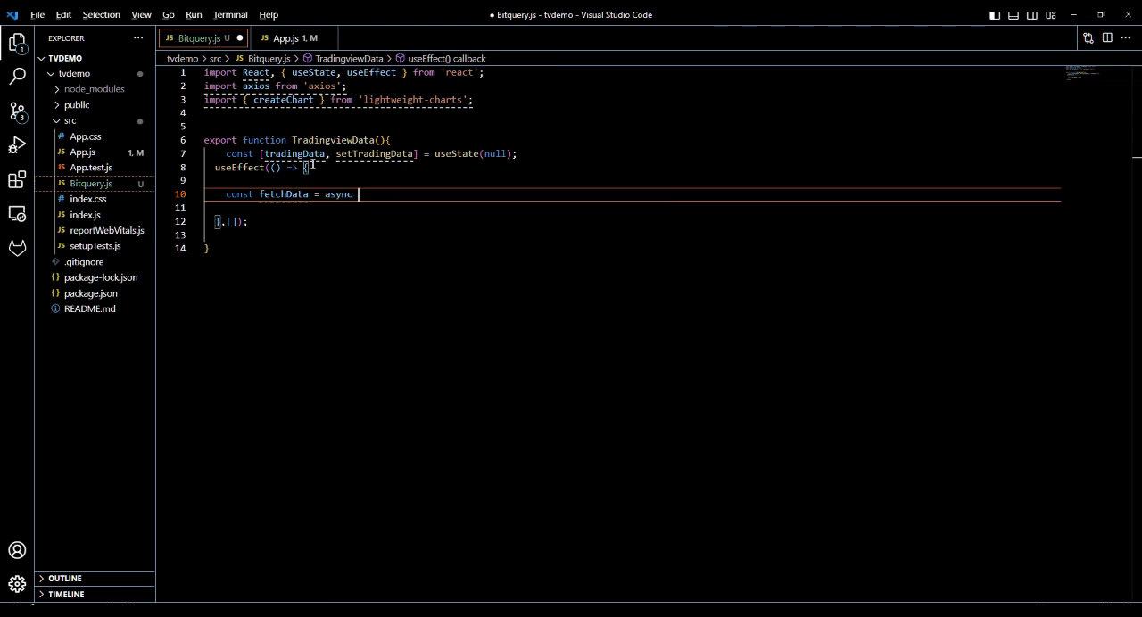
- Make fetchData an async arrow function opening a try block
text(()=)
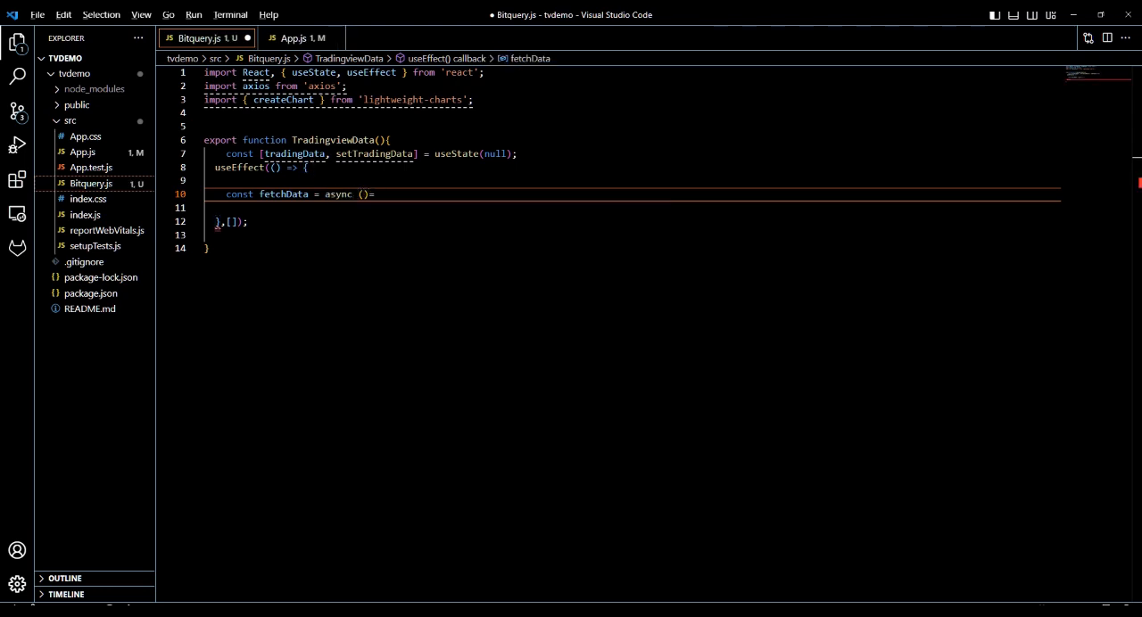
click(378, 195)
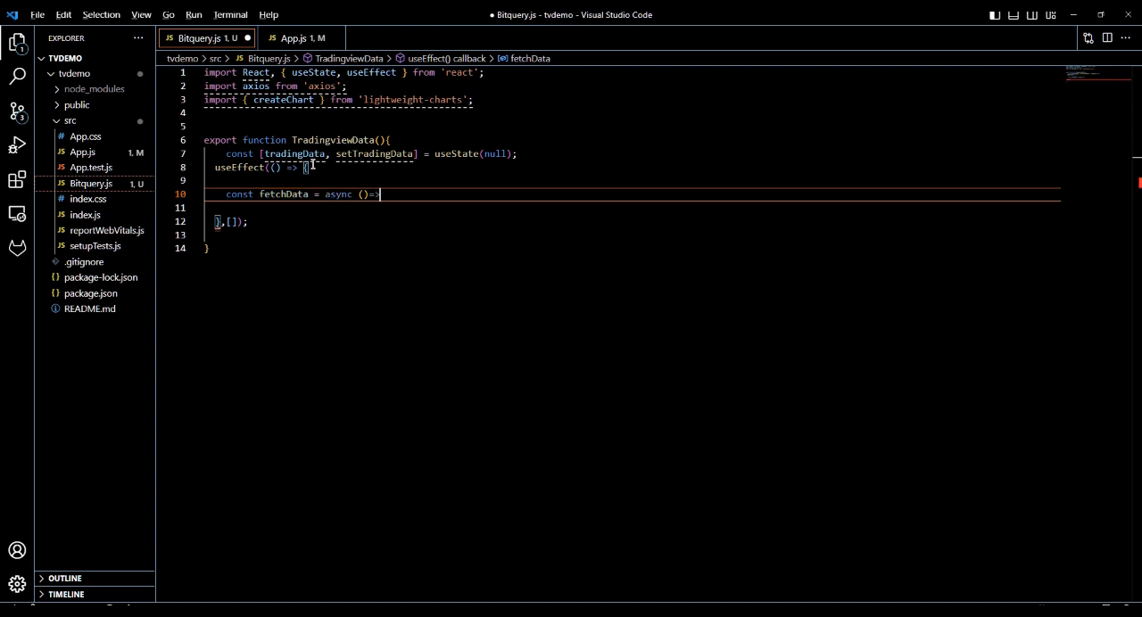
text({)
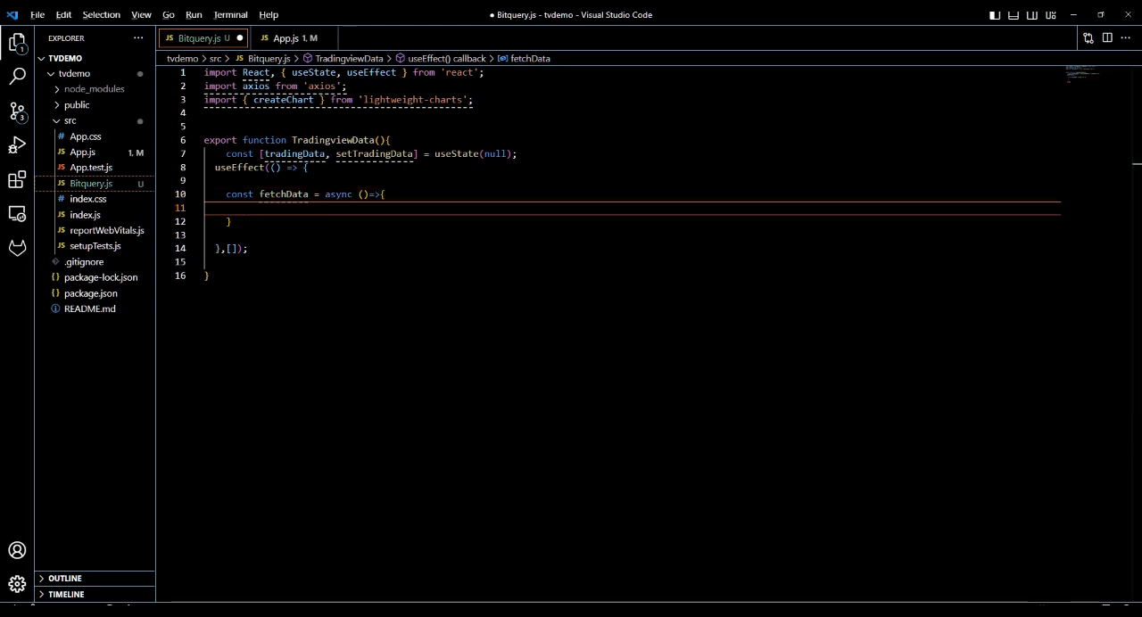
text(try{)
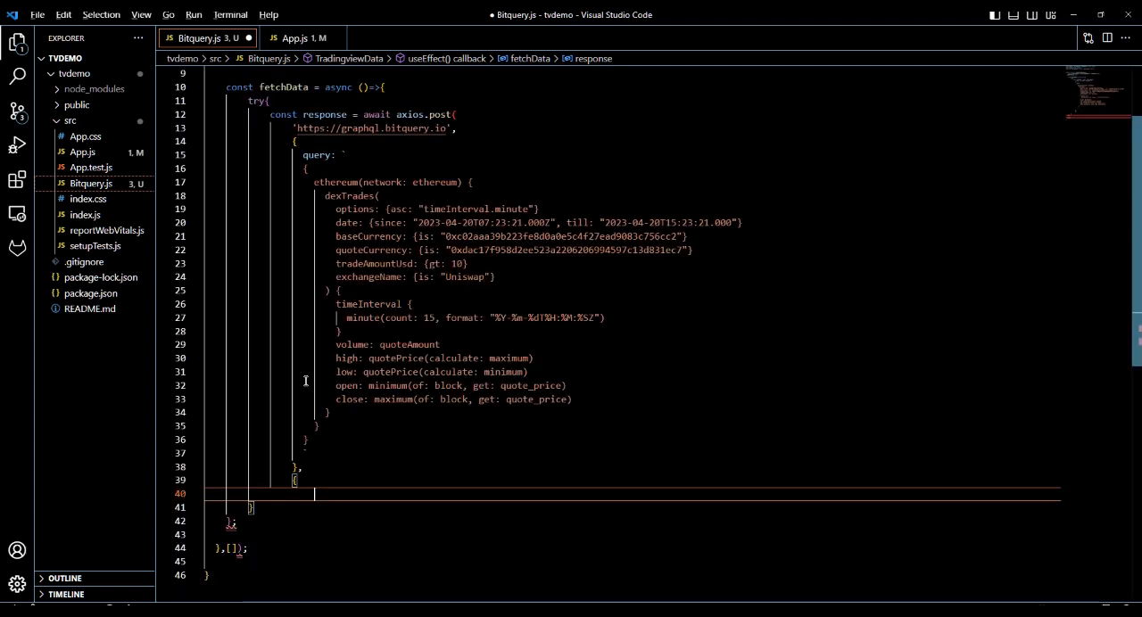
- Add a headers object with 'Content-Type': 'application/json'
text(headers{)
text('Content-Type':'a)
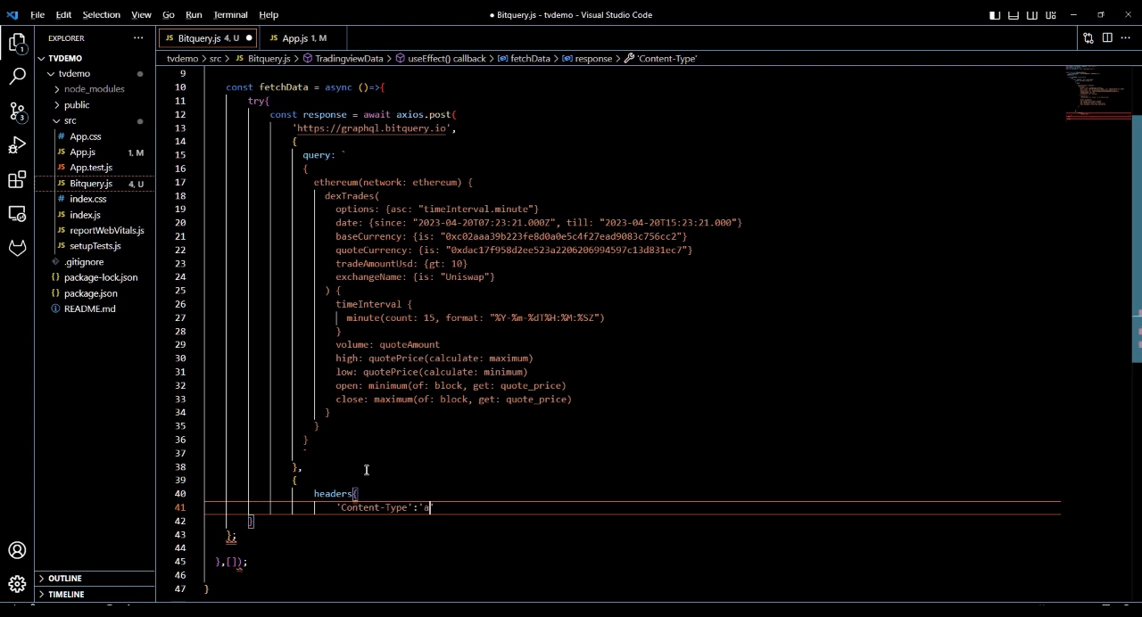
text(p)
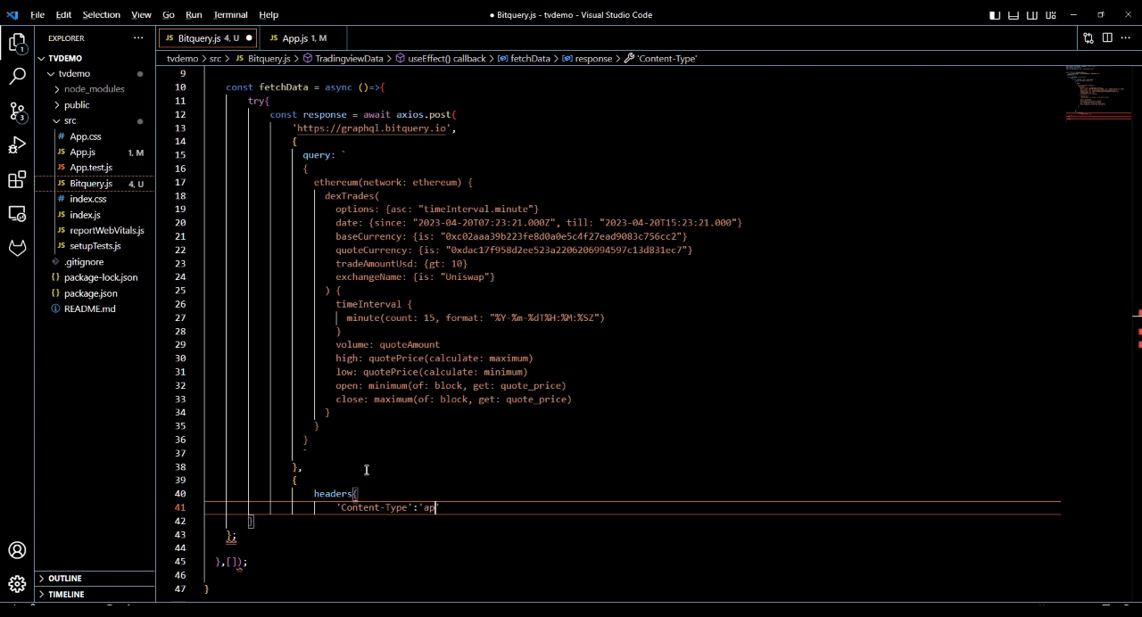
text(plication/)
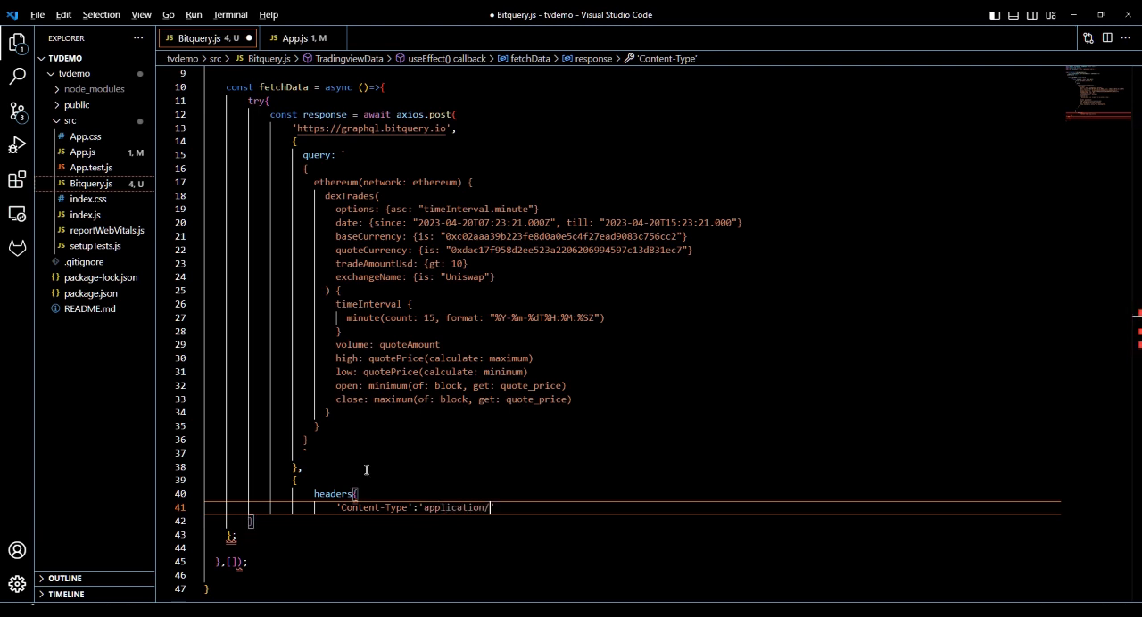
text(json')
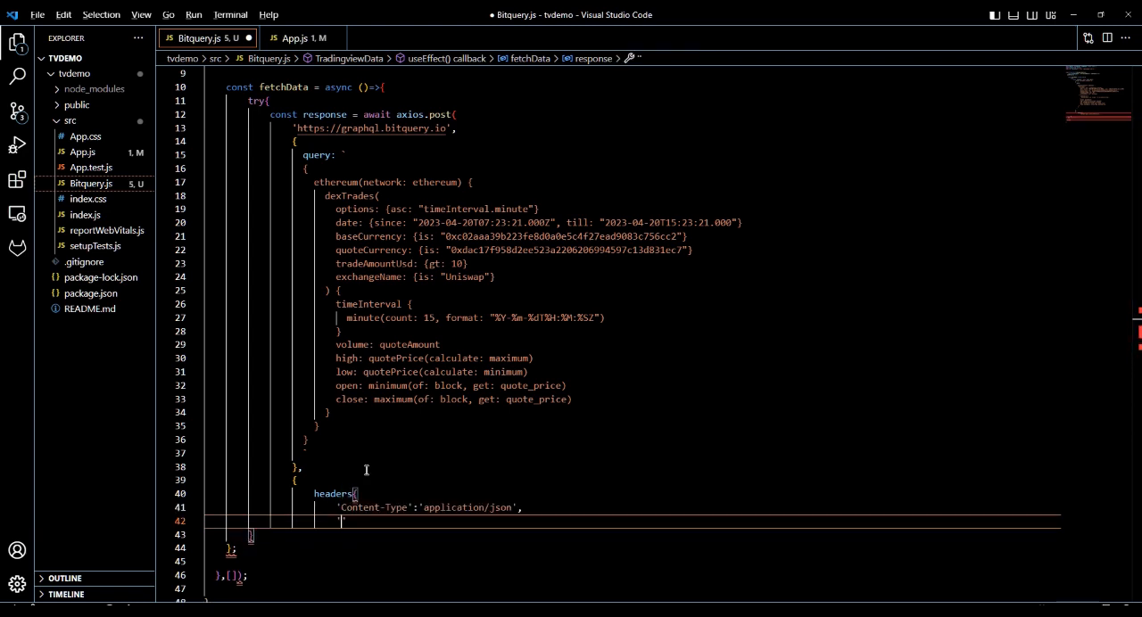
- Add the 'X-API-KEY': 'your key' placeholder header
text('X-API-KEY)
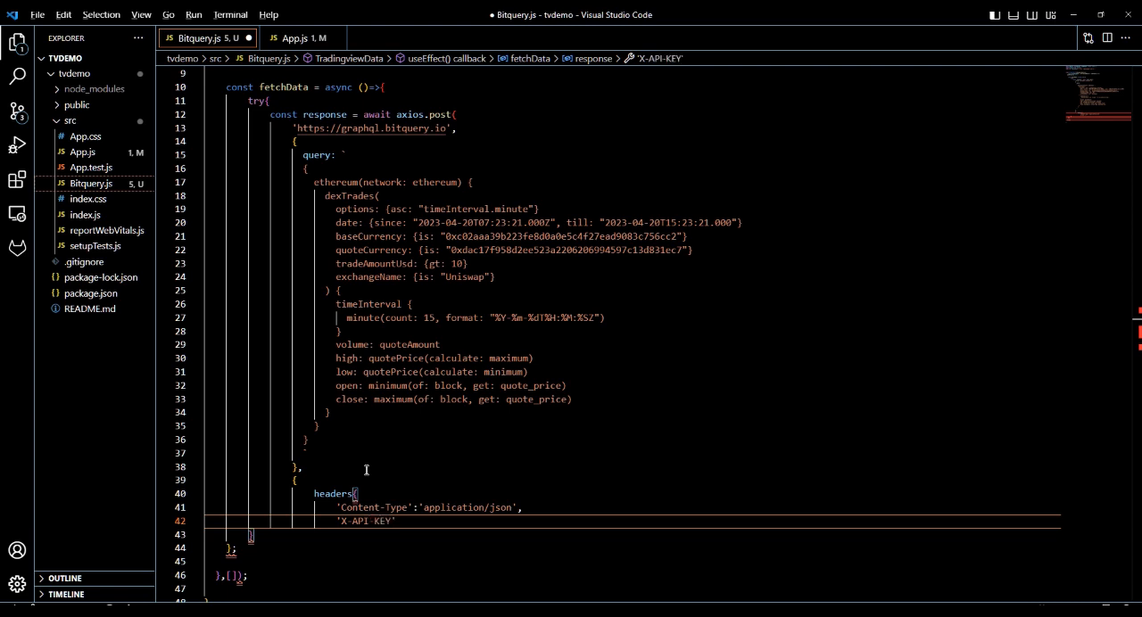
text(:)
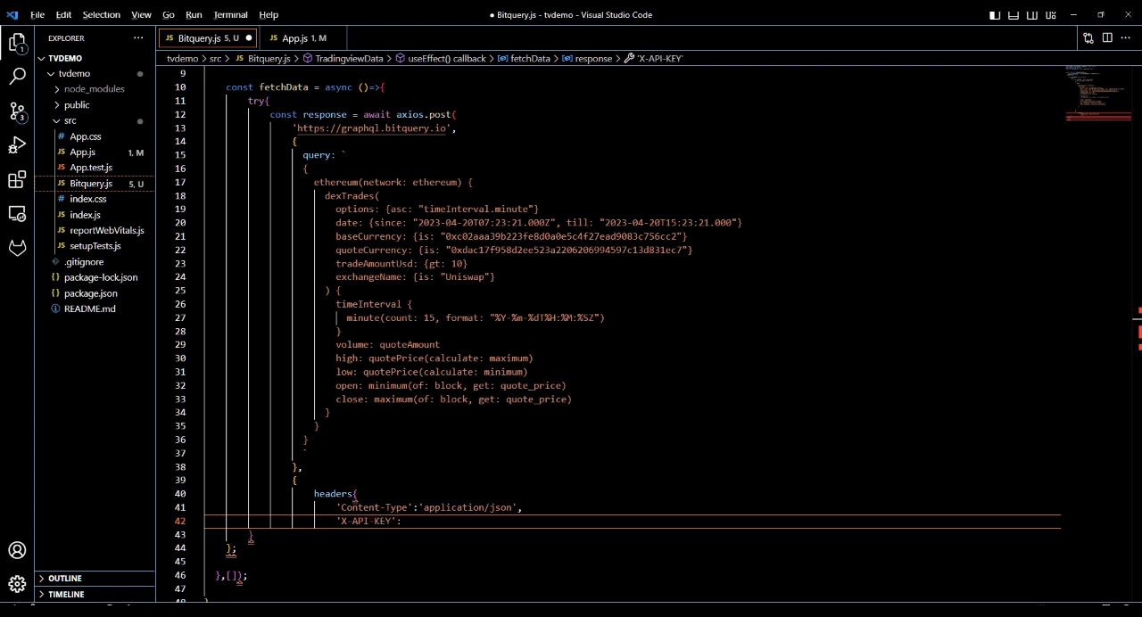
text('your key)
text();)
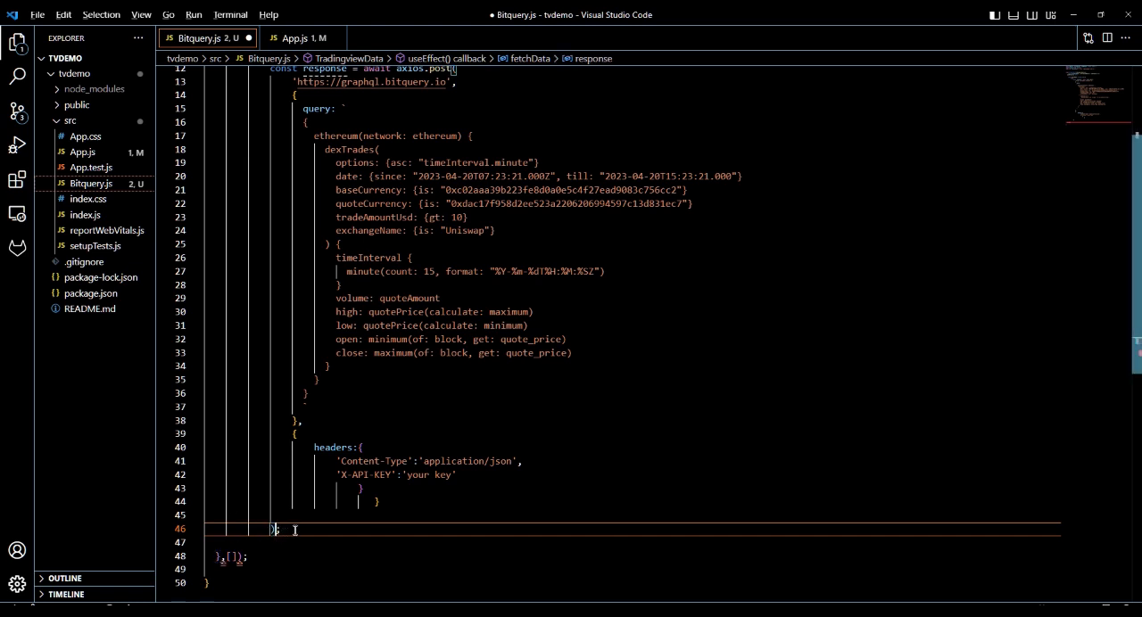
- Store response.data with setTradingData, log response and errors, and call fetchData()
key(Enter)
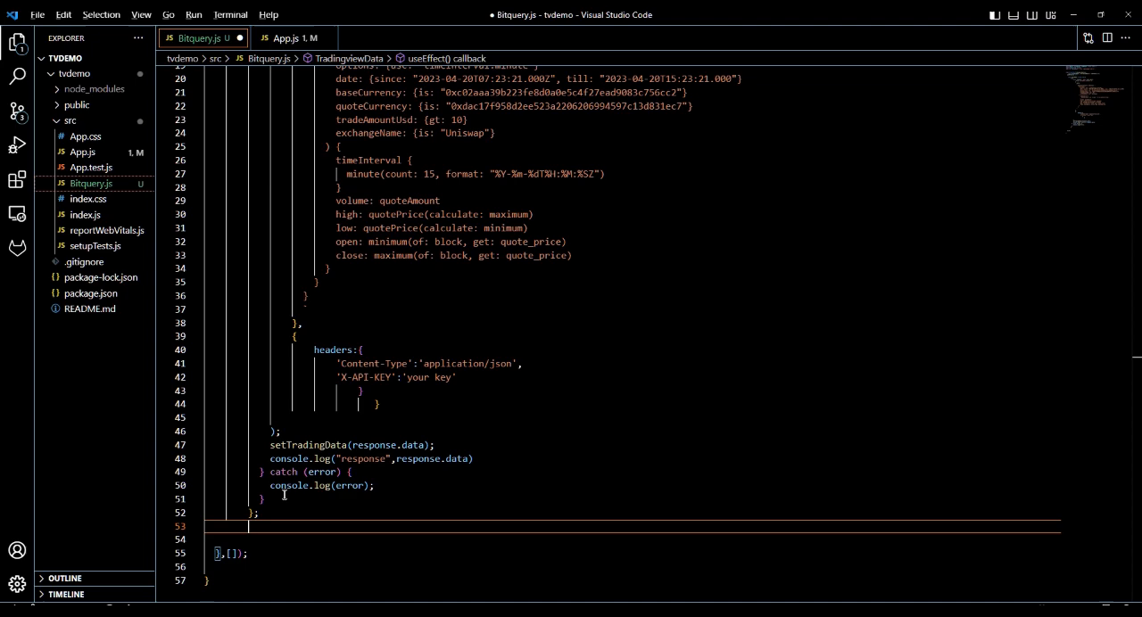
text(fec)
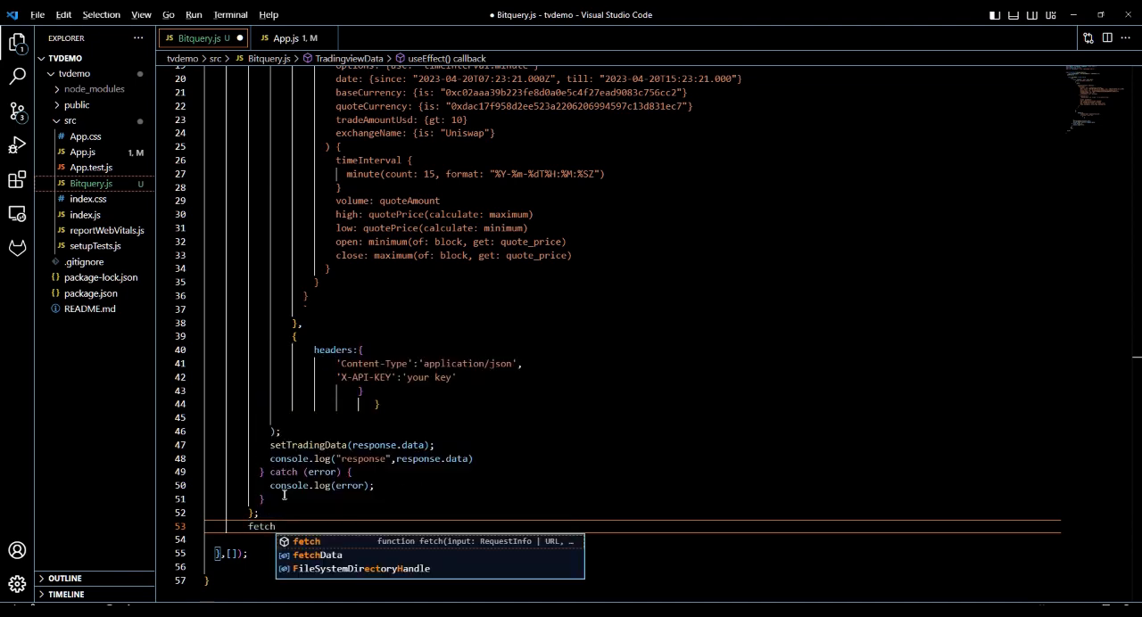
text(Data)
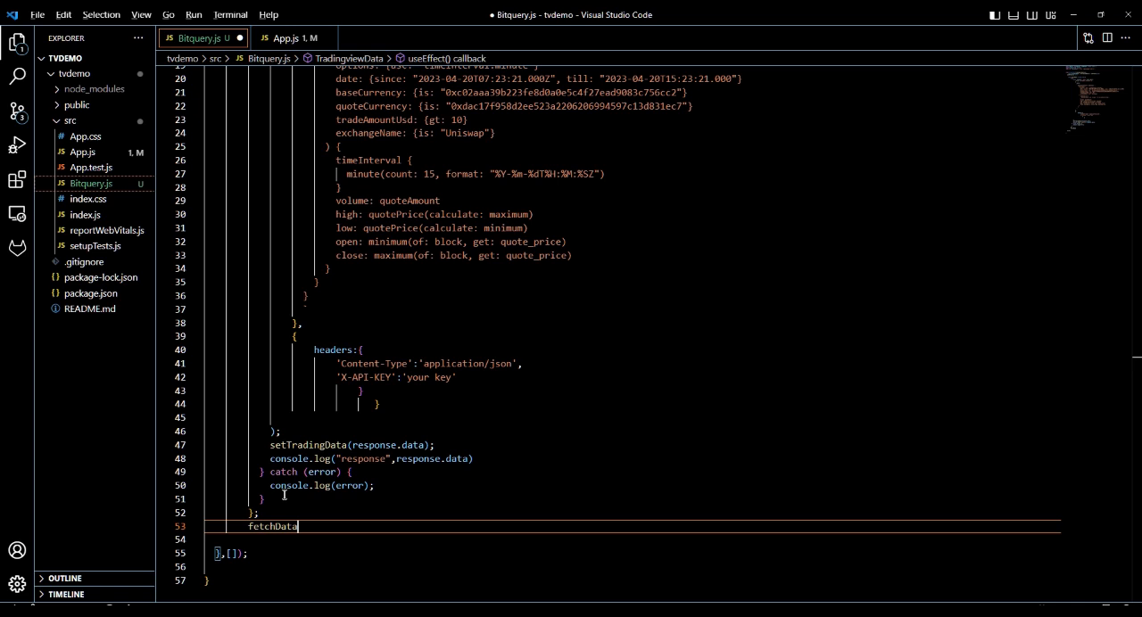
text(();)
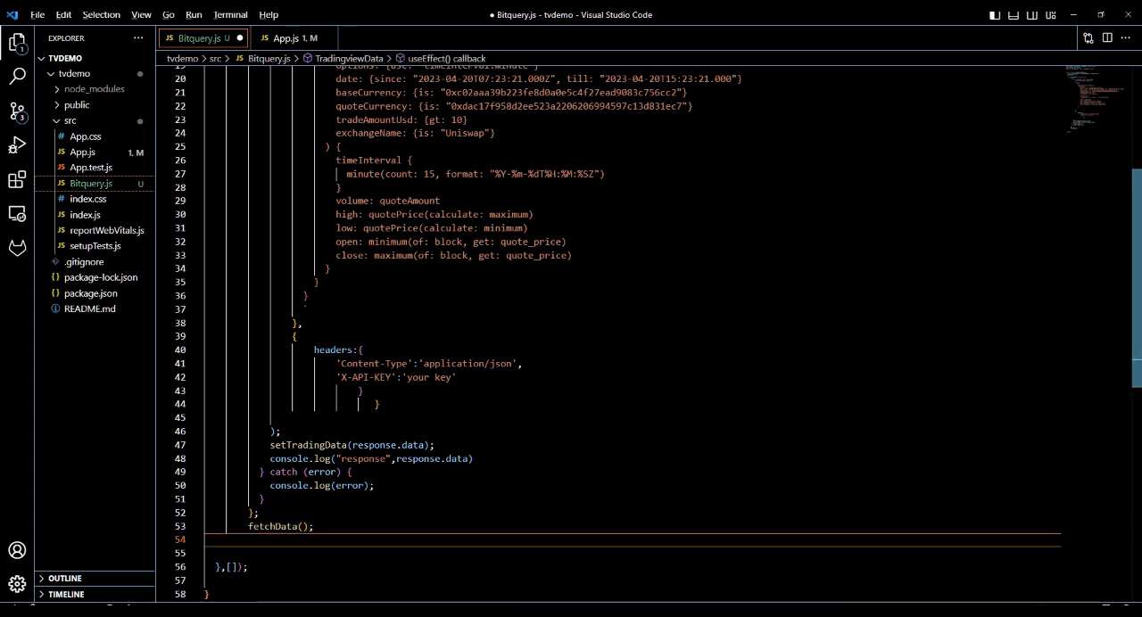
right_click(612, 286)
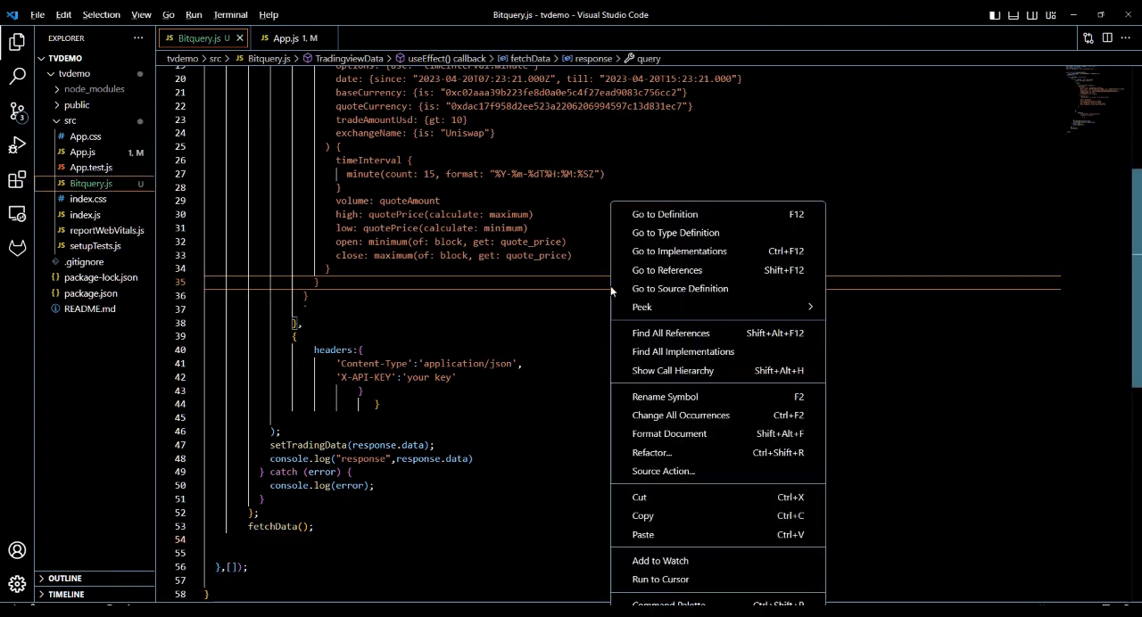
mouse_move(676, 433)
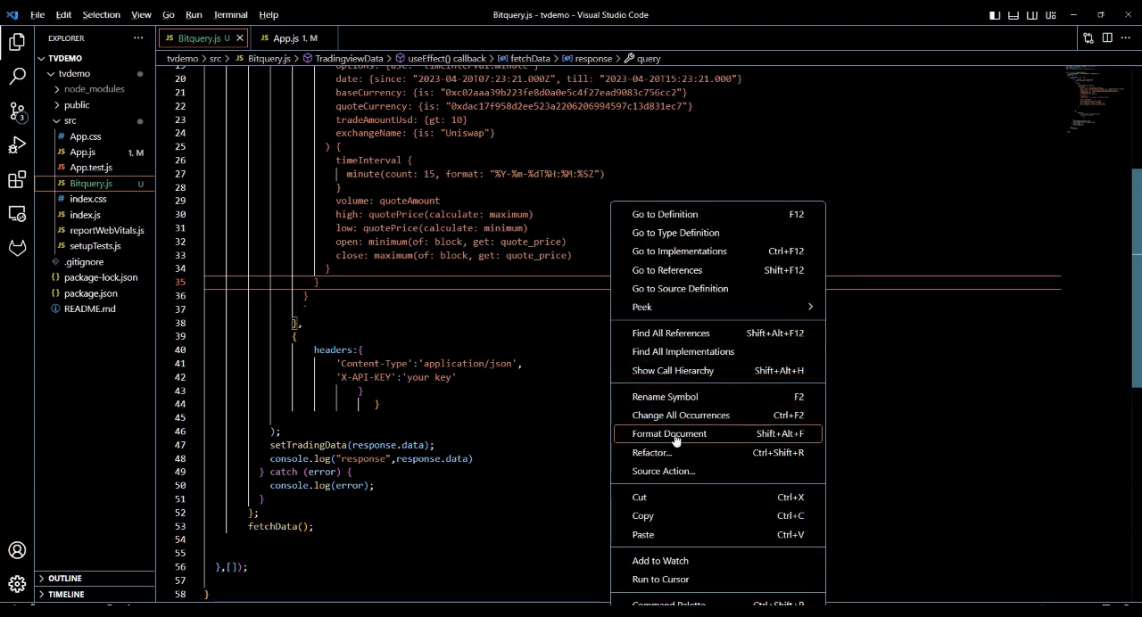
- Format Document on Bitquery.js and open a line below the useEffect
click(668, 434)
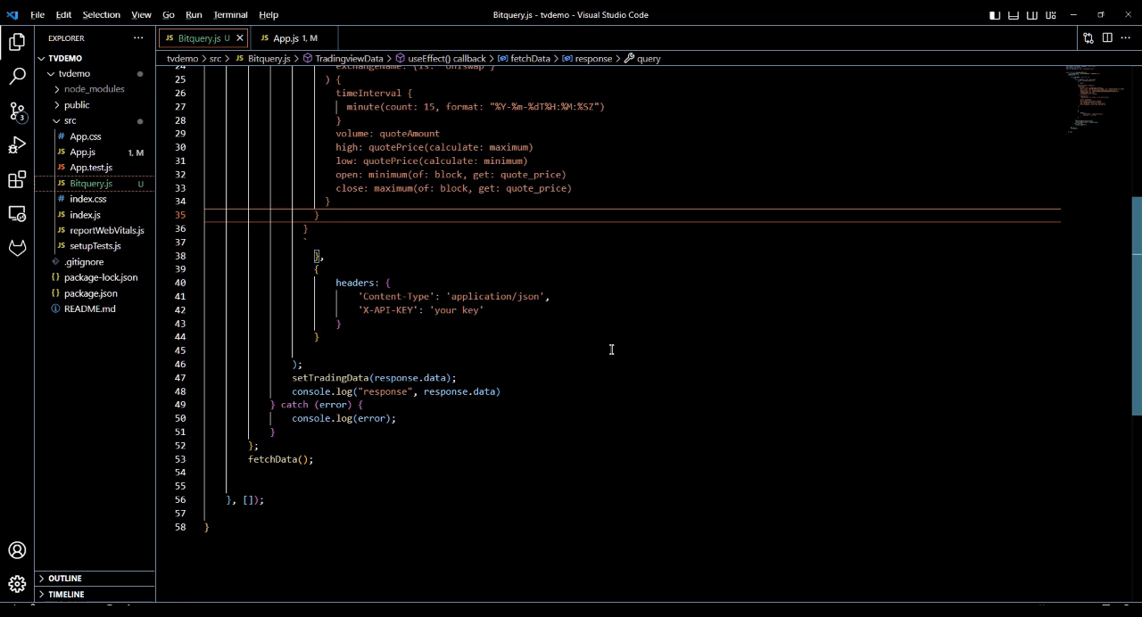
scroll(down, 3)
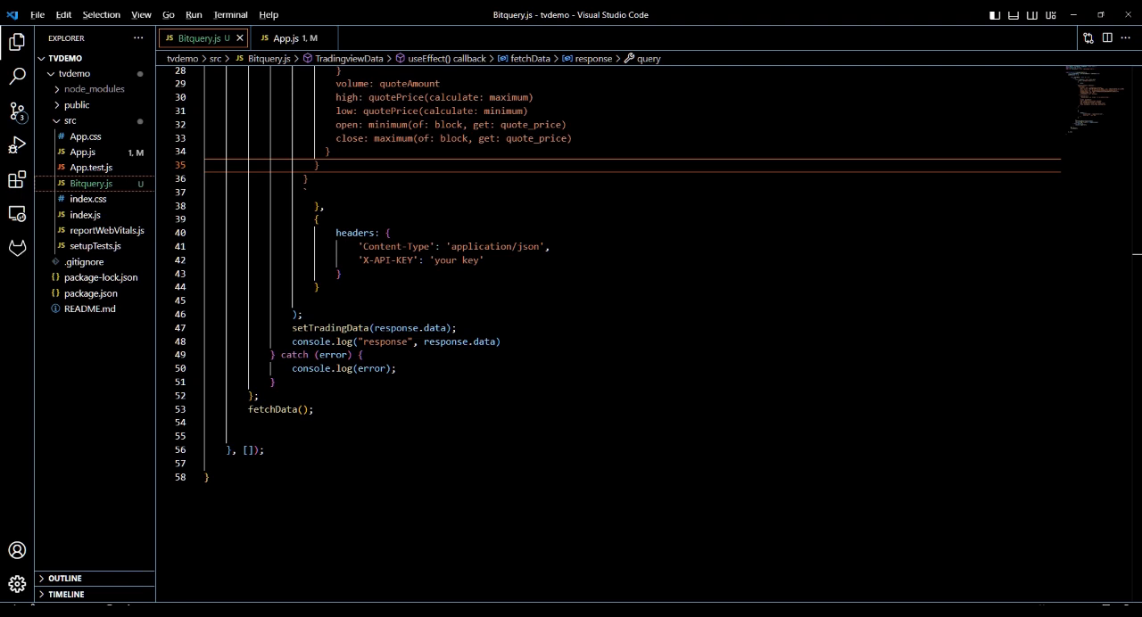
click(274, 450)
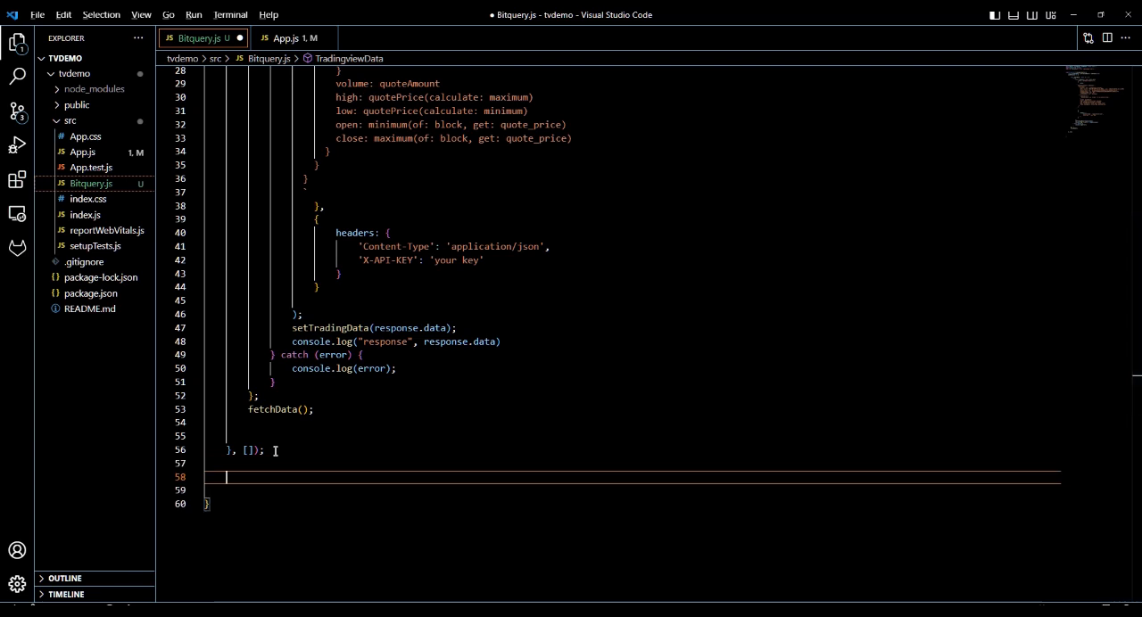
- Add a '//build the chart' comment with a useEffect and empty if (tradingData) block
text(#)
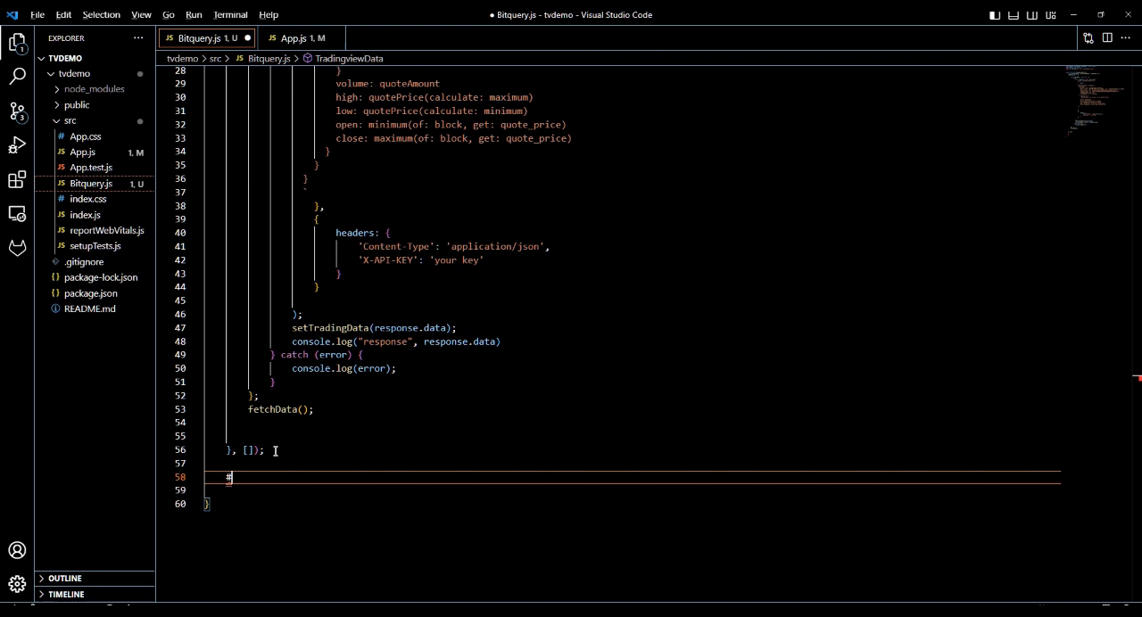
text(//)
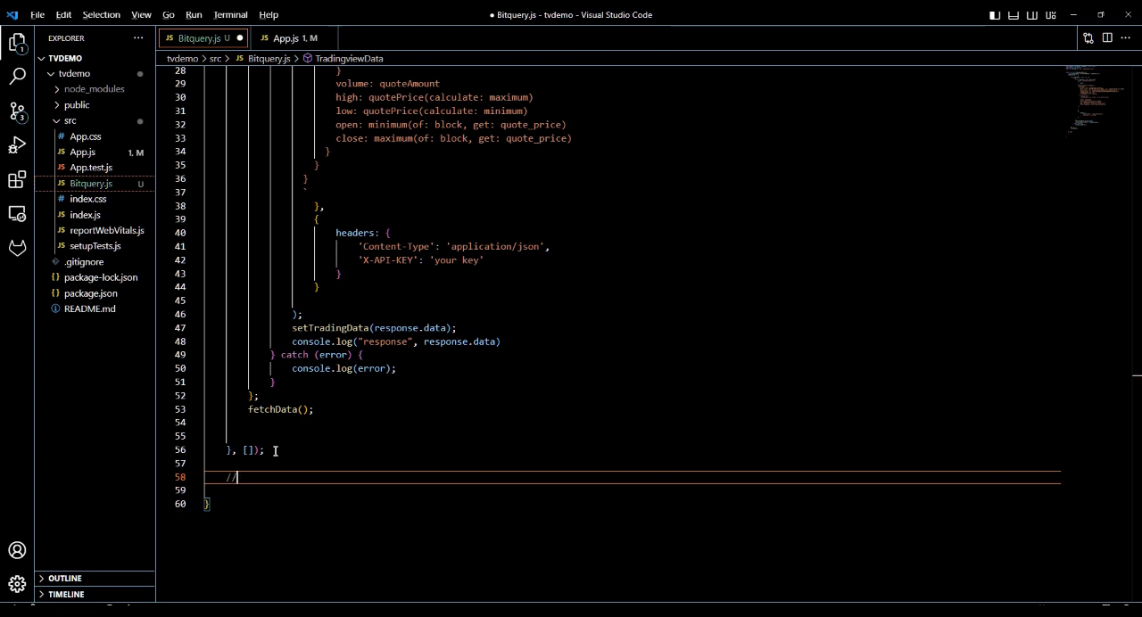
text(build the chart)
text(if (tradingData) {)
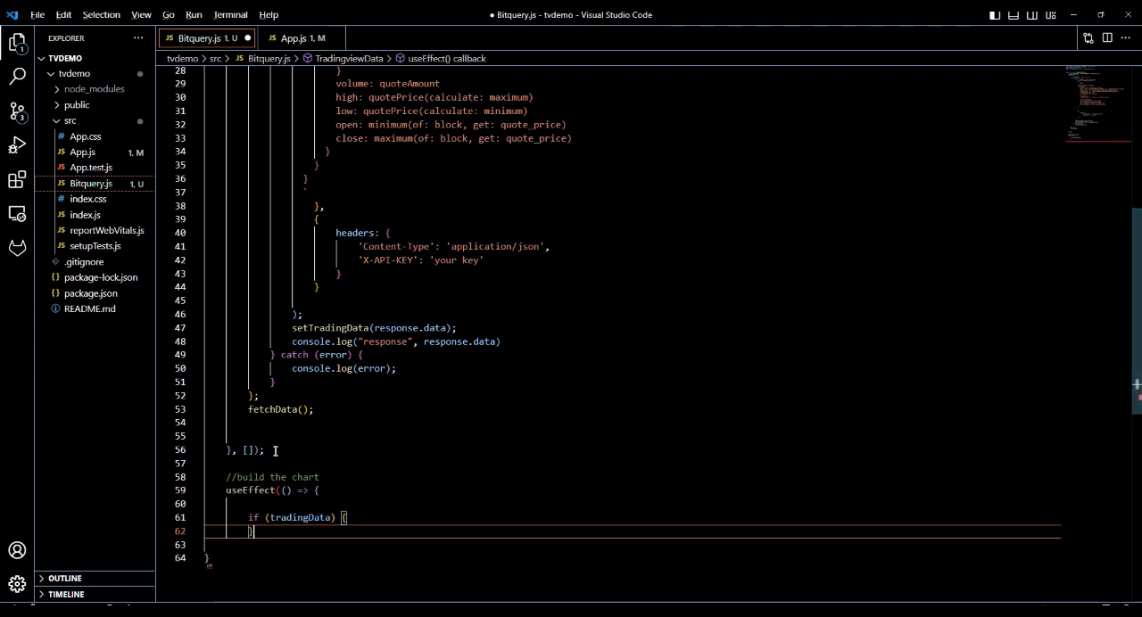
key(Enter)
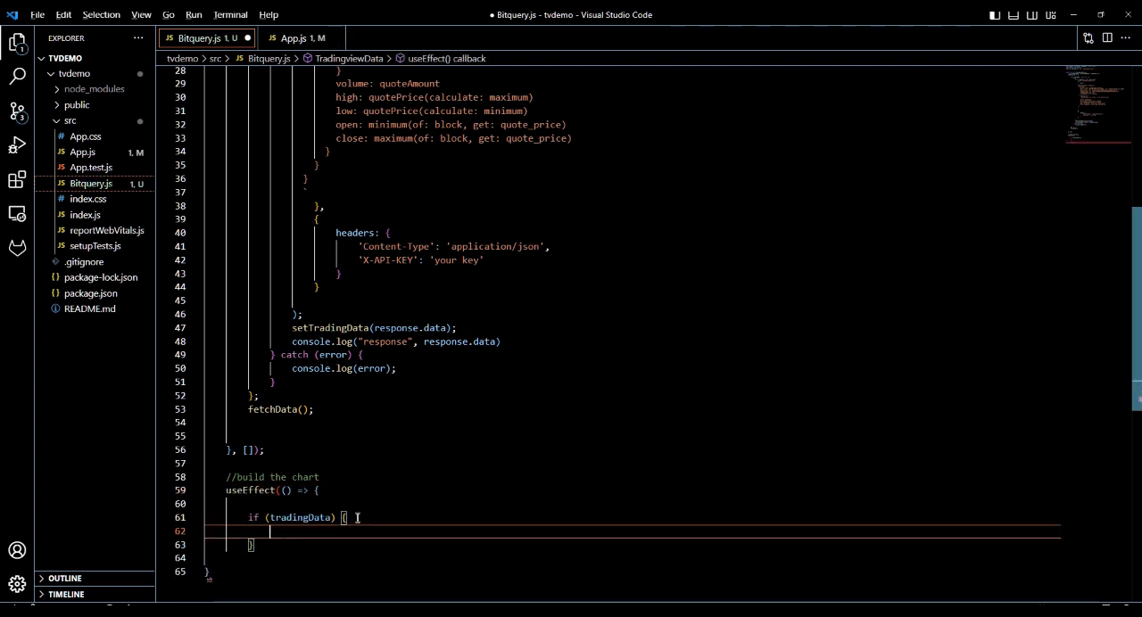
key(Enter)
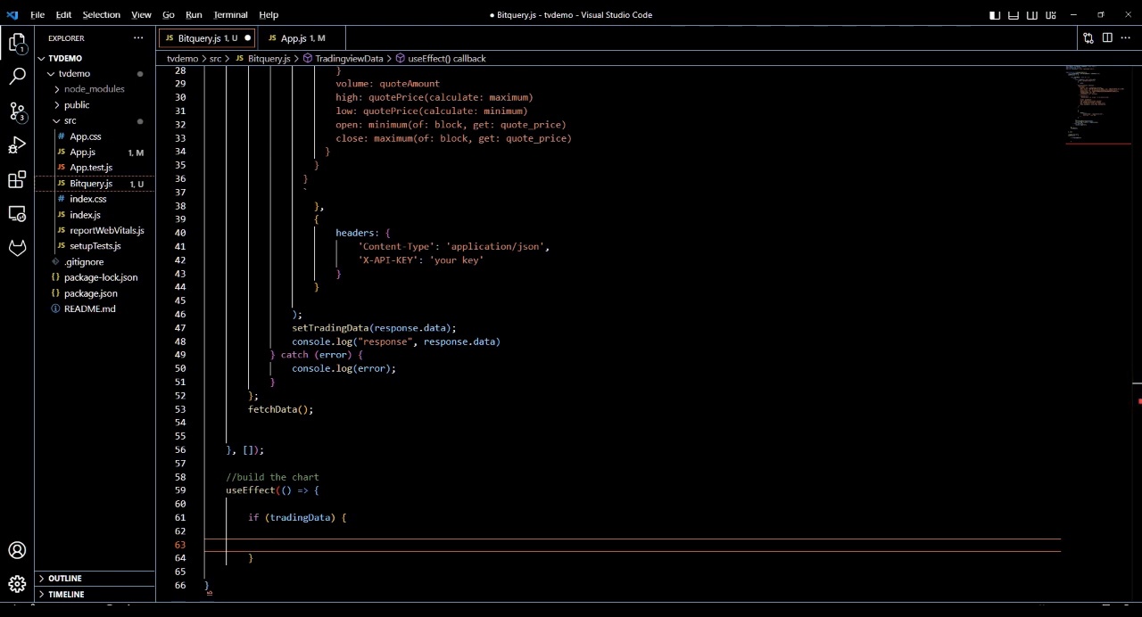
- Give the chart effect a [tradingData] dependency array and close it
scroll(down, 3)
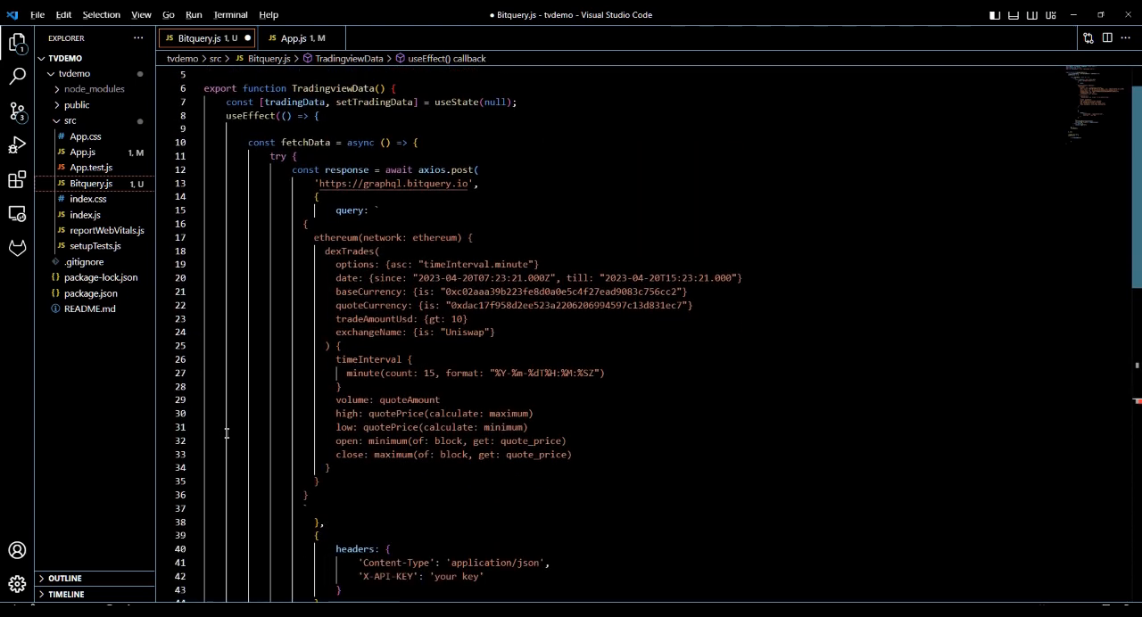
scroll(down, 3)
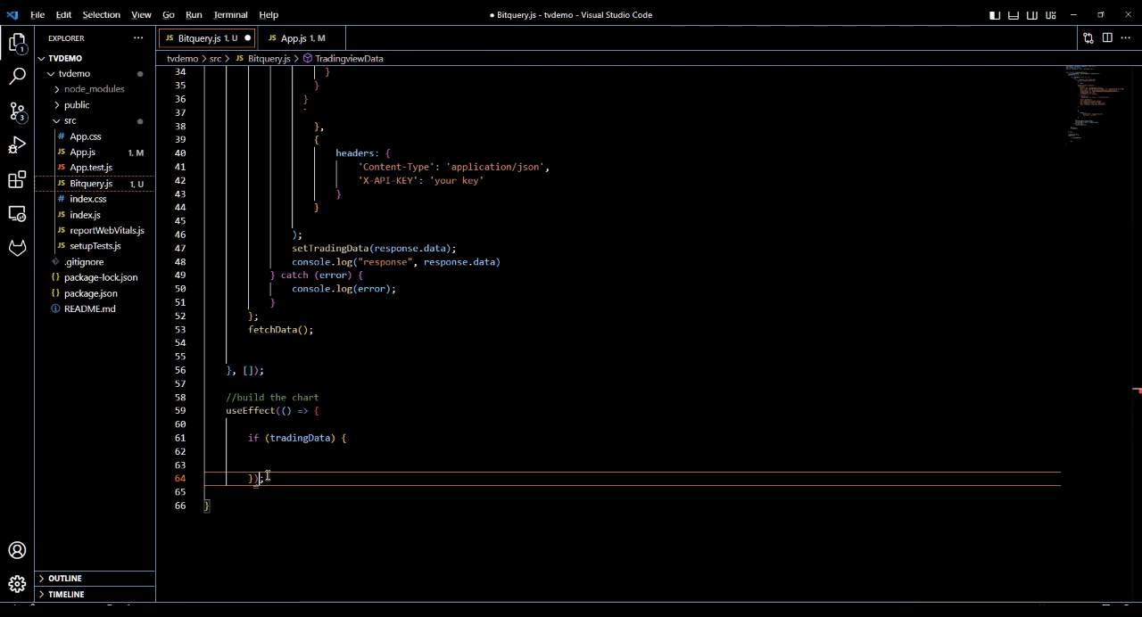
text(,[])
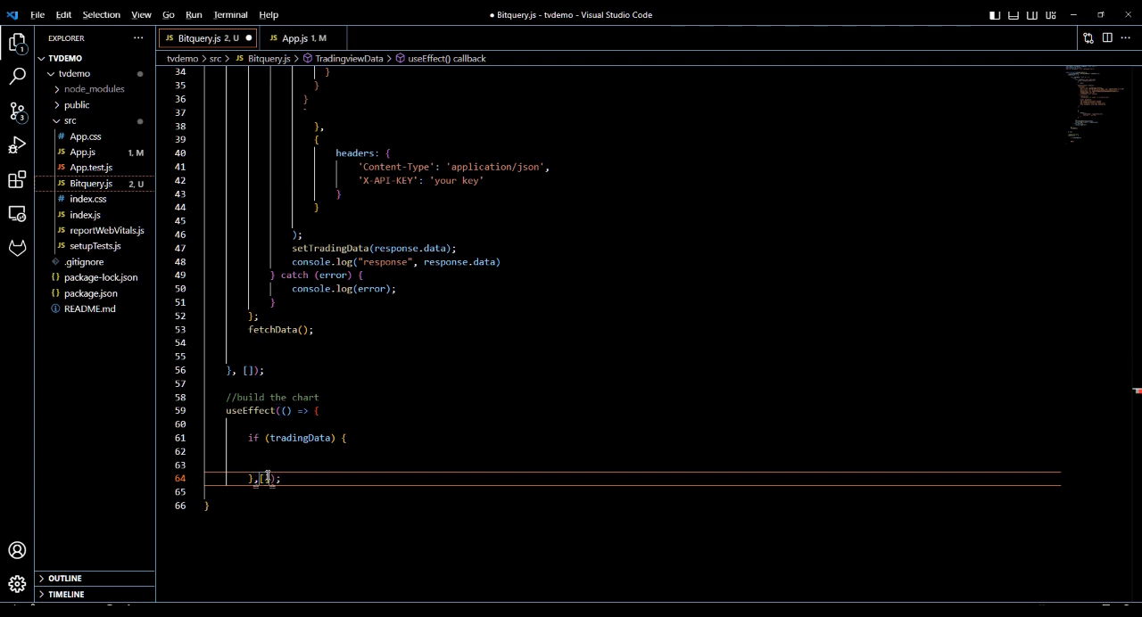
text(tradingData)
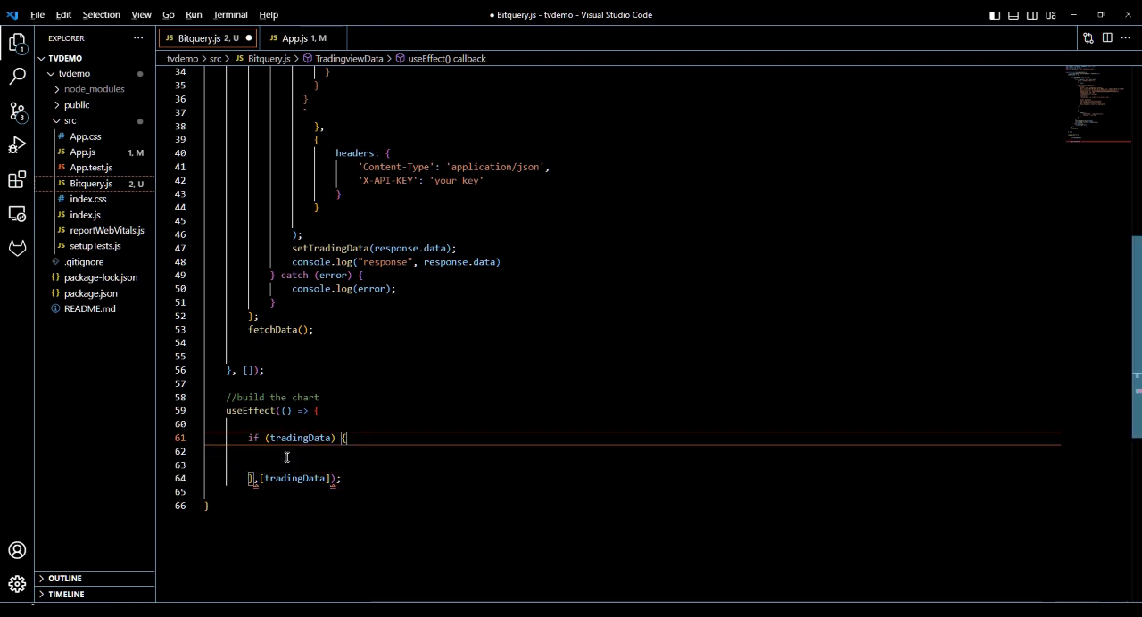
text(})
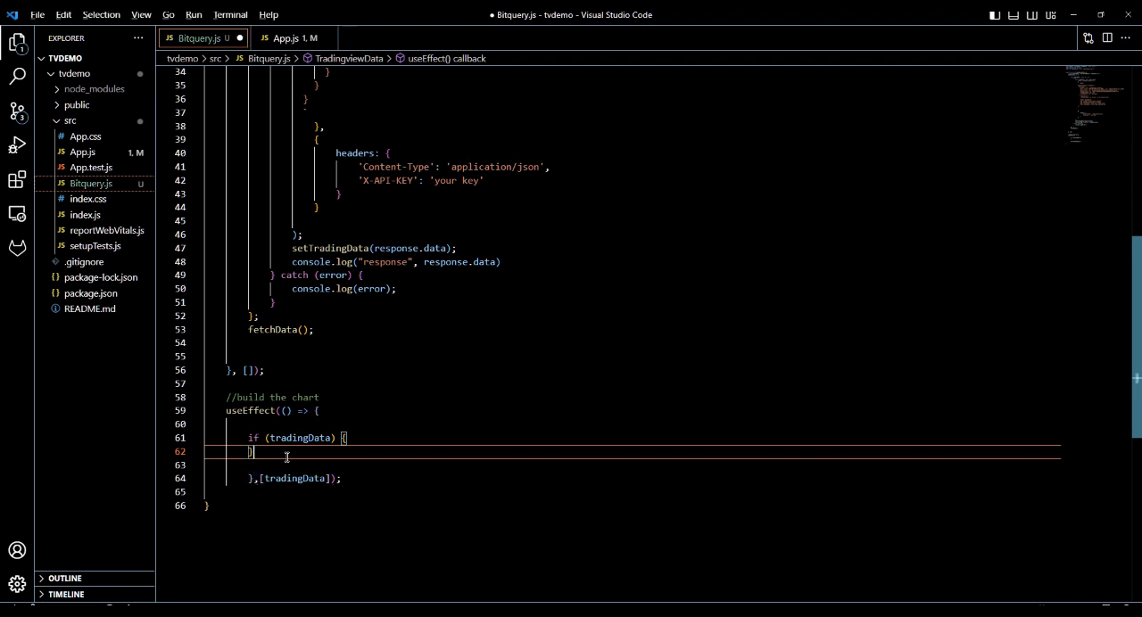
- Format Document on Bitquery.js to tidy the chart effect and return markup
right_click(286, 457)
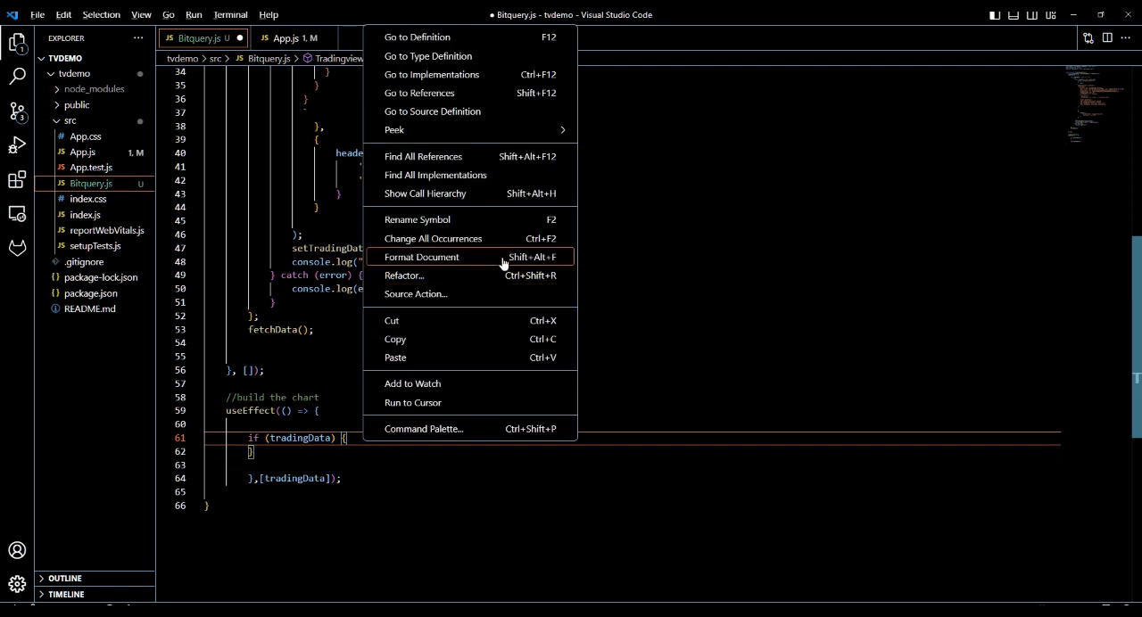
click(420, 257)
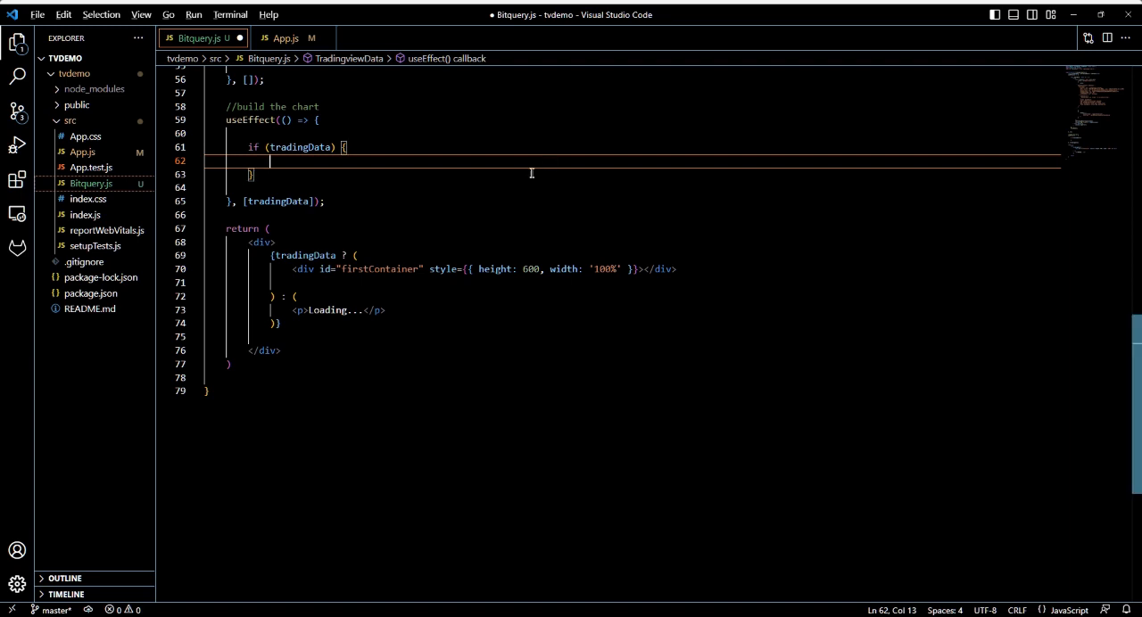
- Map dexTrades into data, converting each trade's open, high, low and close to numbers
text(const data = tradingData.data.ethereum.dexTrades.map((trade))
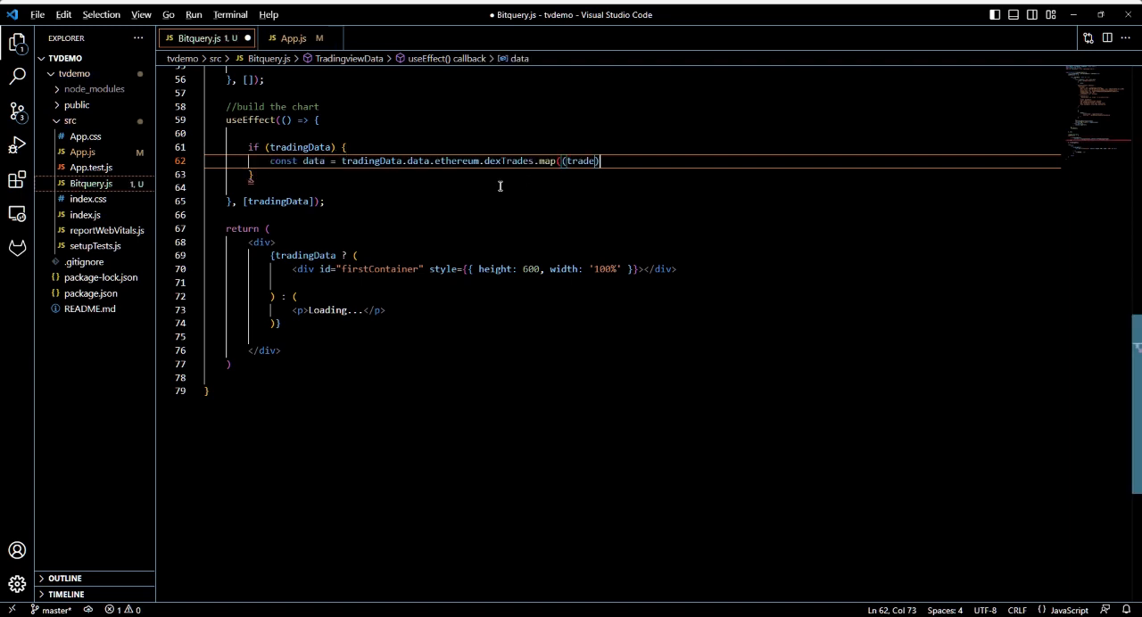
text({})
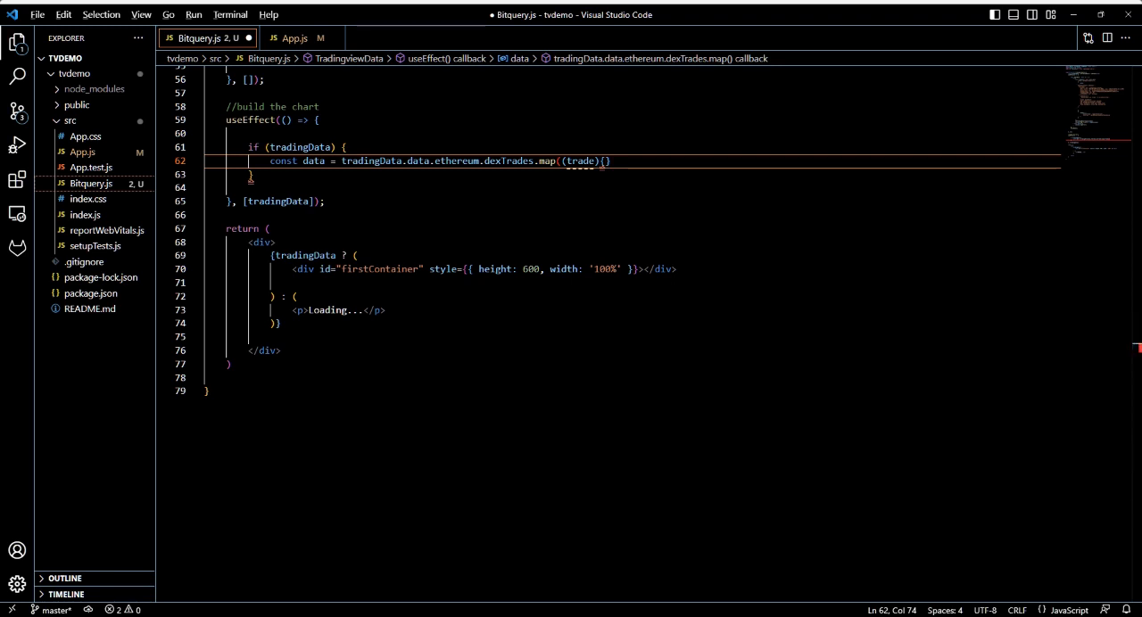
key(Backspace)
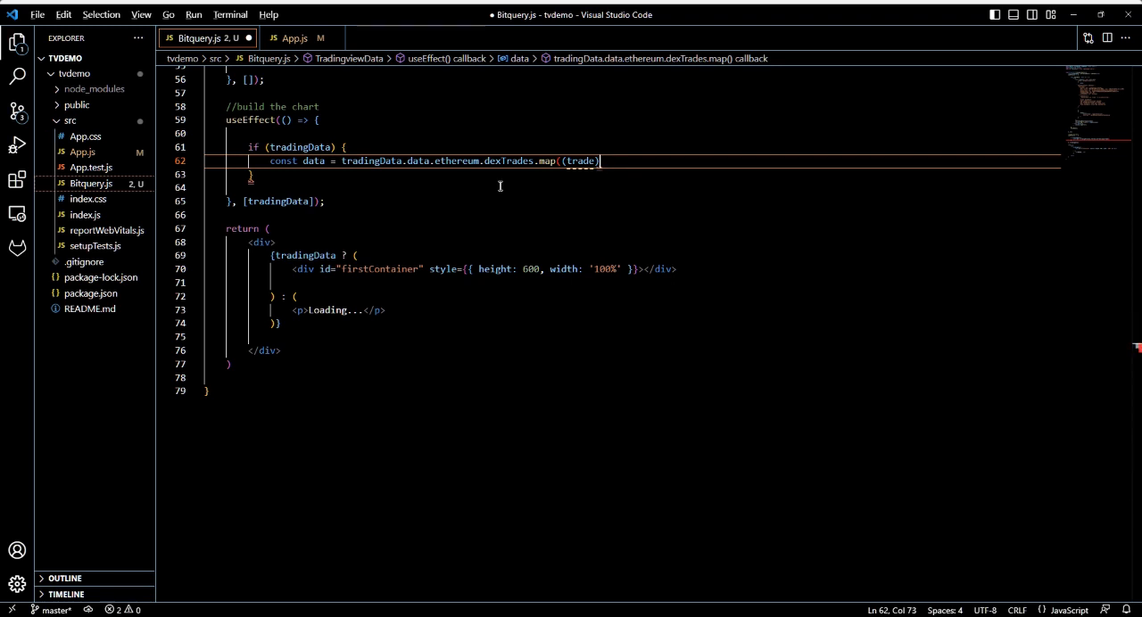
text(=>()
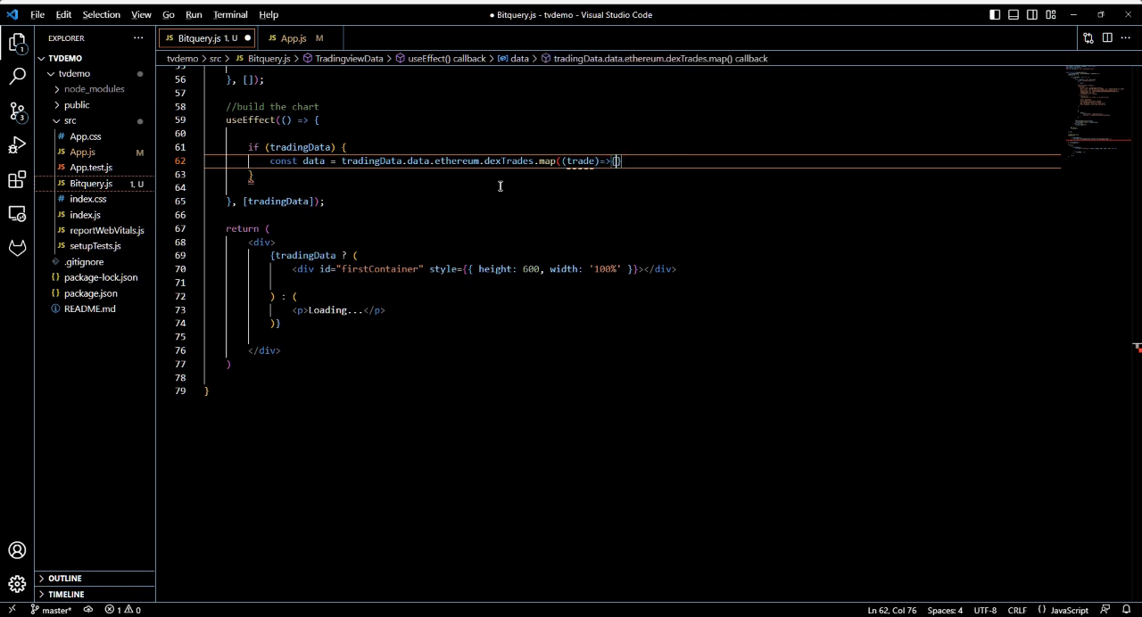
key(Enter)
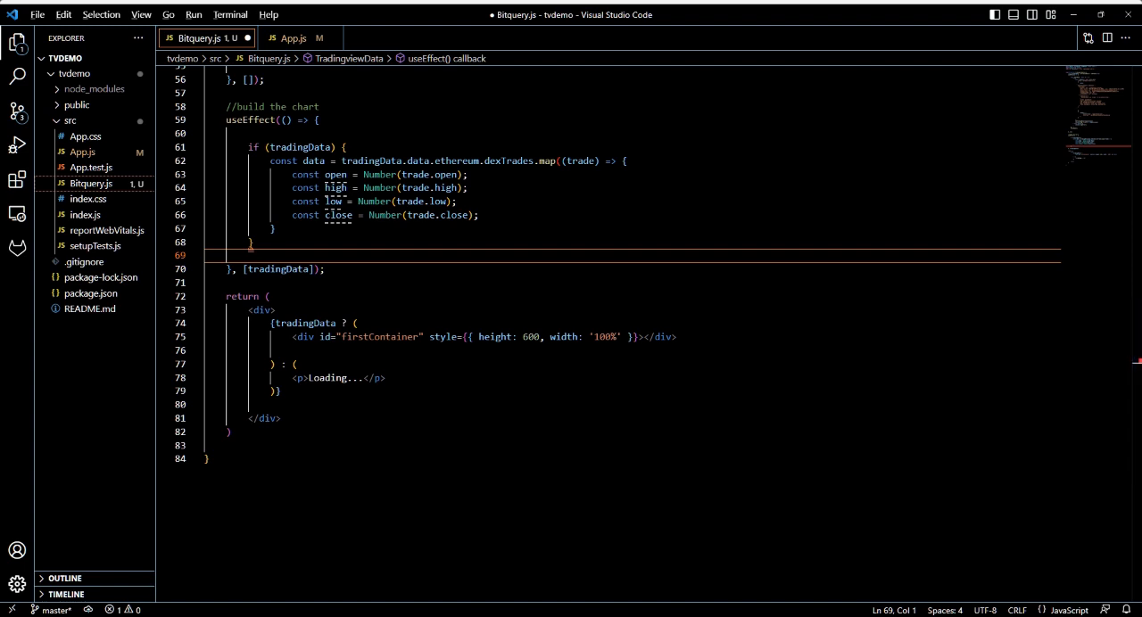
click(479, 215)
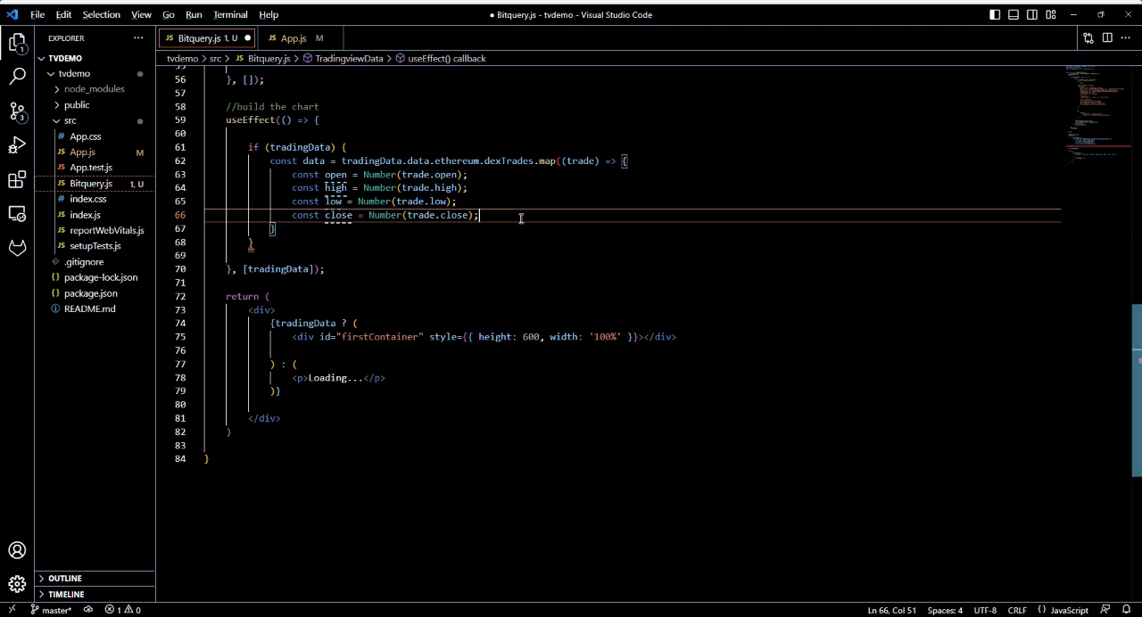
- Start the returned object with time: new Date(trade.timeInterval.minute).getTime()/1000
text(return)
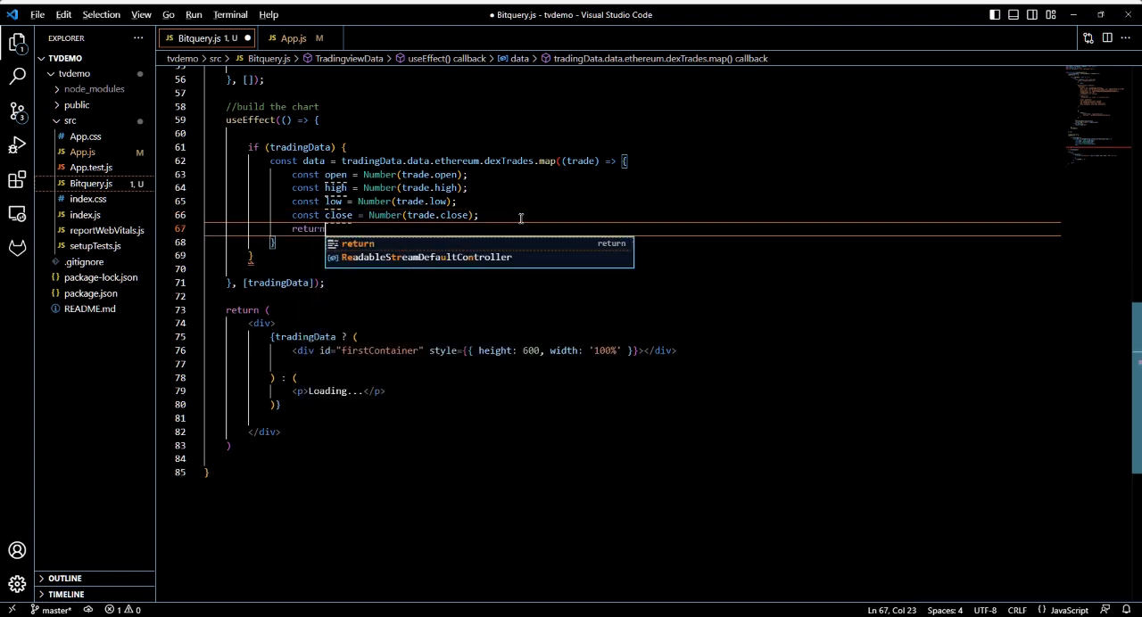
text({)
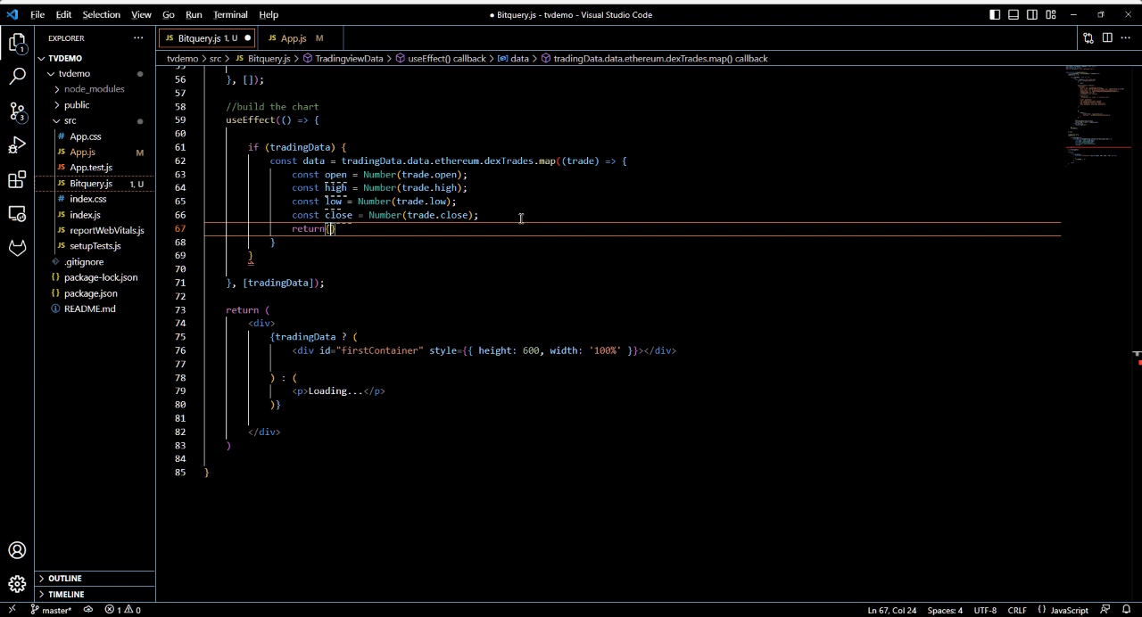
key(Enter)
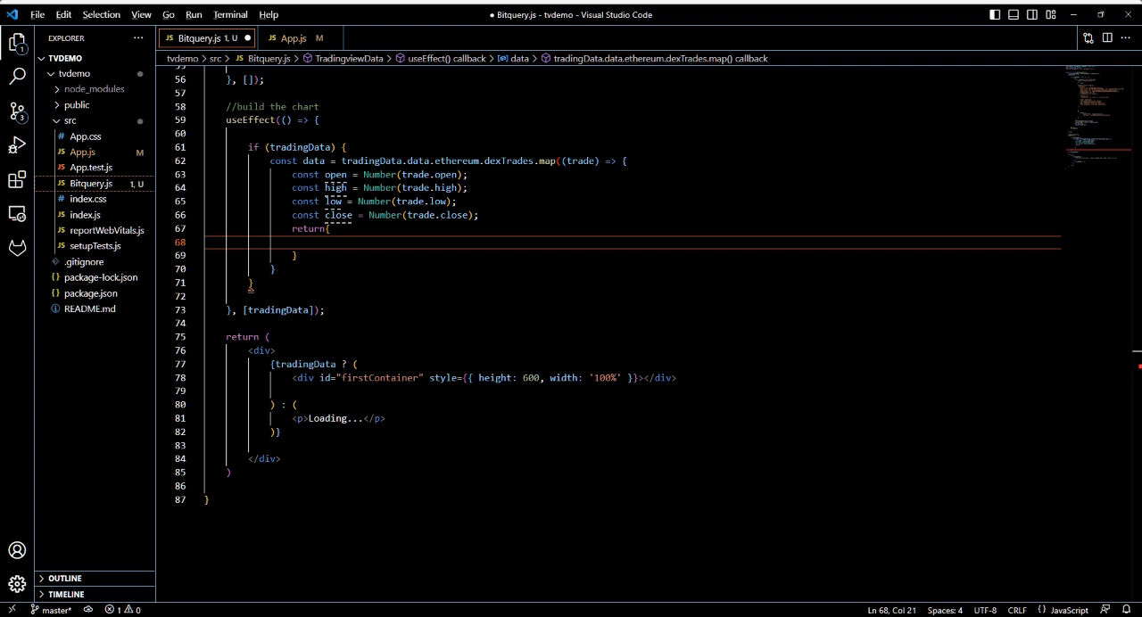
text(tim)
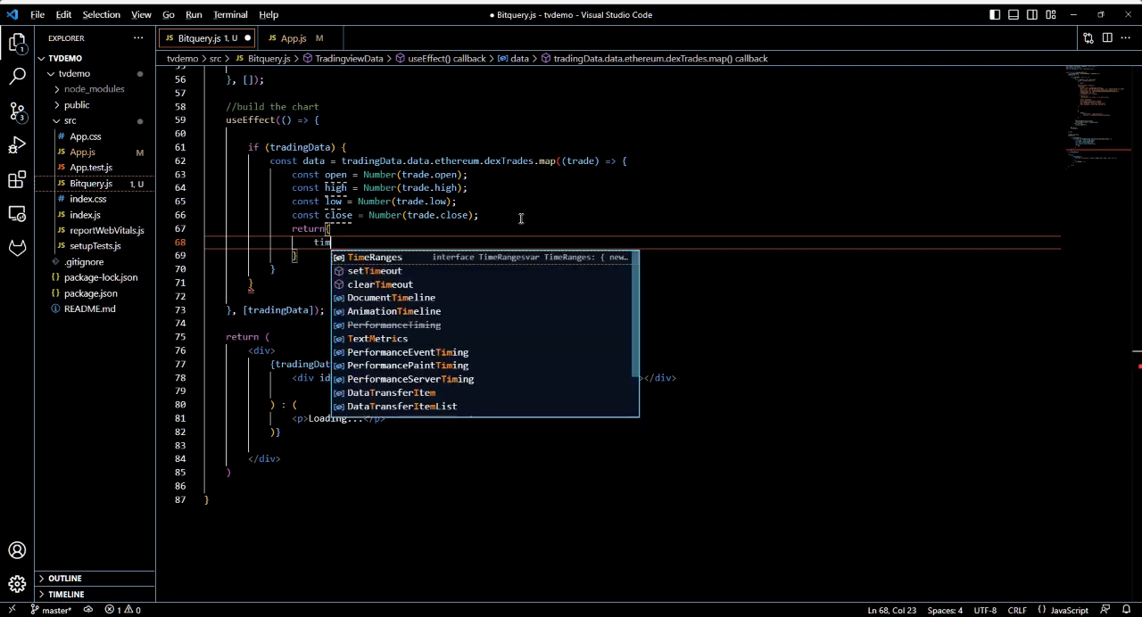
text(e:new)
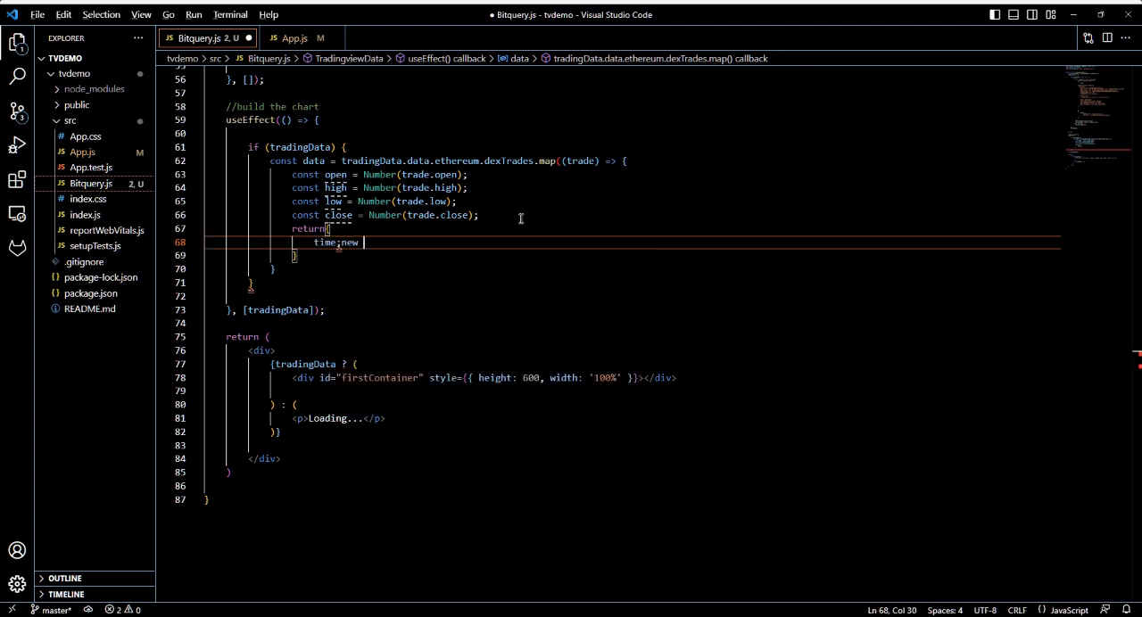
text(data)
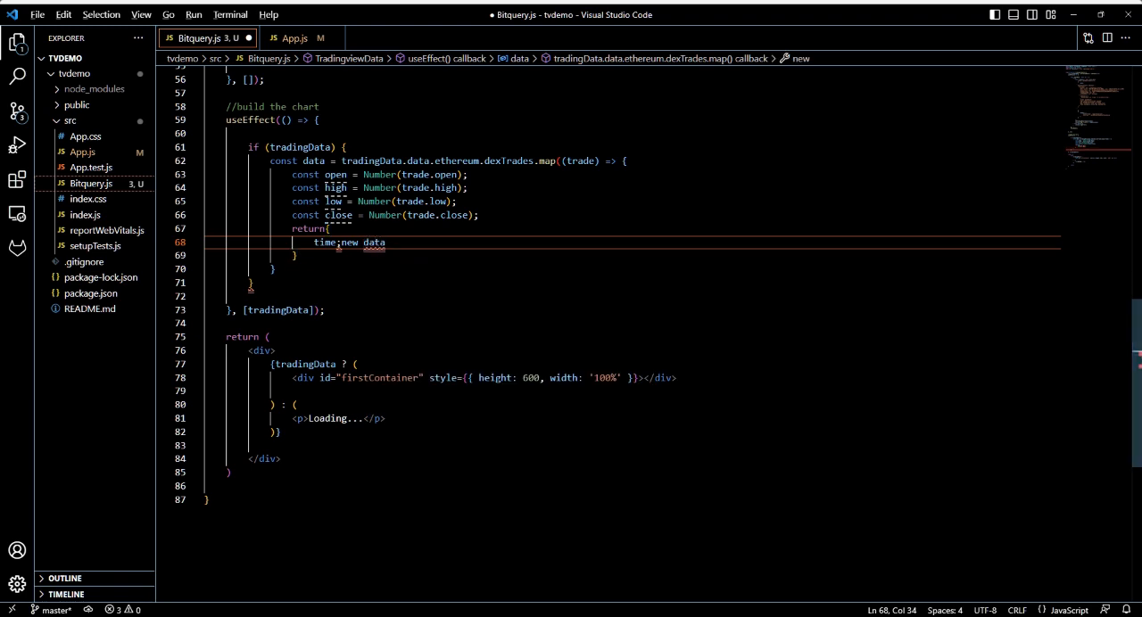
key(Backspace)
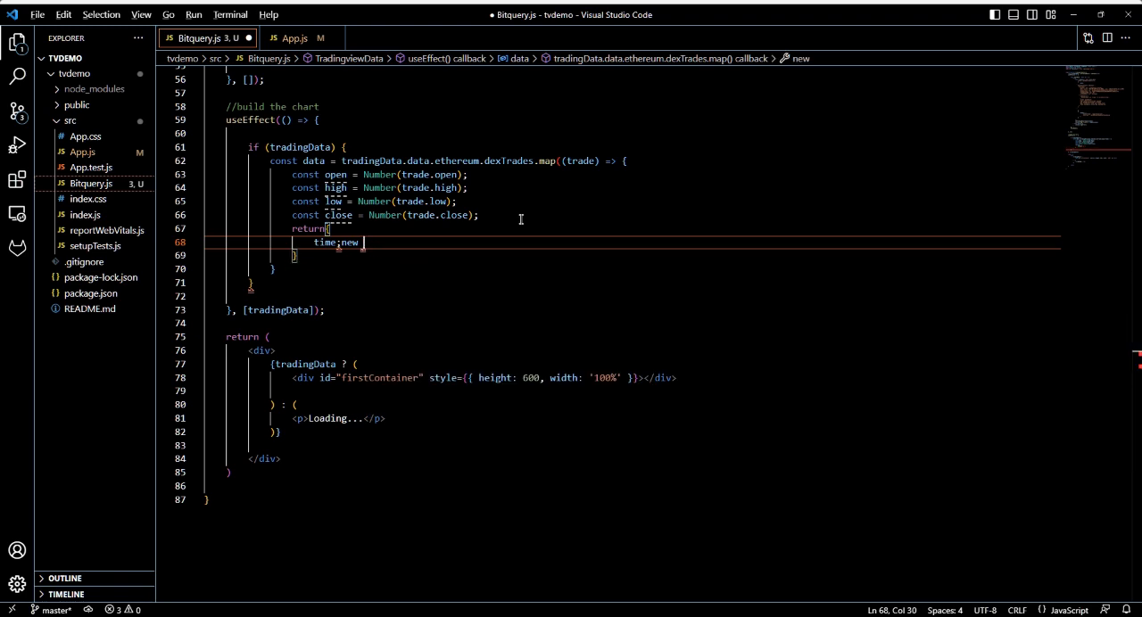
text(Date()
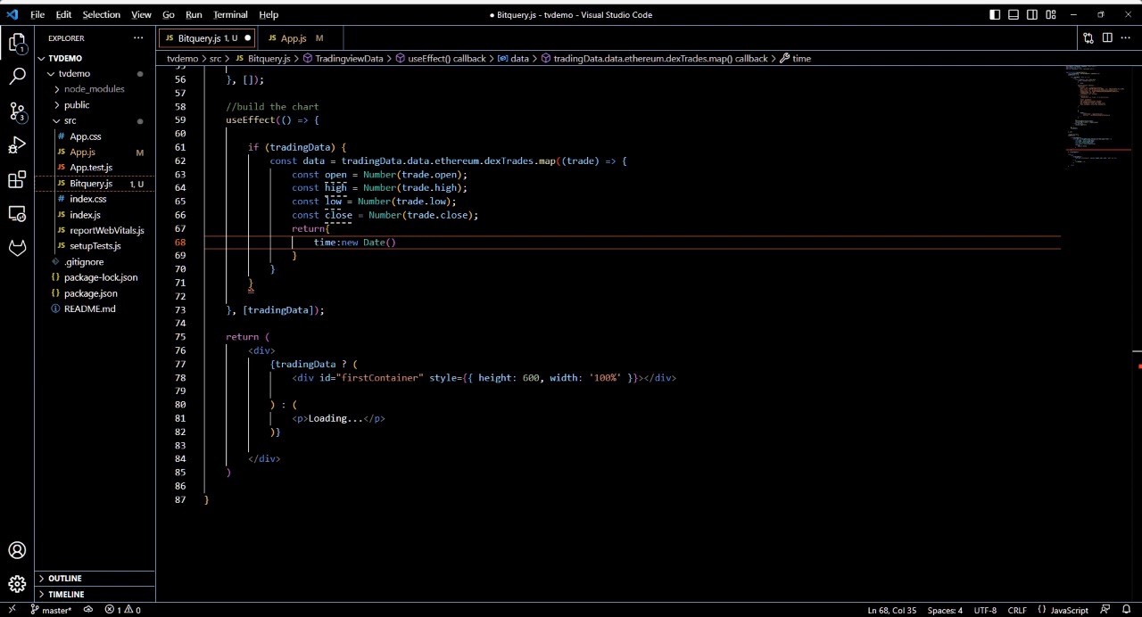
text(trade.timeInterval.minute)
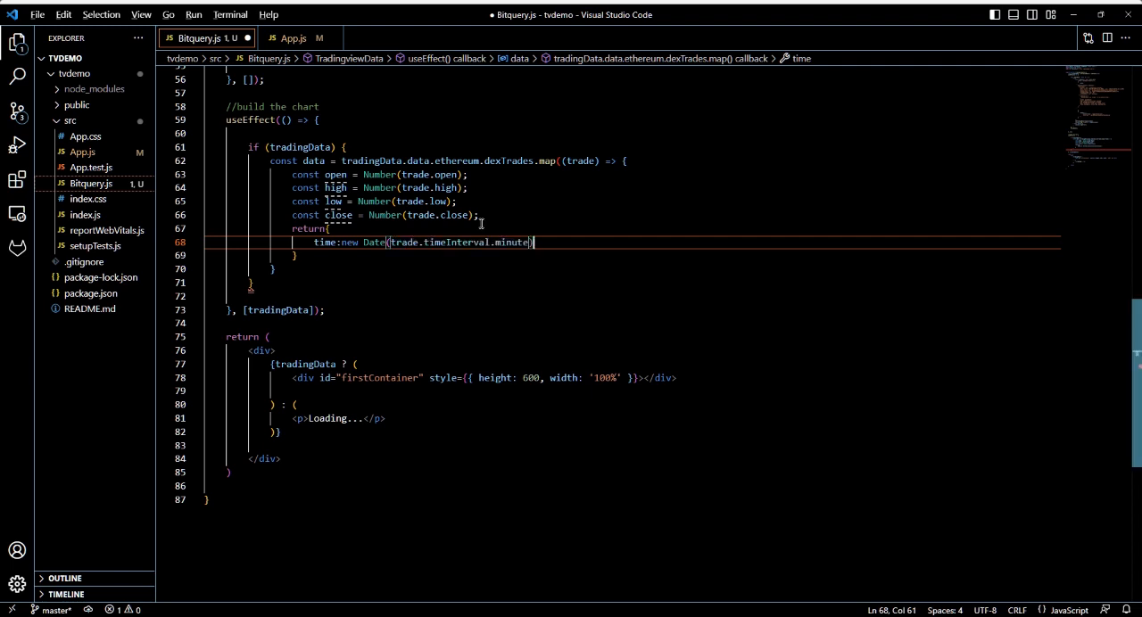
text(.)
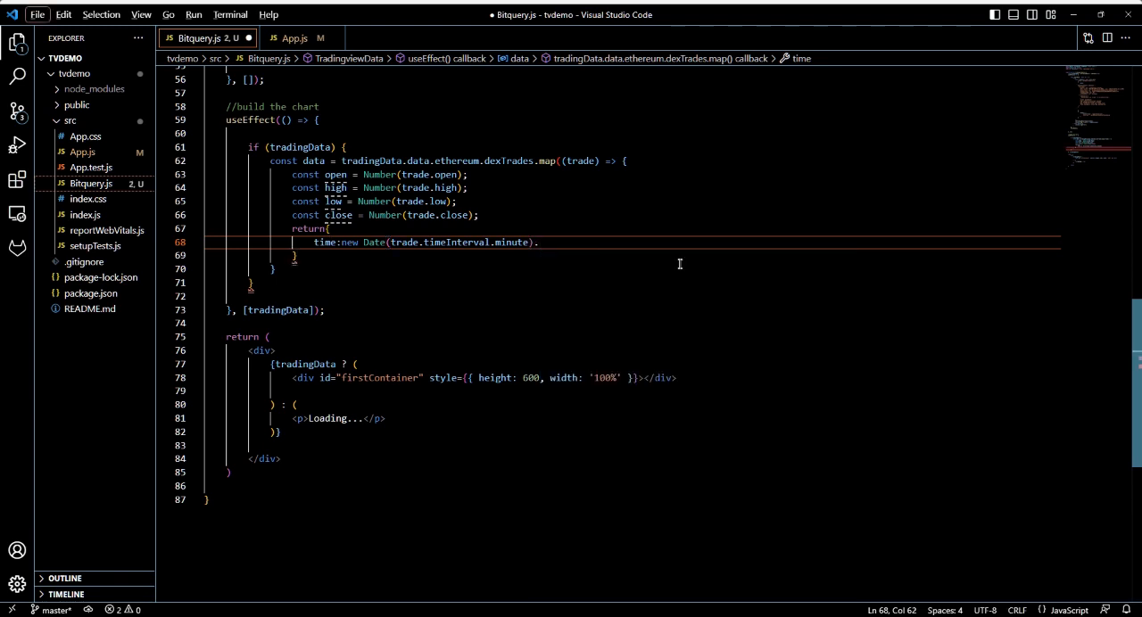
text(getTime)
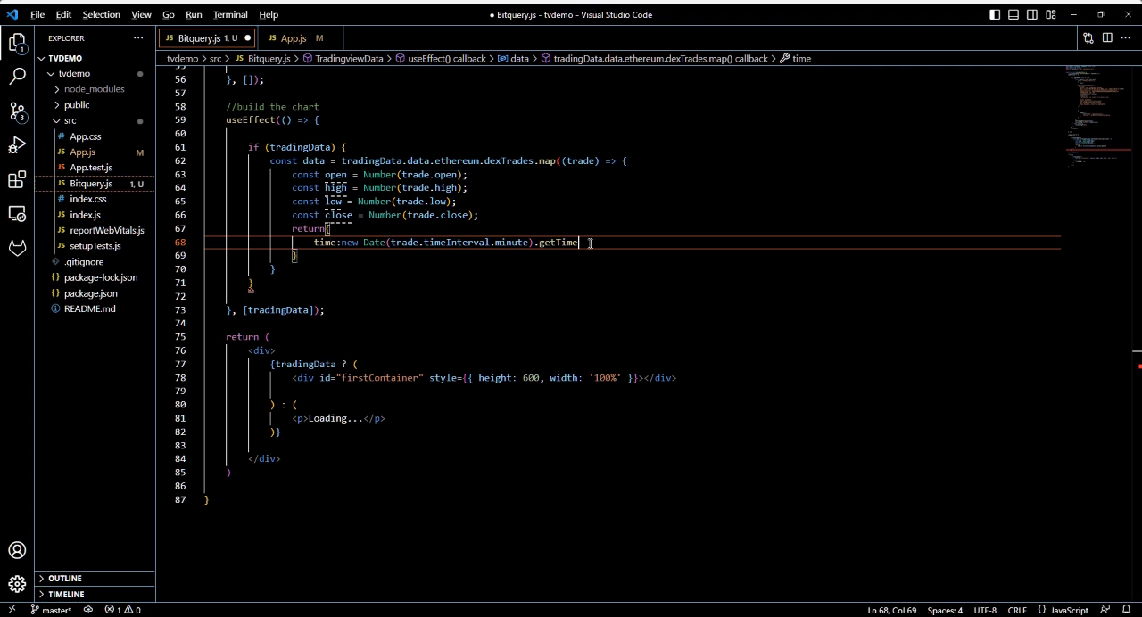
text(())
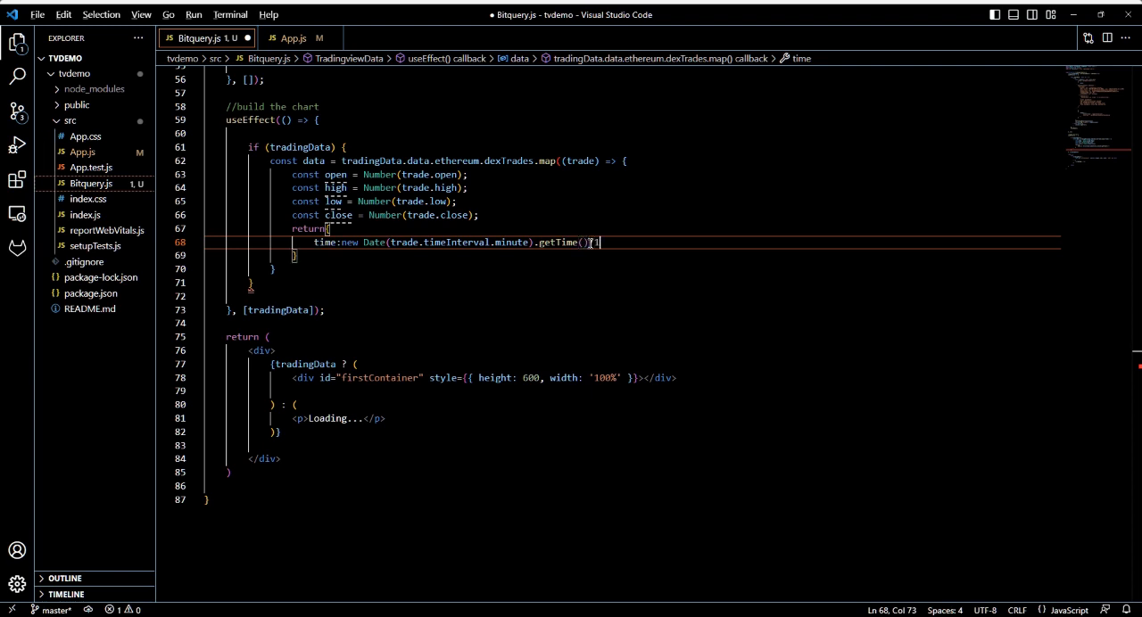
text(/1000,)
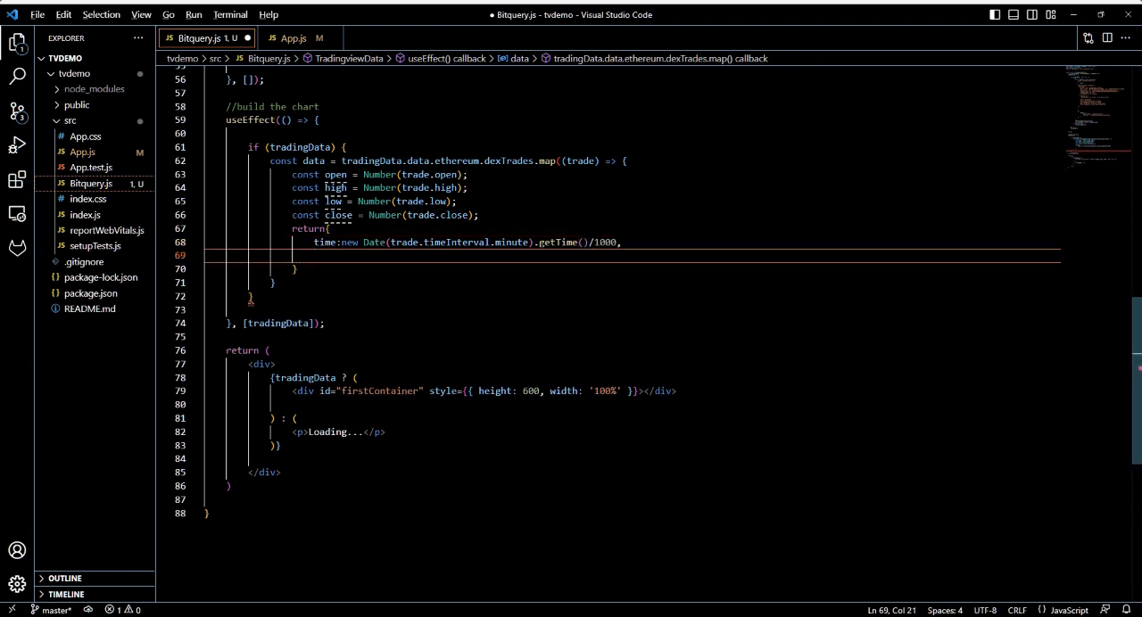
- Add open, high, low and volume: Number(trade.volume) to the returned trade object
text(open,)
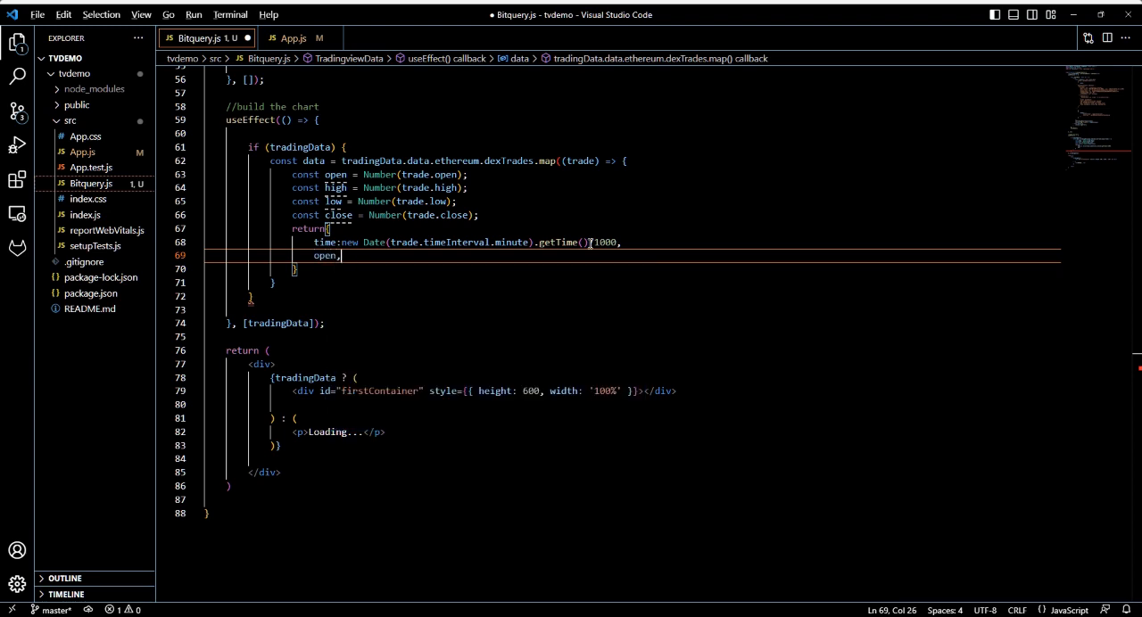
text(high,)
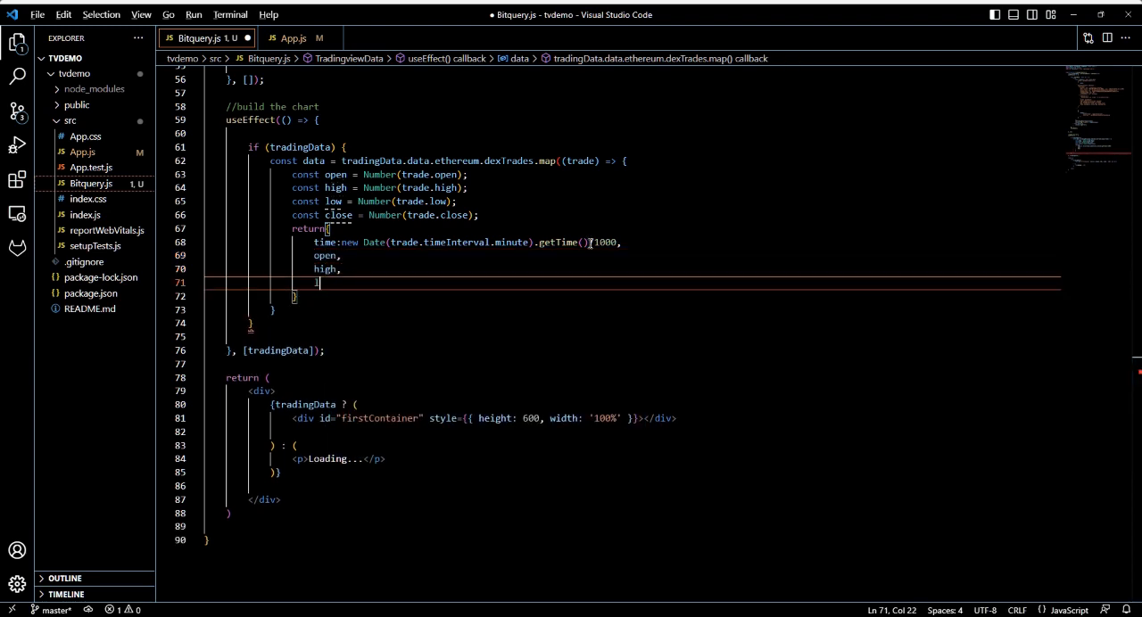
text(low,)
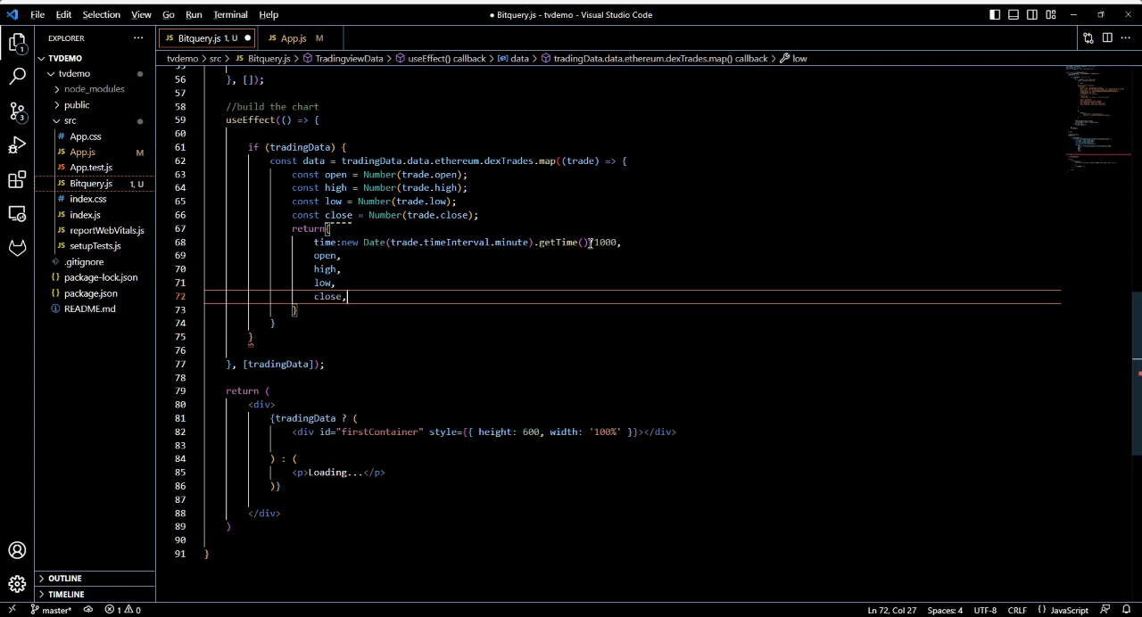
text(vol)
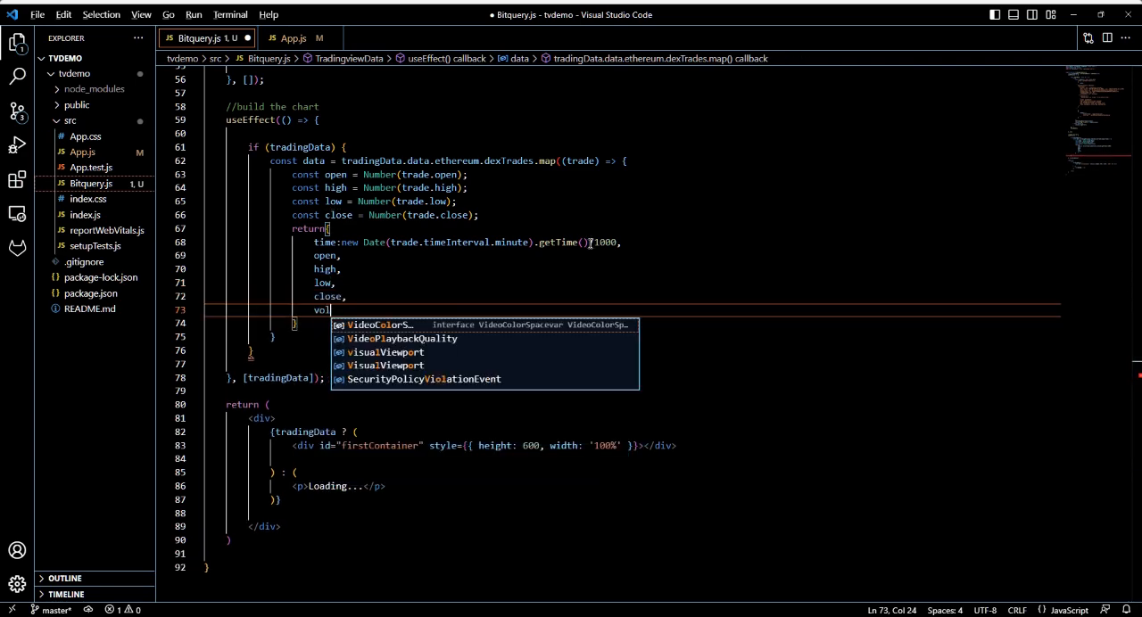
text(ume:)
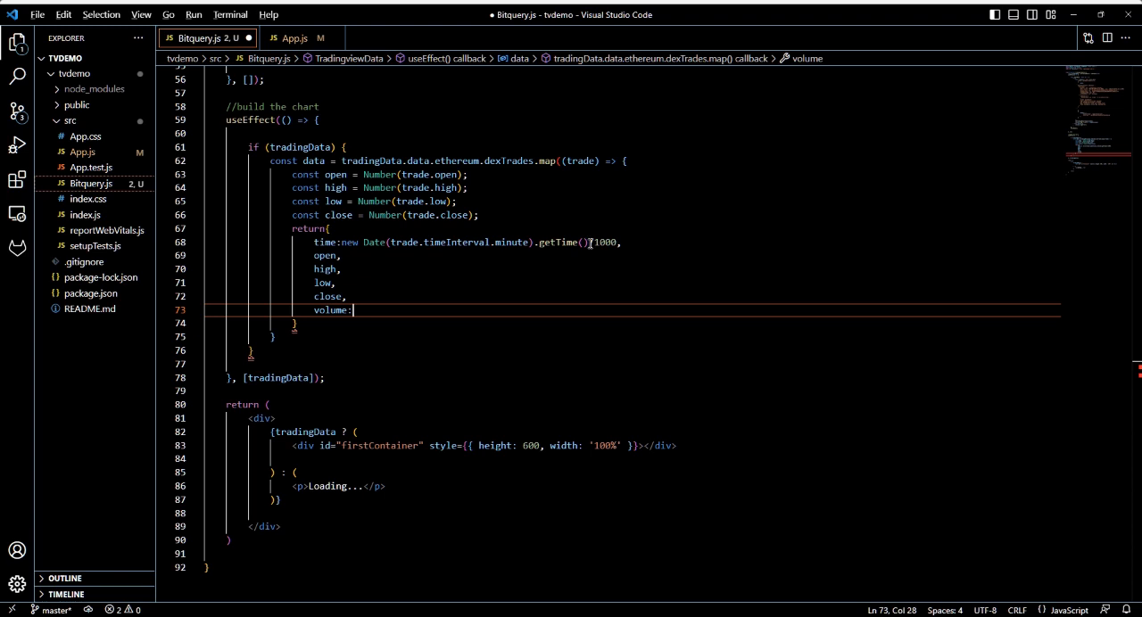
text(Number)
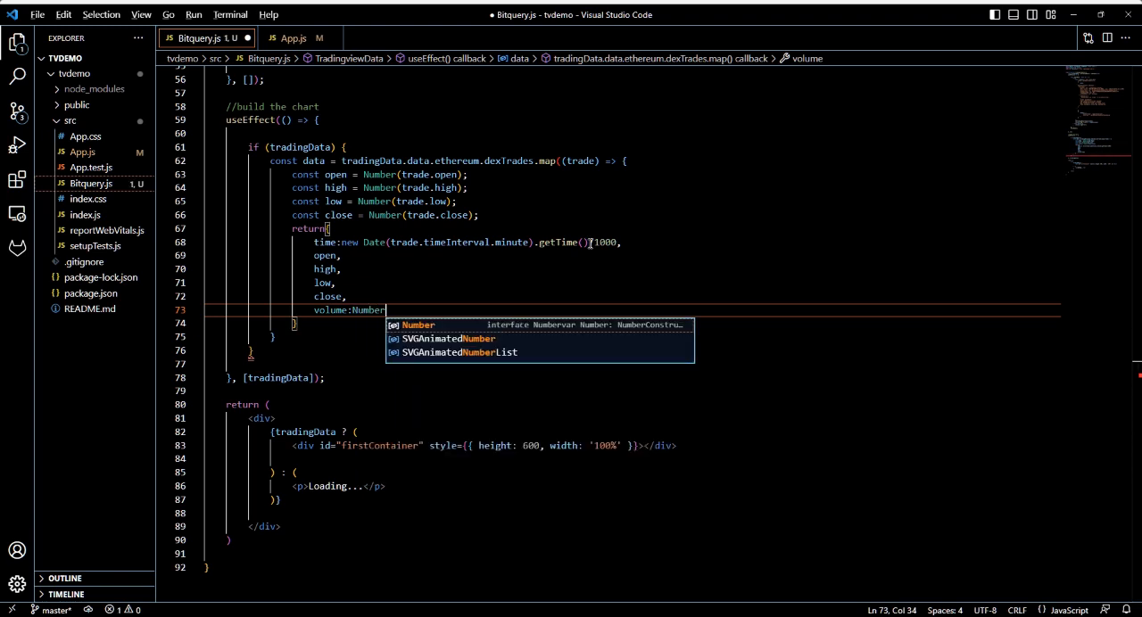
text((trade.volume)
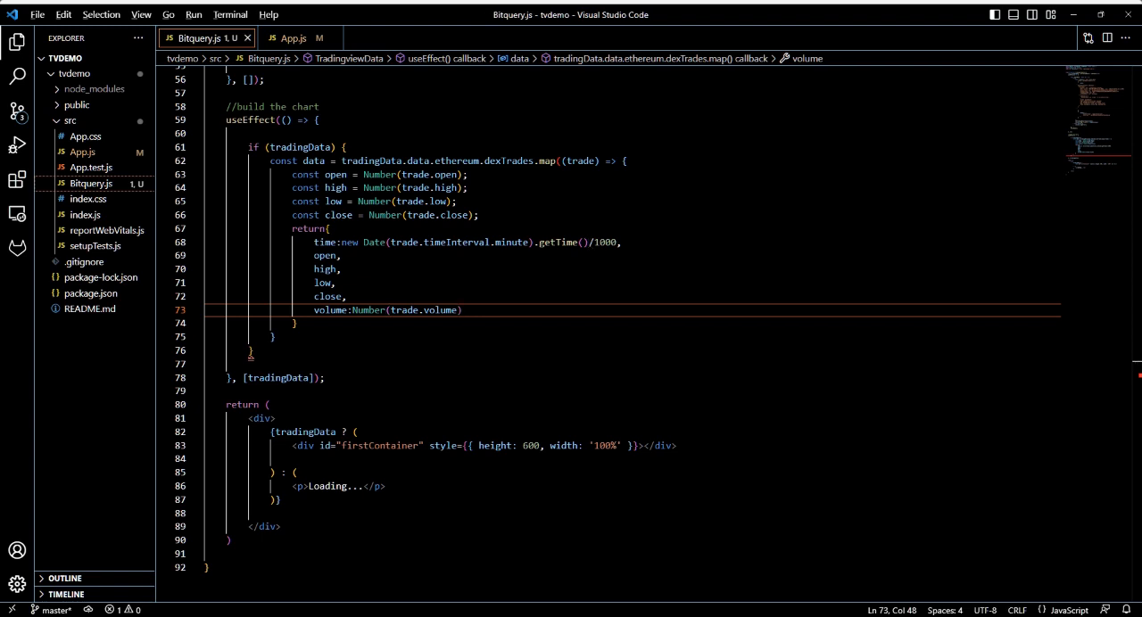
text(,)
click(633, 337)
text();)
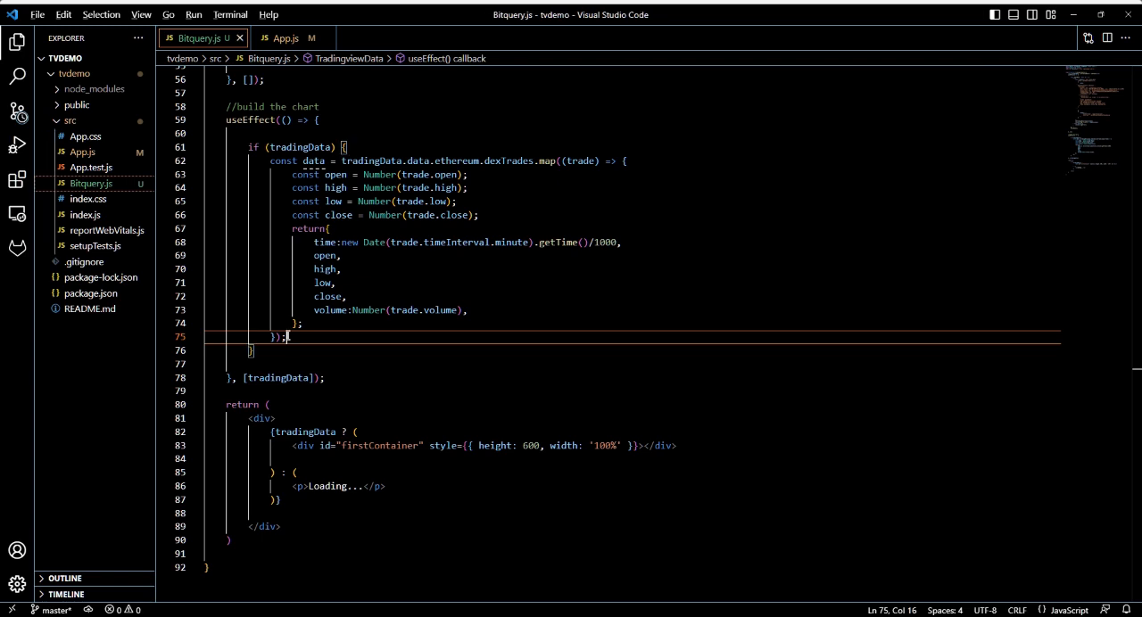
- Add a '//create chart' comment after the data mapping
text(#create)
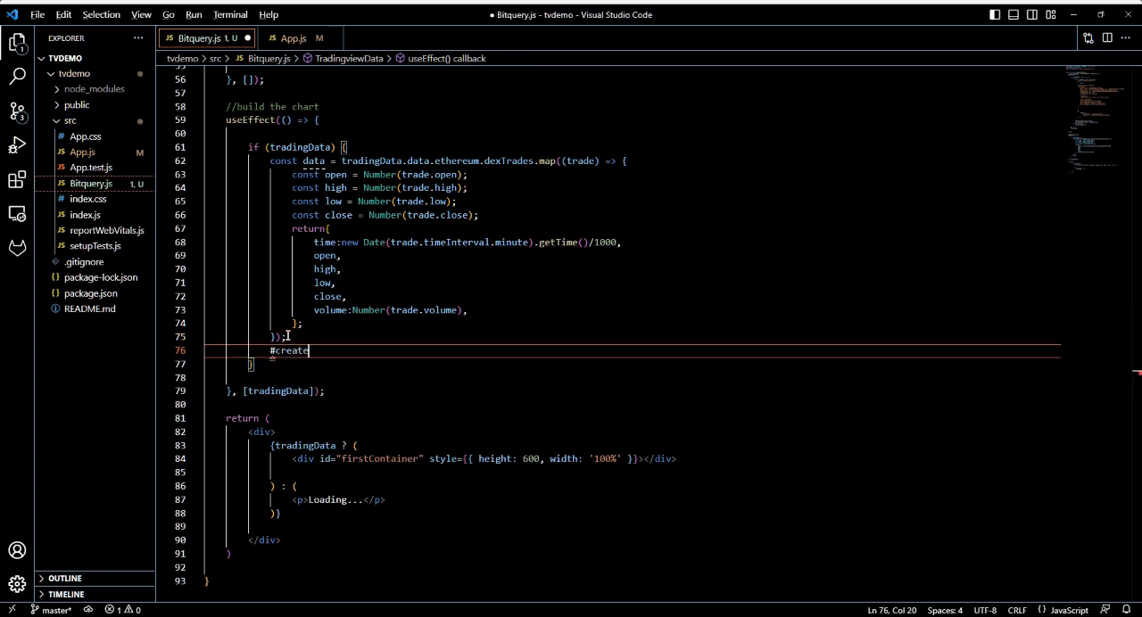
text(CharacterData)
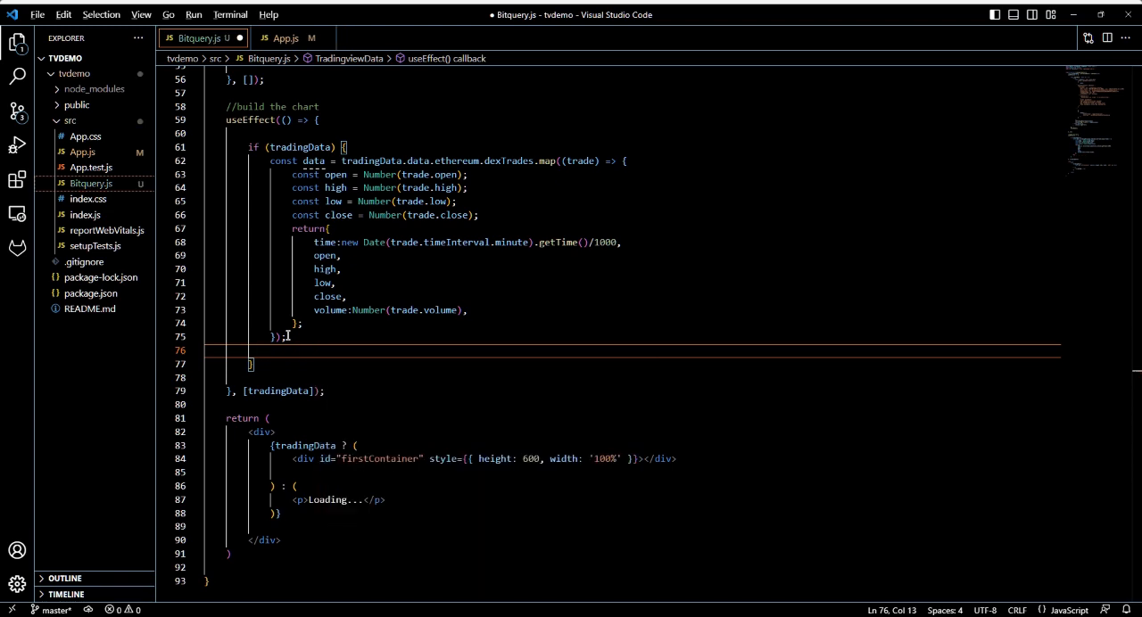
text(//create c)
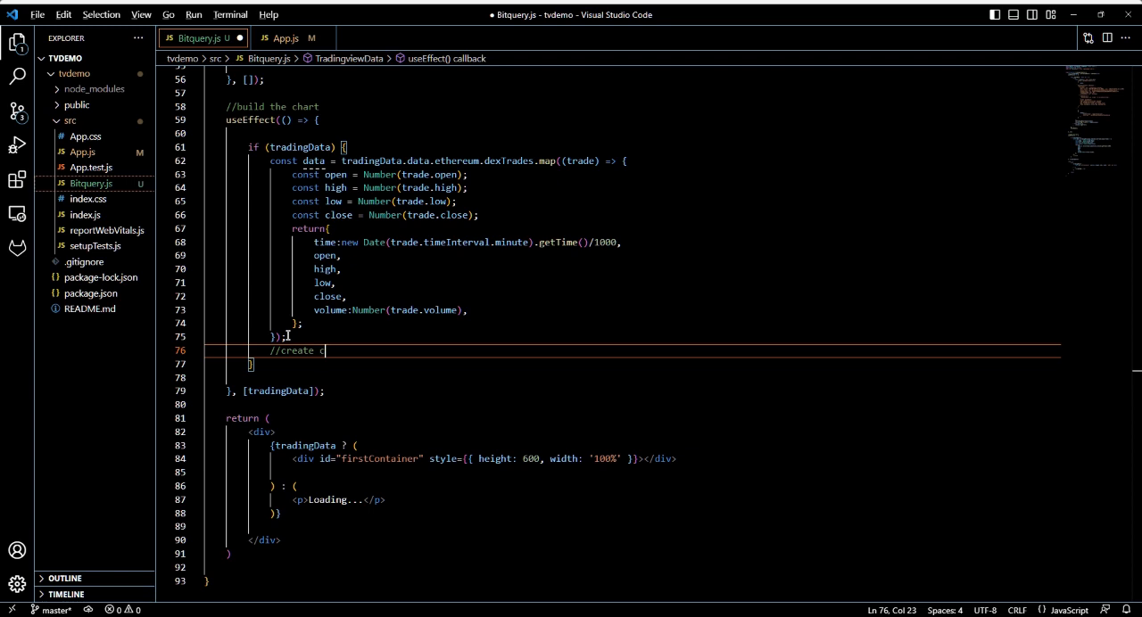
text(hart)
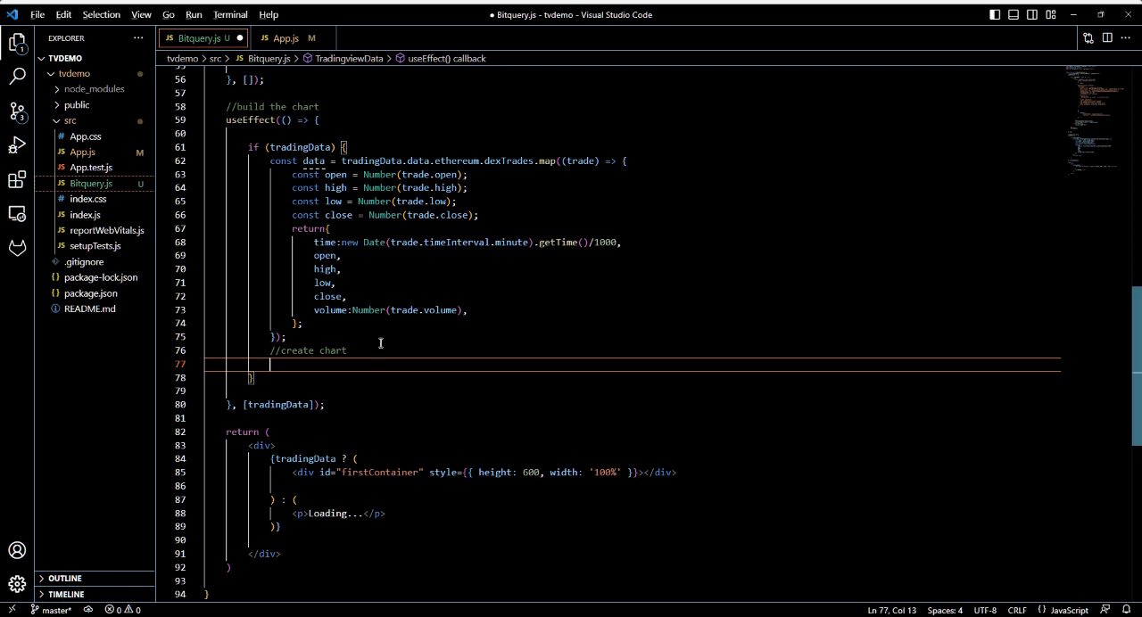
- Declare const chart = createChart(document.getElementById('firstContainer'));
text(const chart = createChart()
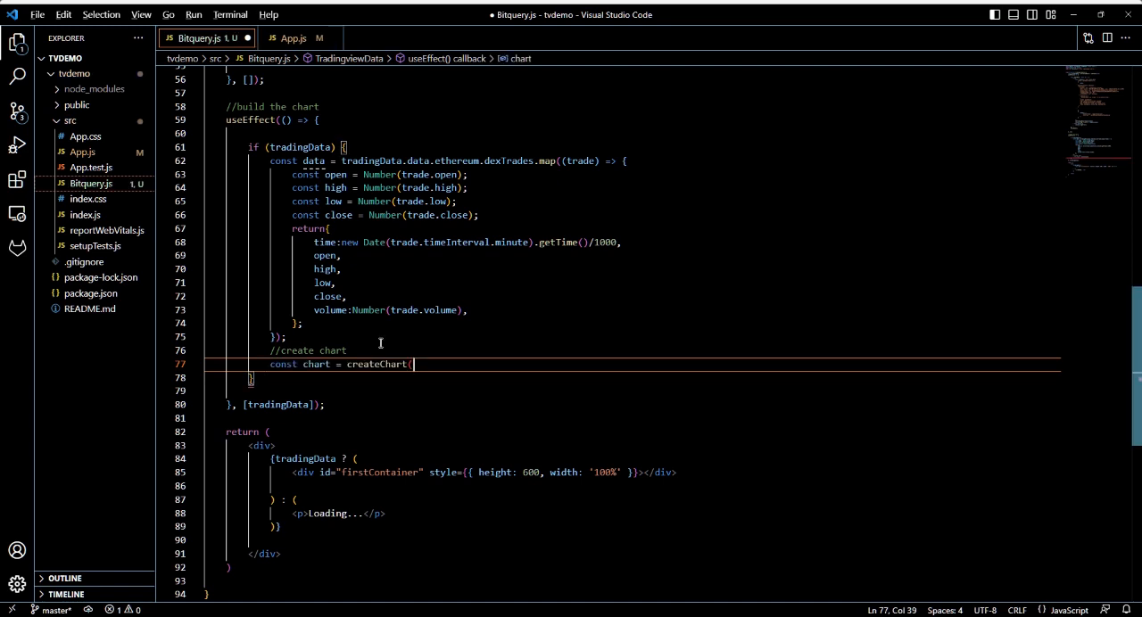
text(document)
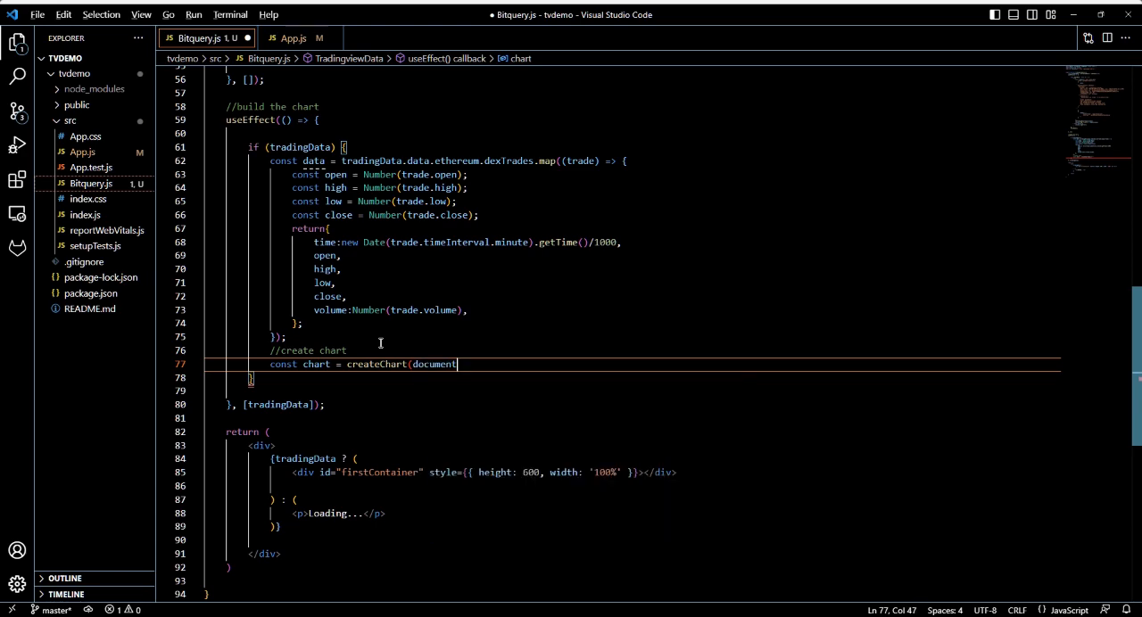
text(.getElementById()
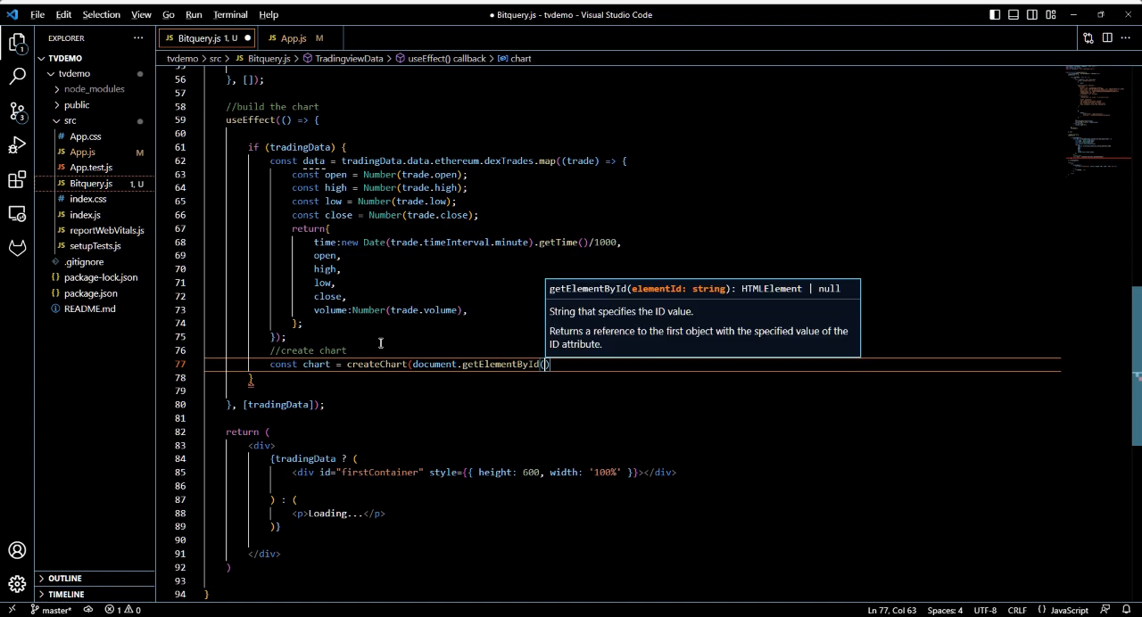
text('firstContainer)
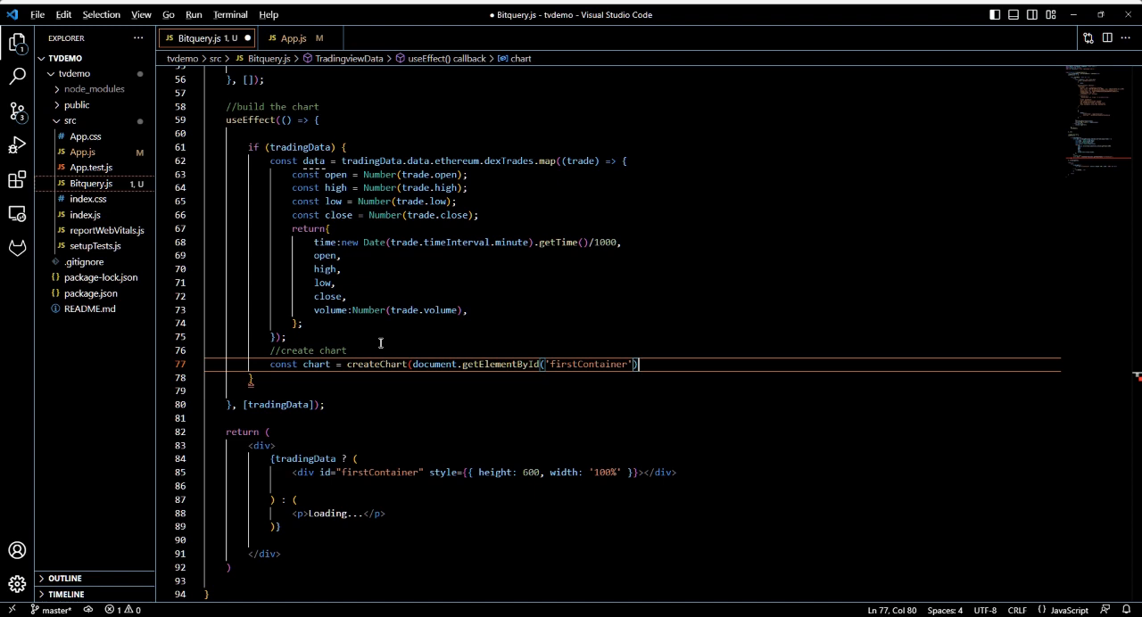
text())
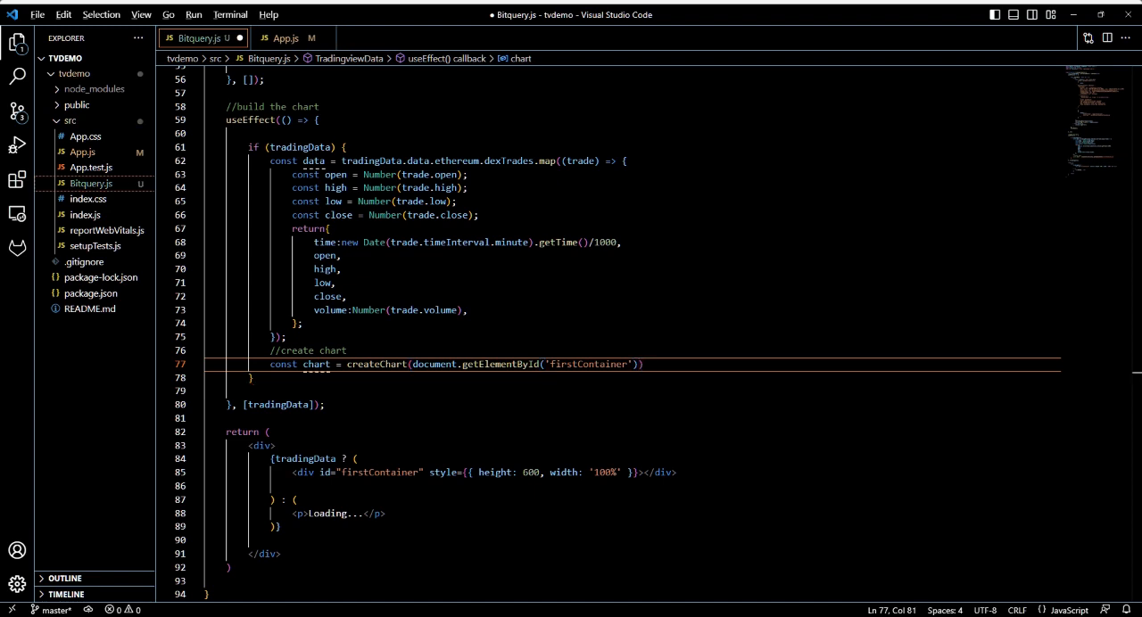
text(;)
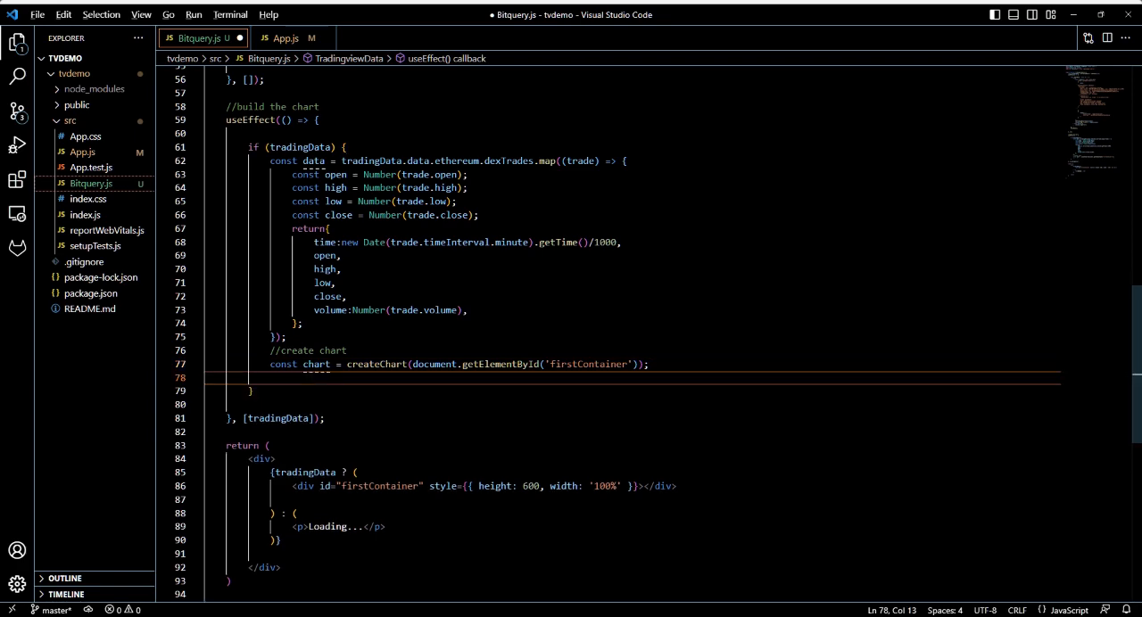
- Declare const candlestickSeries = chart.addCandlestickSeries() below the createChart line
text(const c)
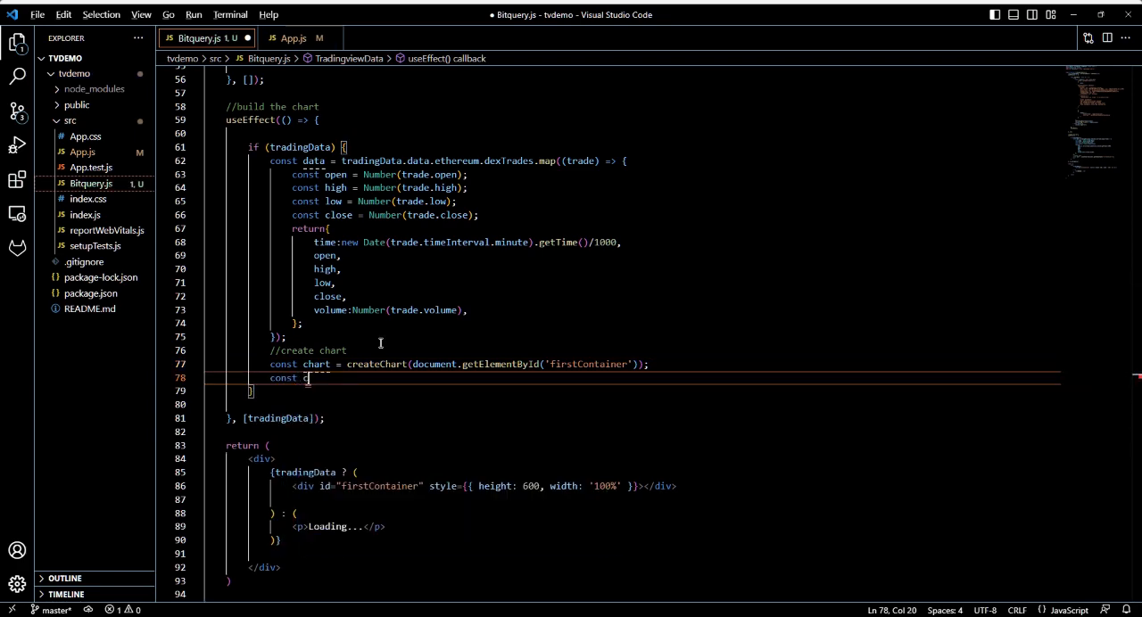
text(candlestick)
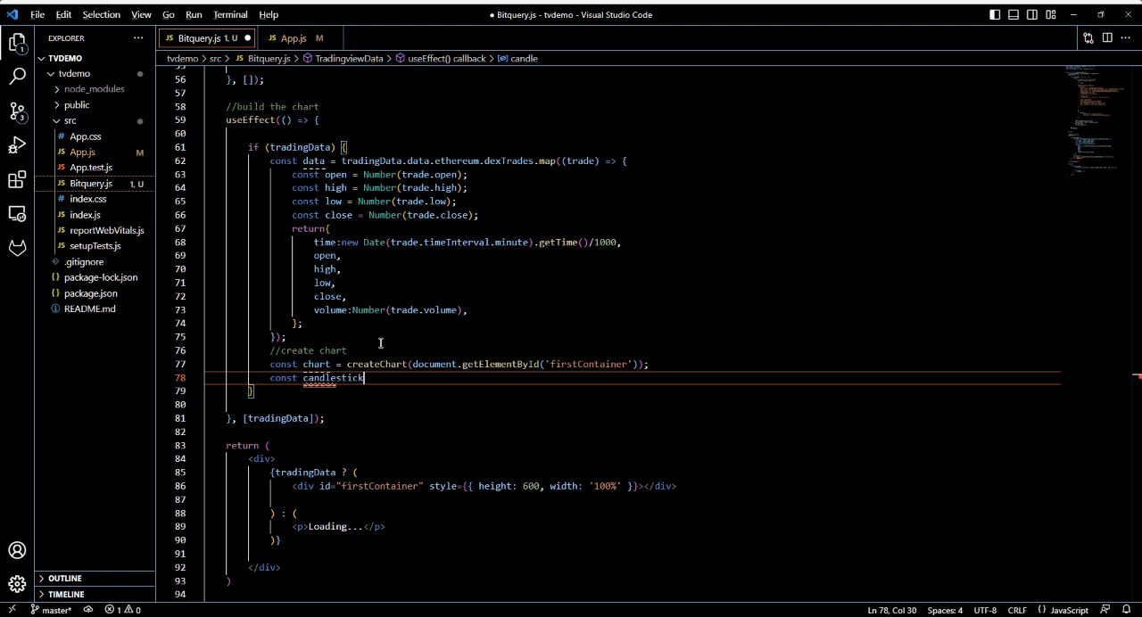
text(ero)
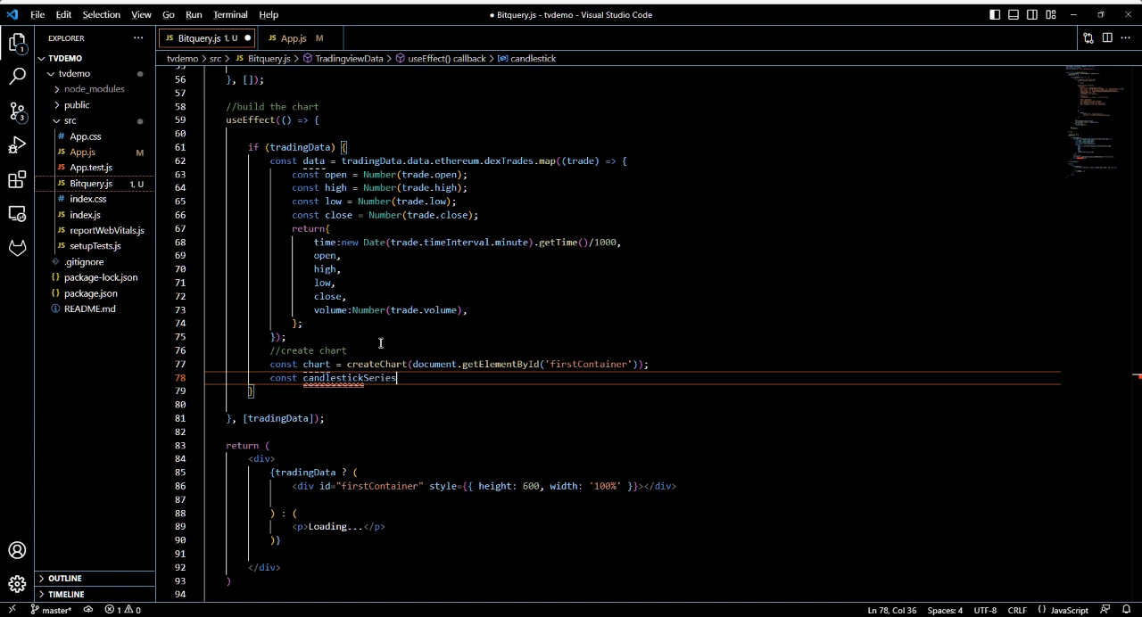
text(=c)
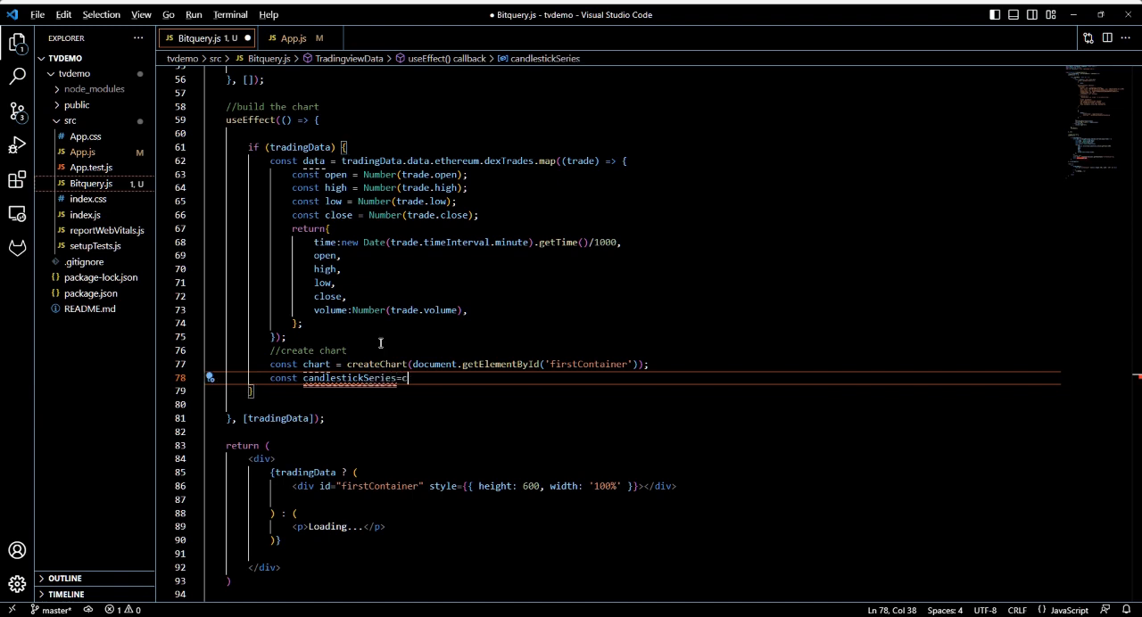
text(hart.add)
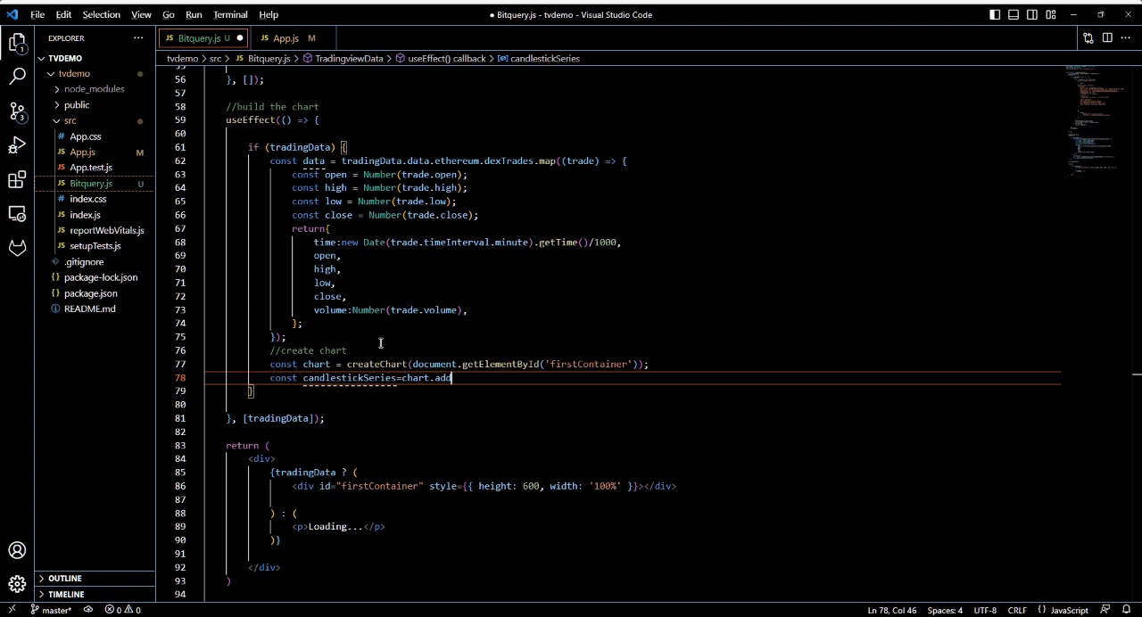
text(Candle)
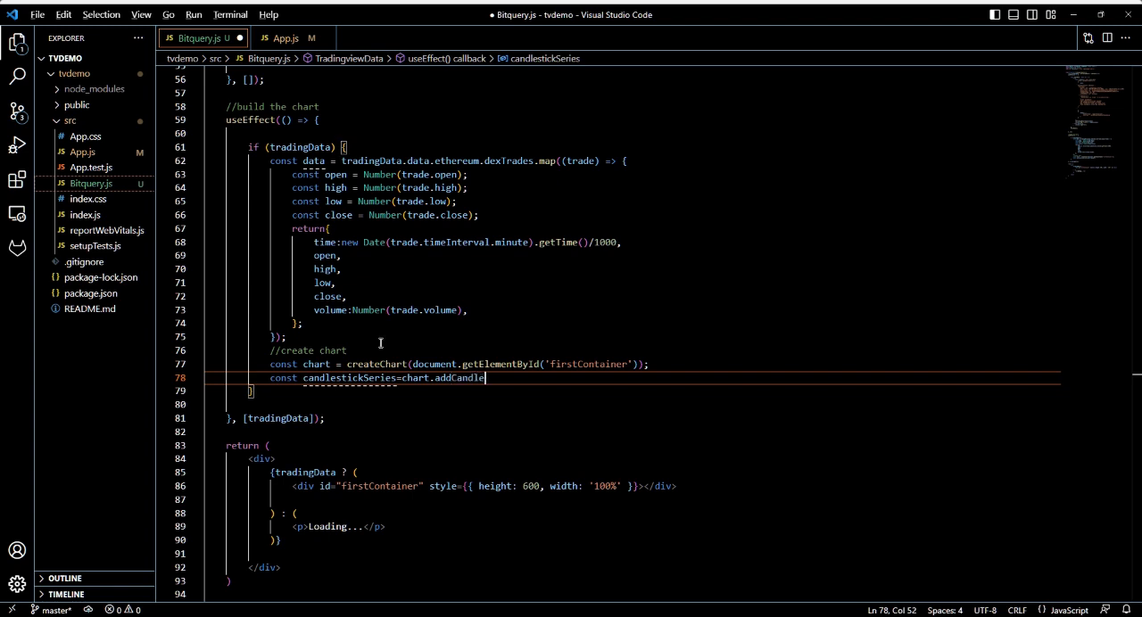
text(stickSeries()
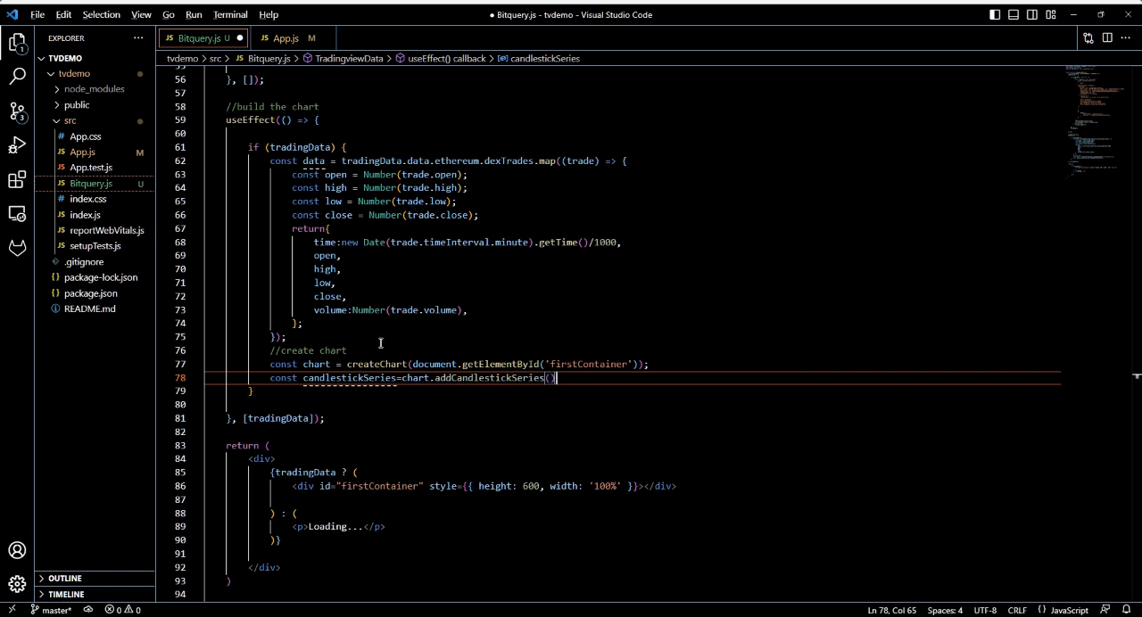
key(Enter)
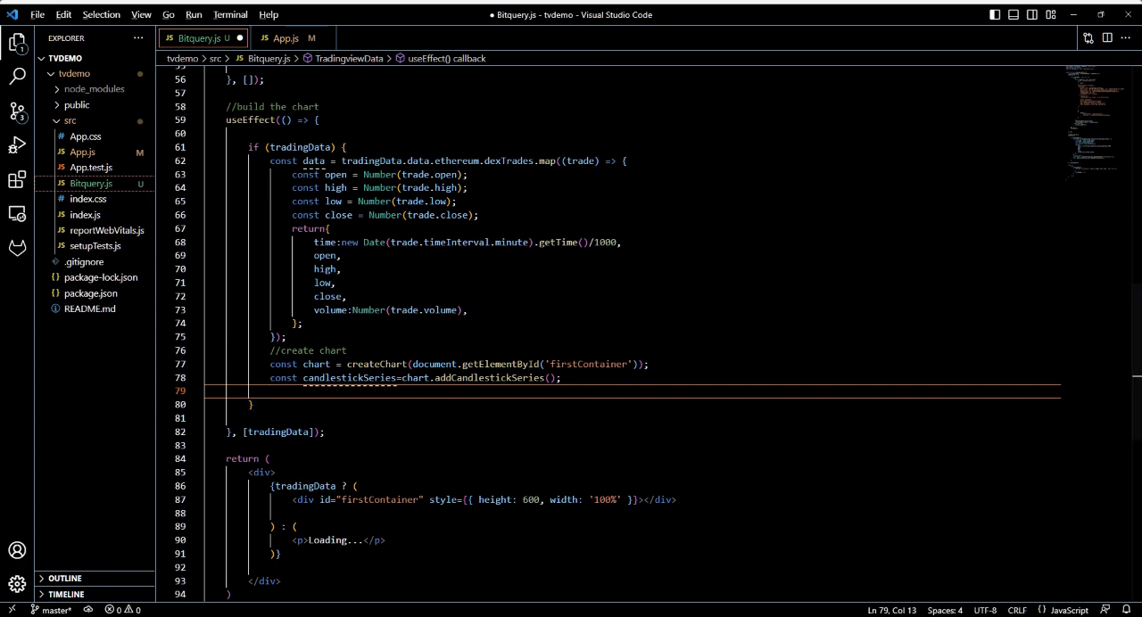
- Feed the mapped trades with candlestickSeries.setData(data) and scroll down to review
text(candlestickSeries.)
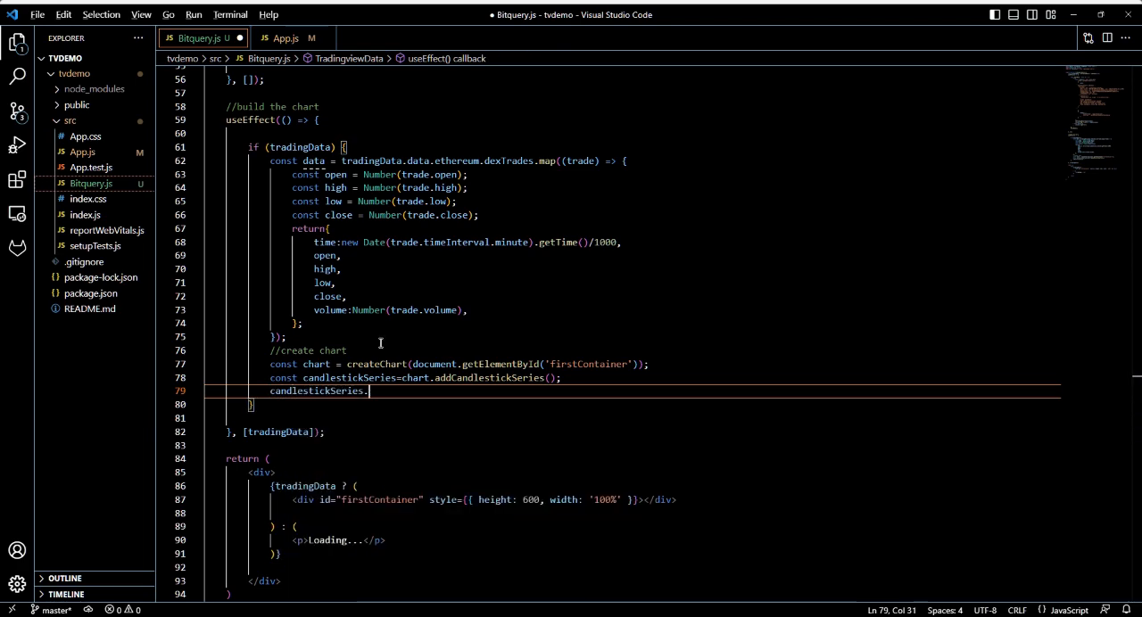
text(setData)
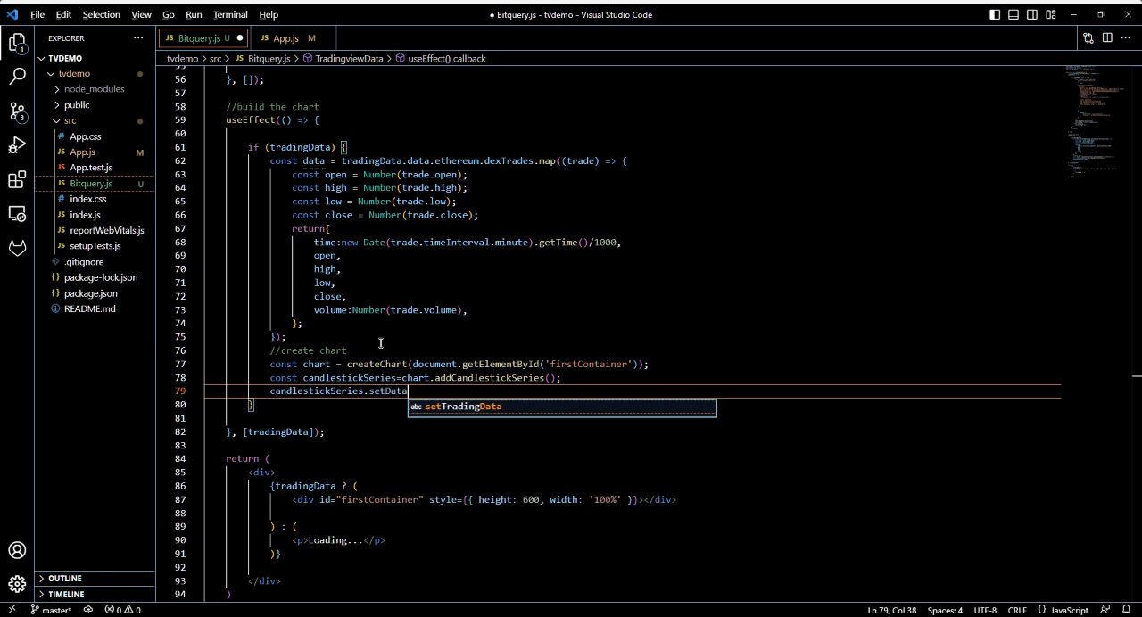
text((data)
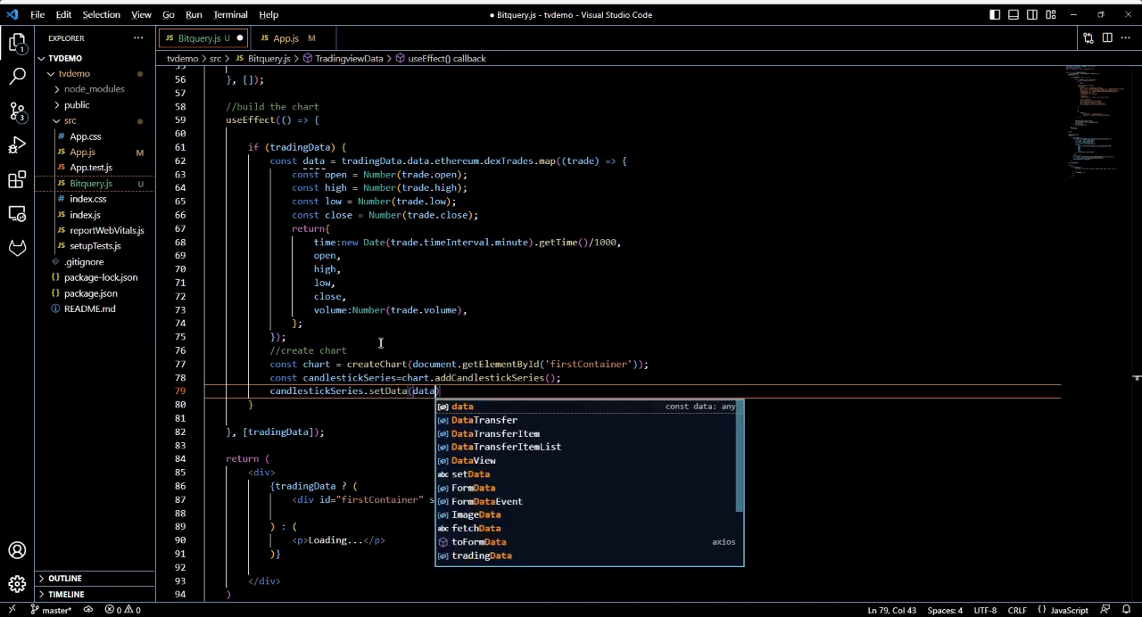
text();)
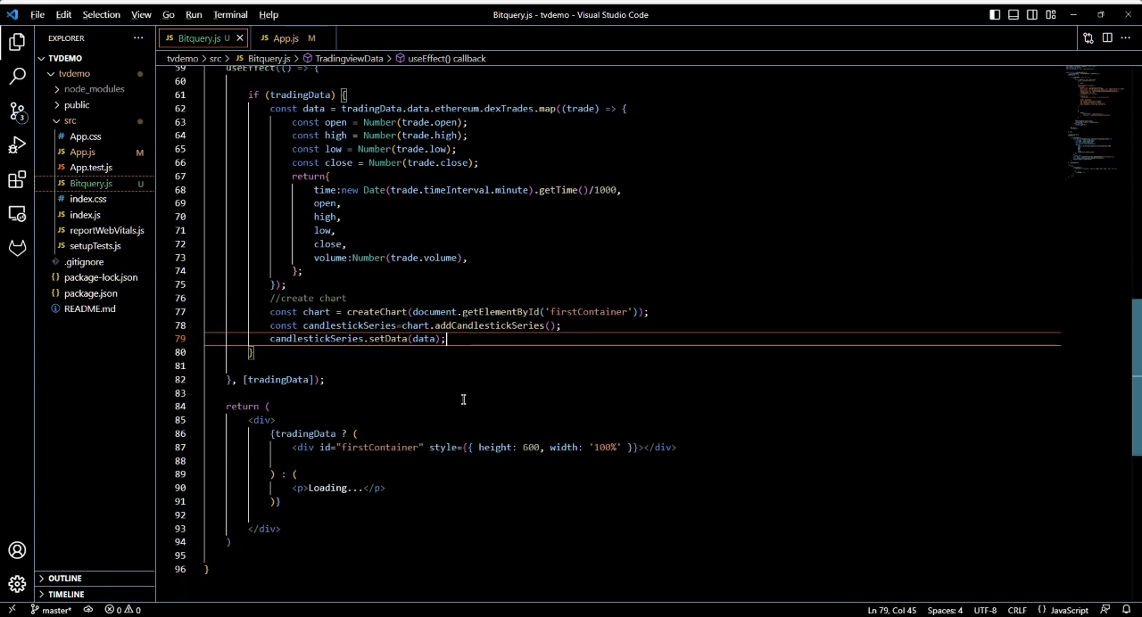
scroll(down, 3)
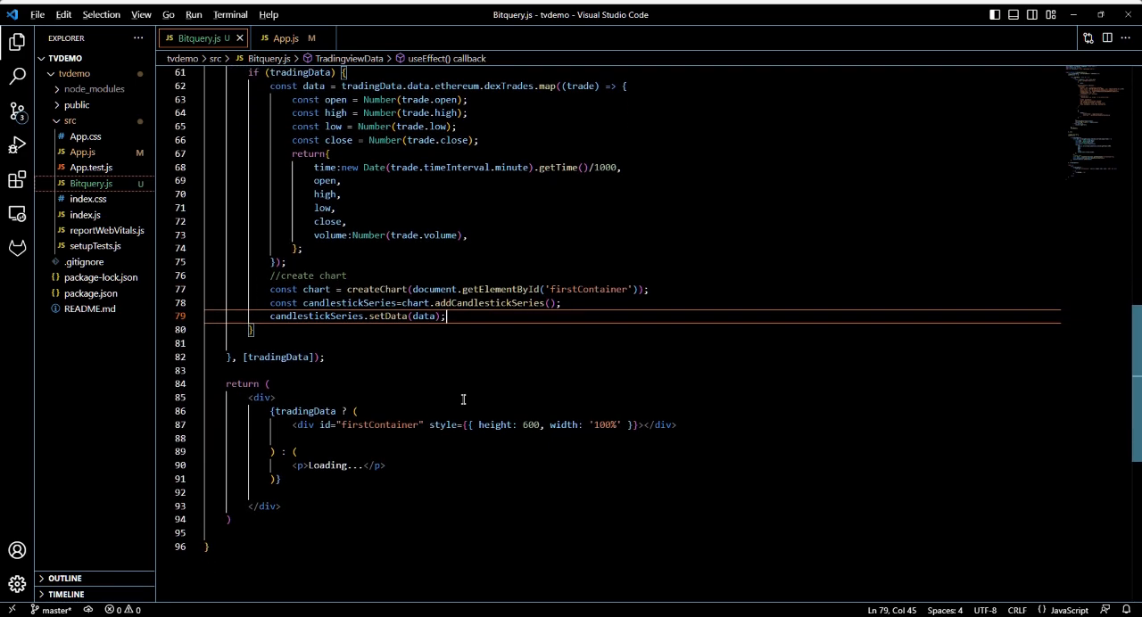
scroll(down, 3)
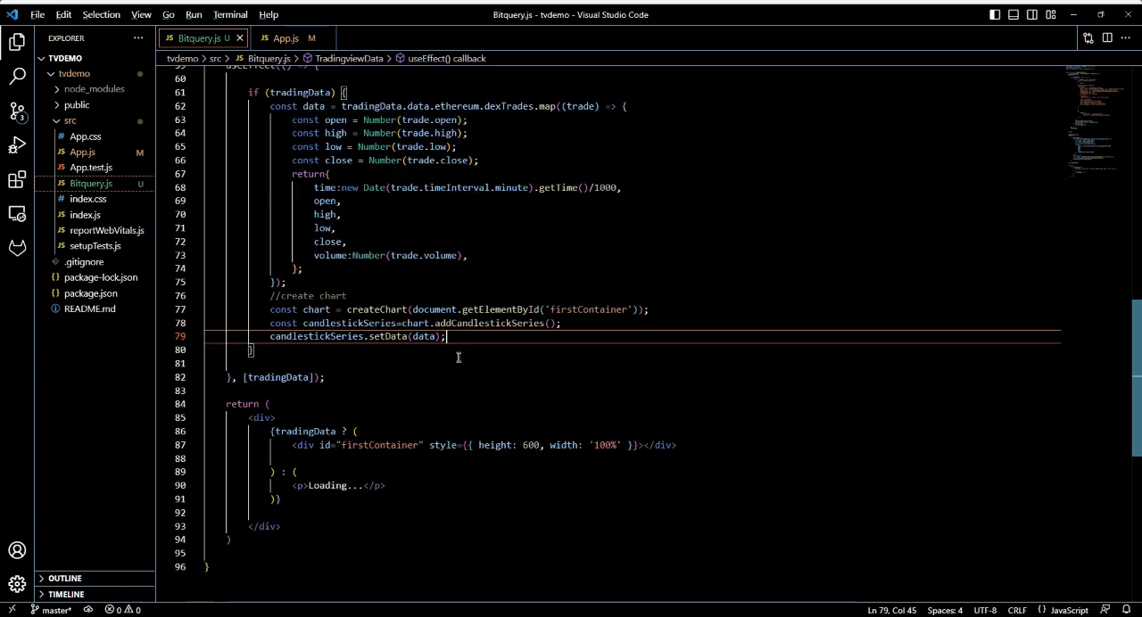
scroll(down, 3)
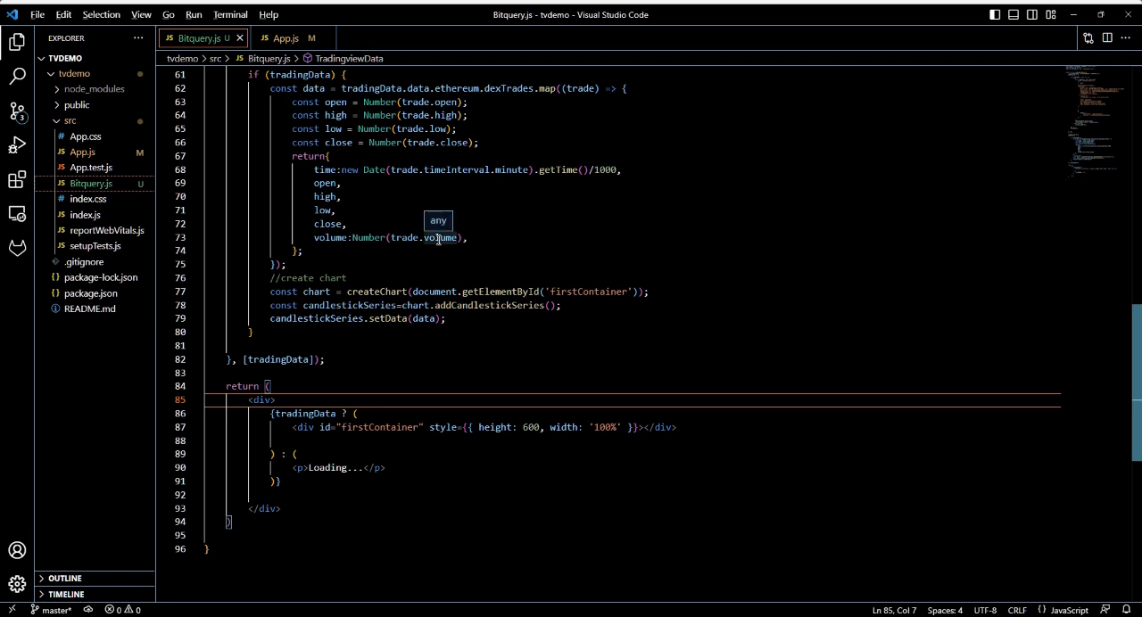
- In App.js, return <div className='App'> containing a <TradingviewData tag
click(286, 39)
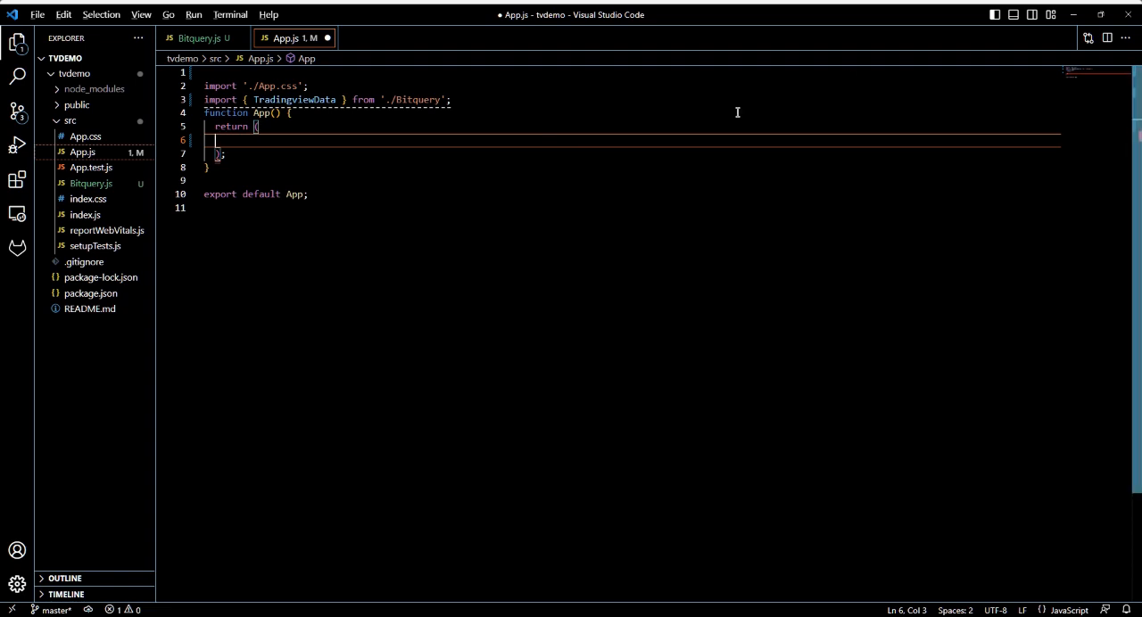
text(<div className='App)
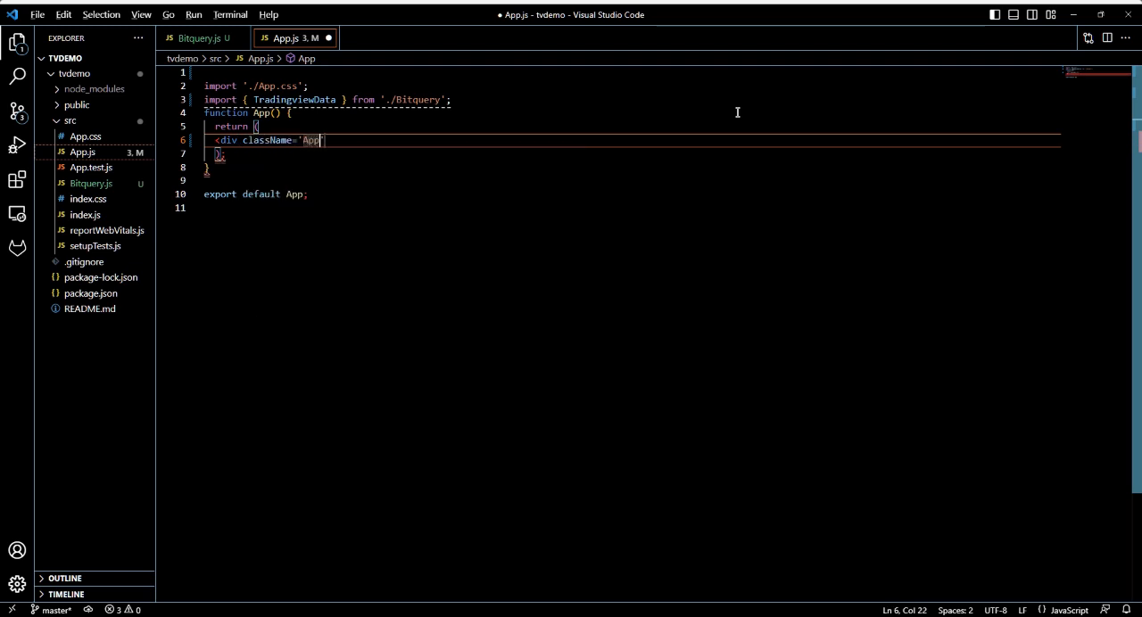
text(>)
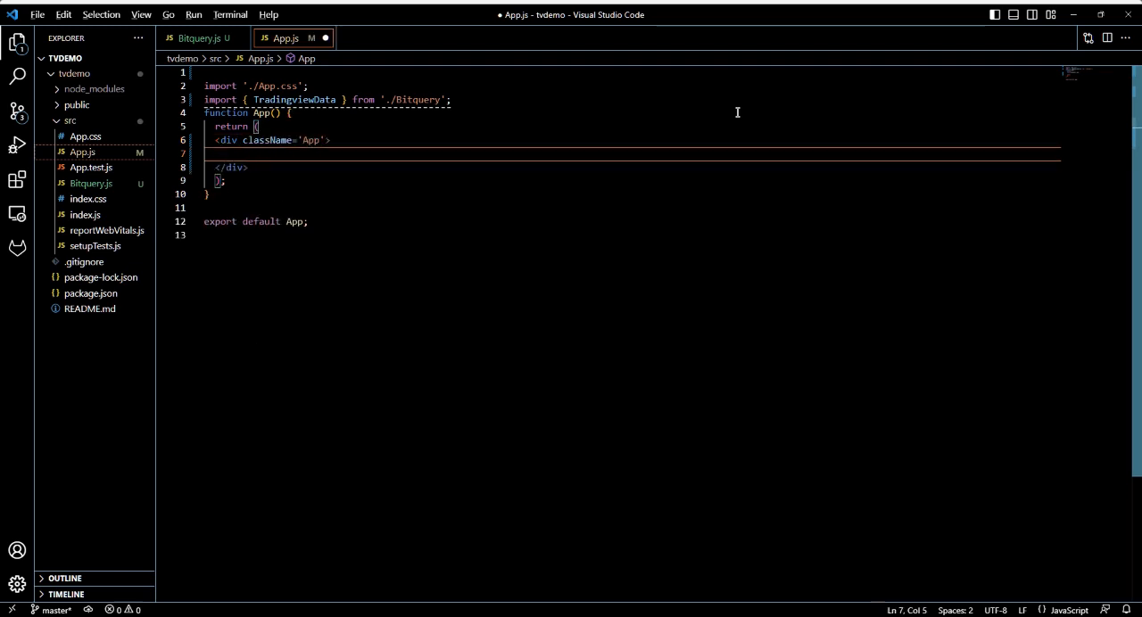
text(<TradingviewData)
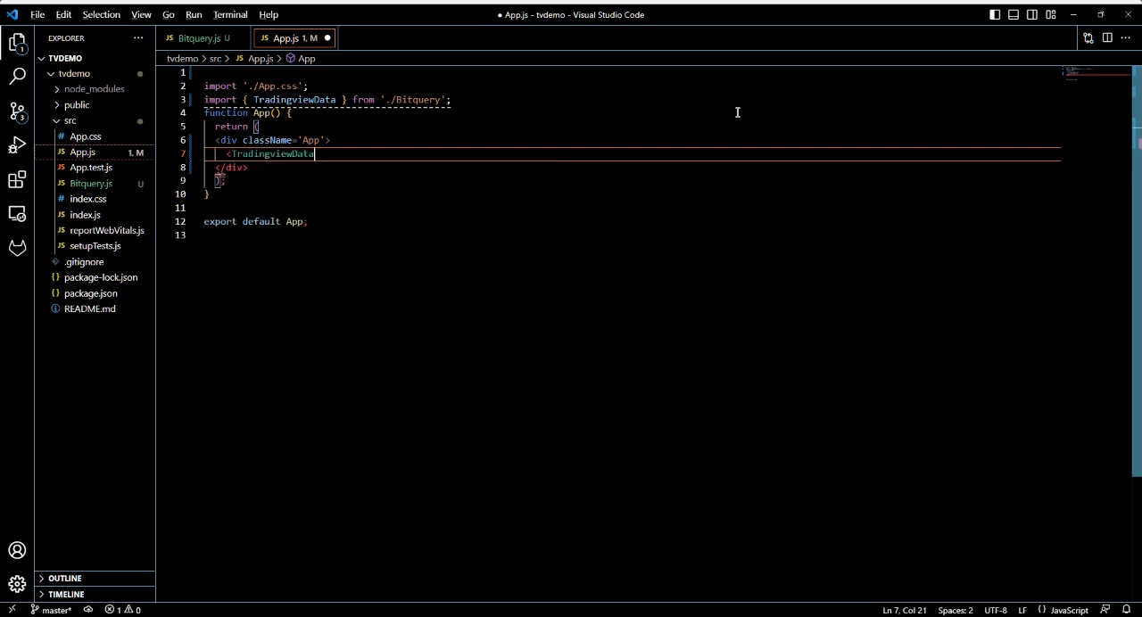